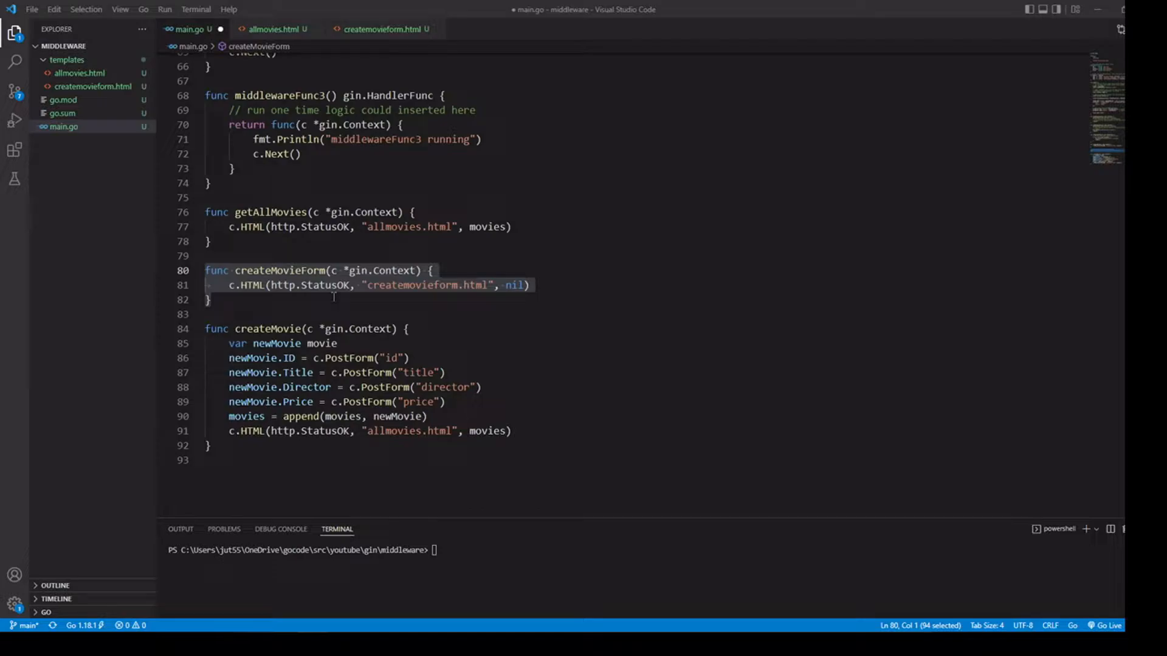
# Review the movie struct and its fields at the top of main.go
pyautogui.click(530, 285)
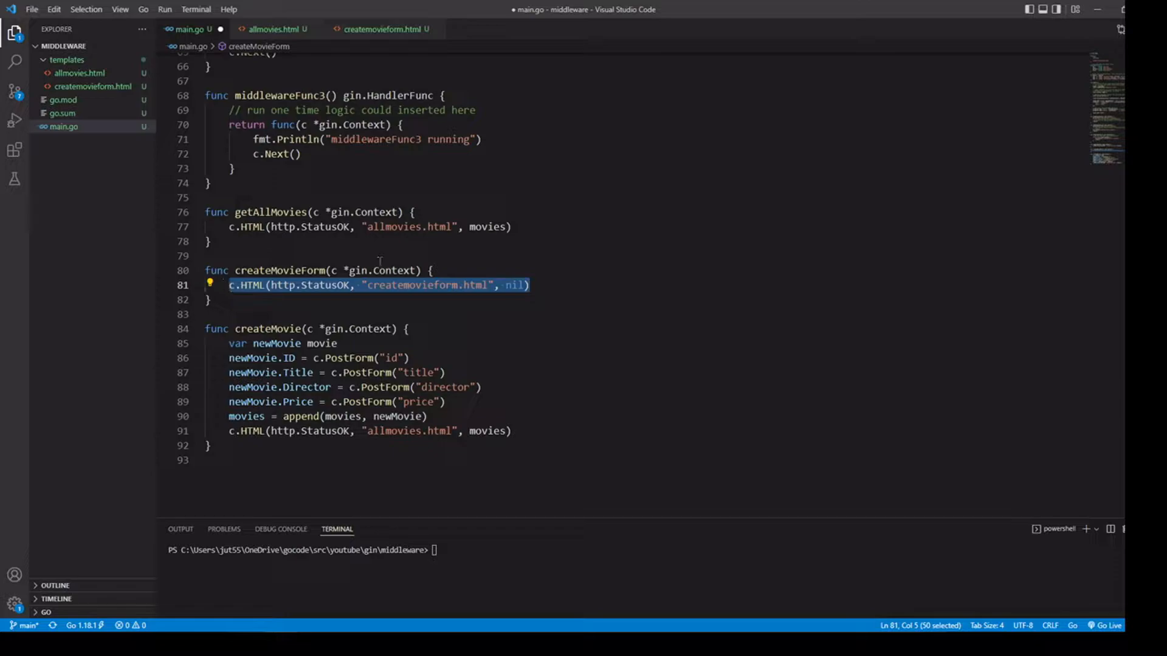
pyautogui.scroll(3)
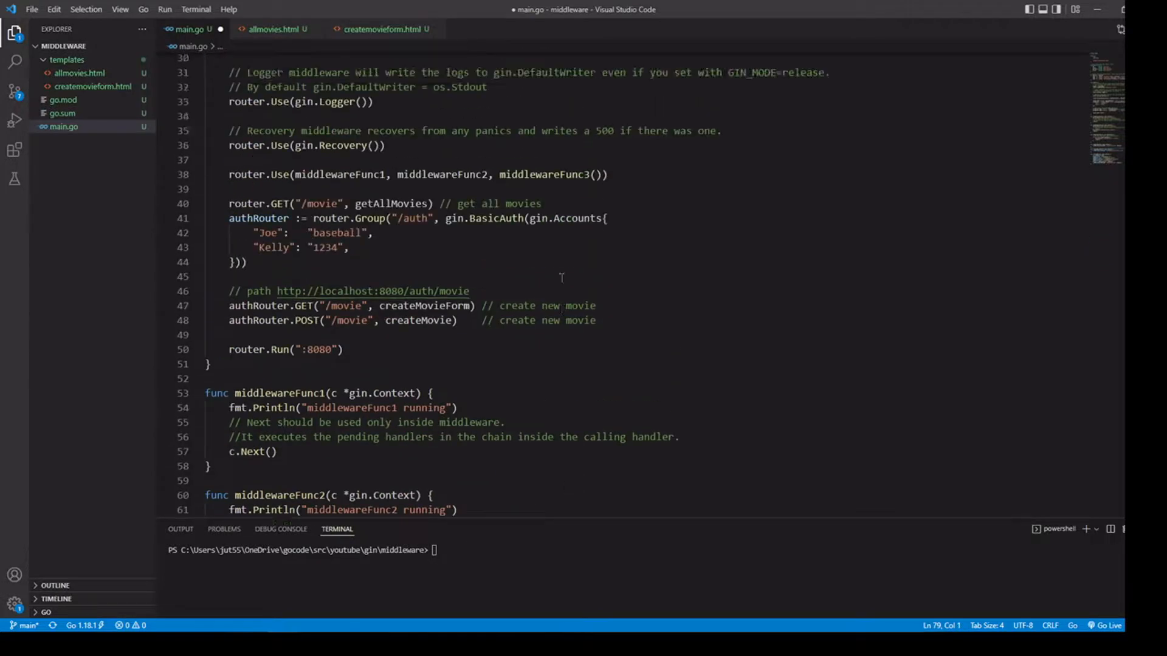
pyautogui.scroll(3)
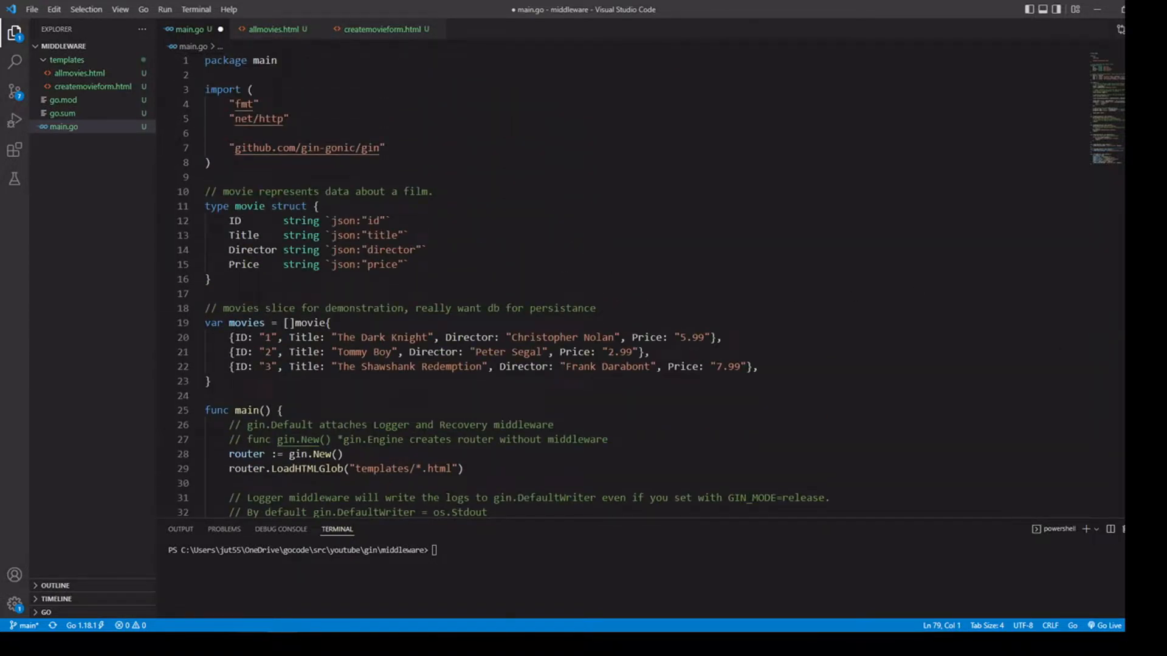
pyautogui.click(382, 148)
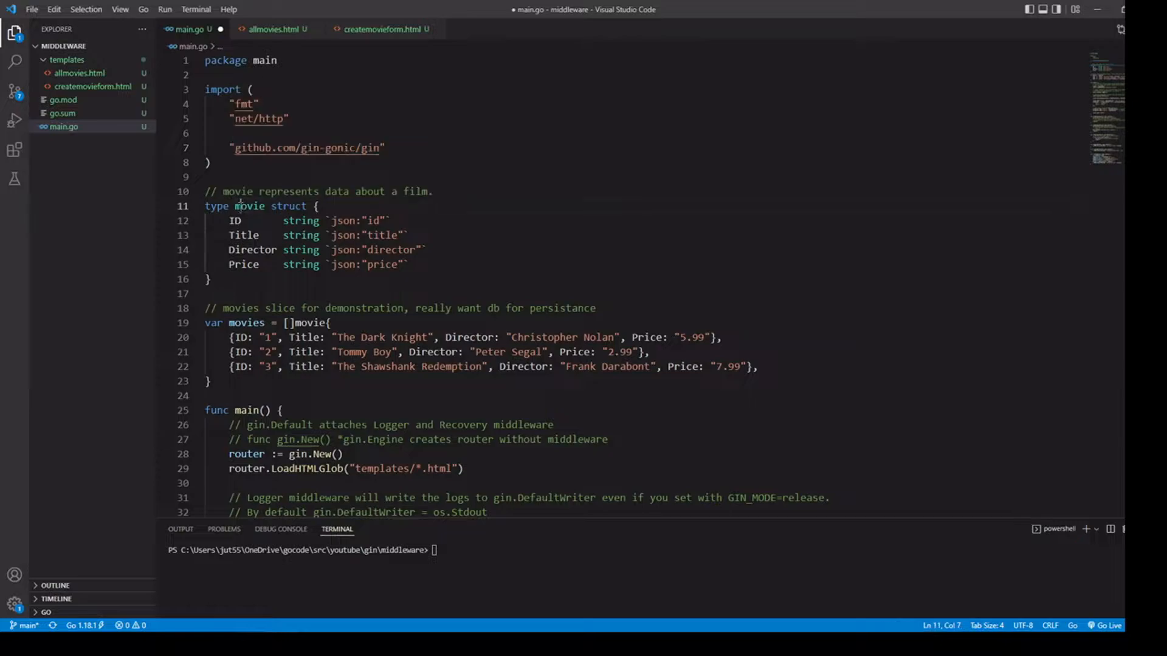
pyautogui.doubleClick(249, 207)
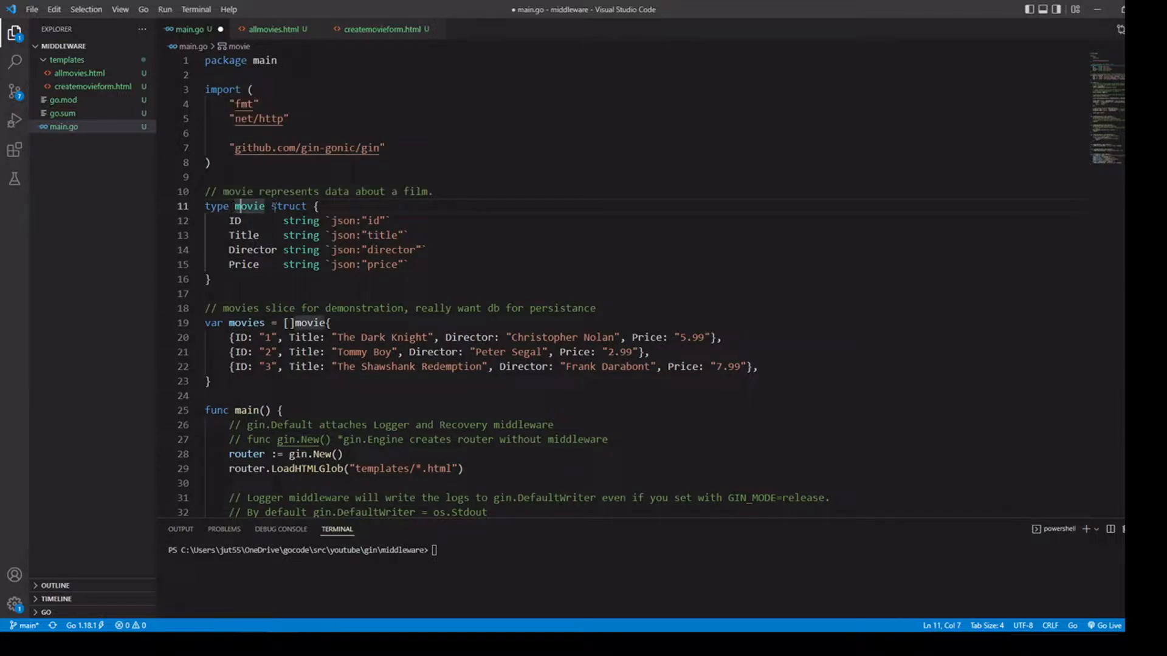
pyautogui.moveTo(237, 207); pyautogui.dragTo(210, 278)
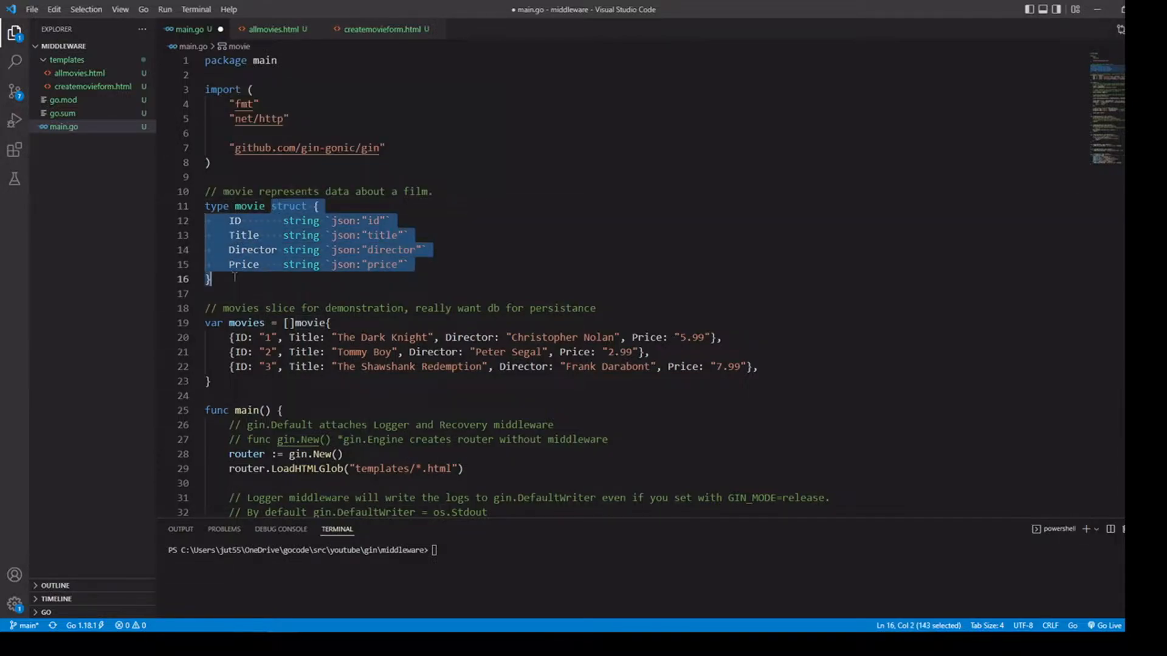
pyautogui.moveTo(301, 221)
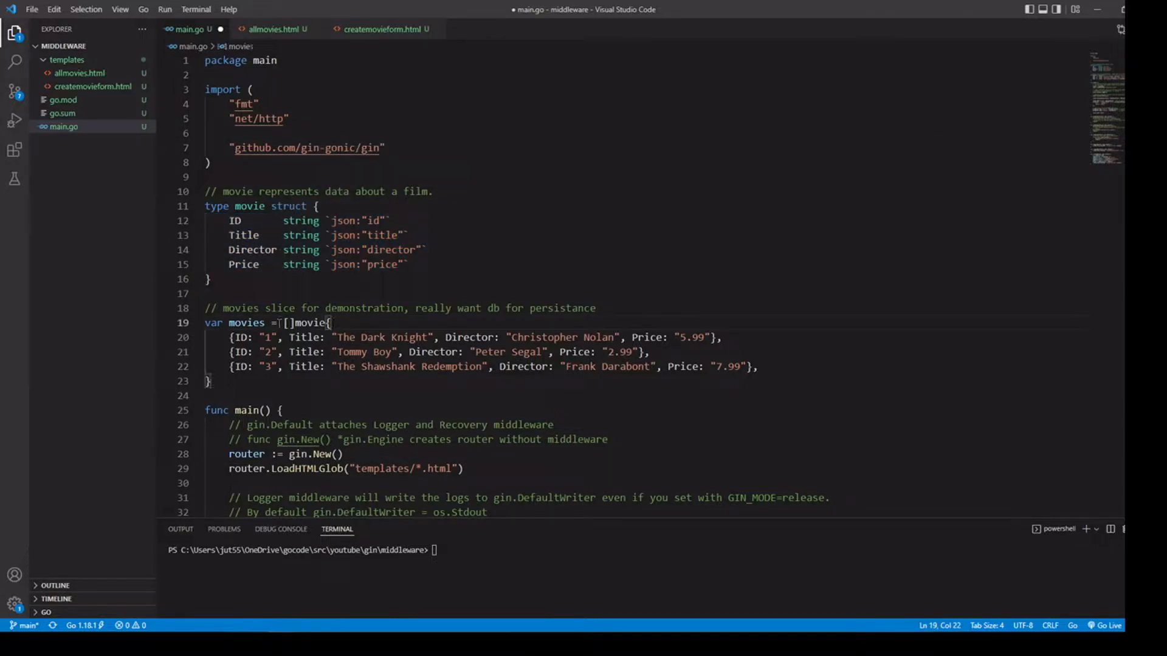
pyautogui.doubleClick(247, 323)
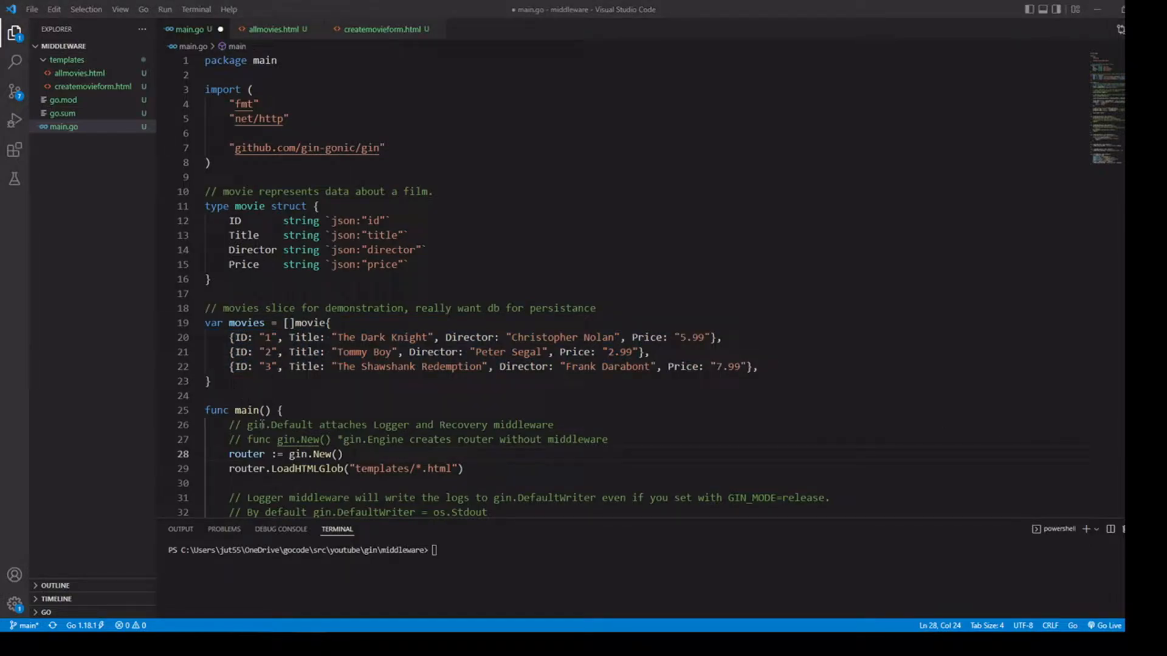
pyautogui.moveTo(301, 439)
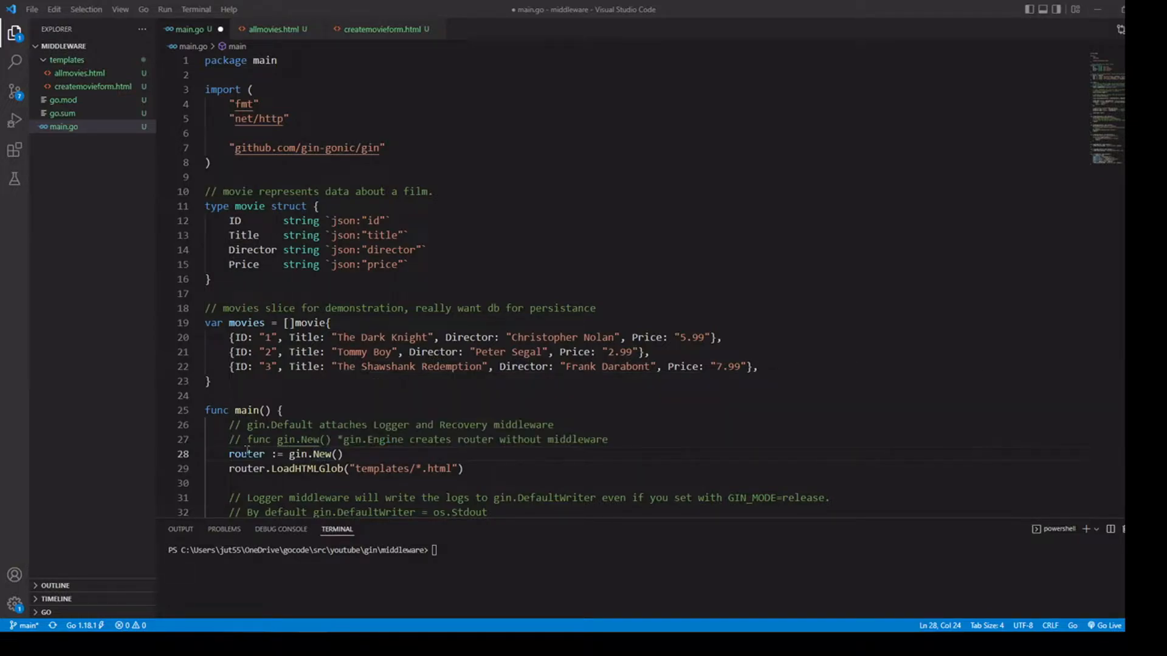
pyautogui.moveTo(247, 454)
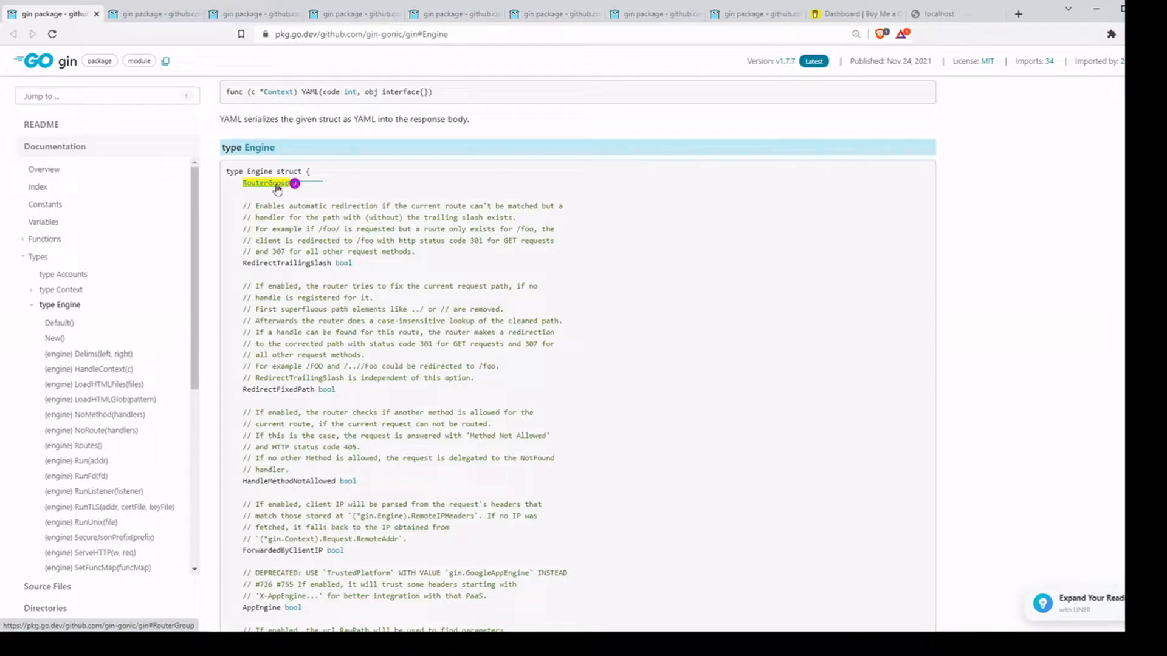
# Switch to the gin docs tab showing the Engine type and RouterGroup methods
pyautogui.click(155, 14)
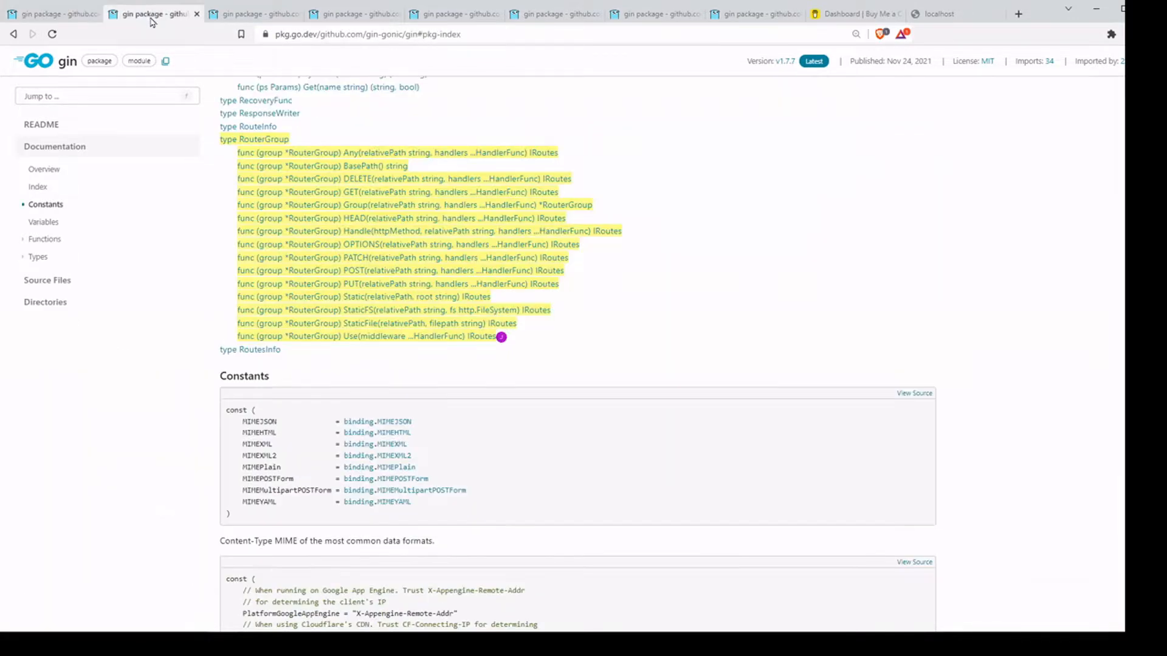
pyautogui.moveTo(370, 322)
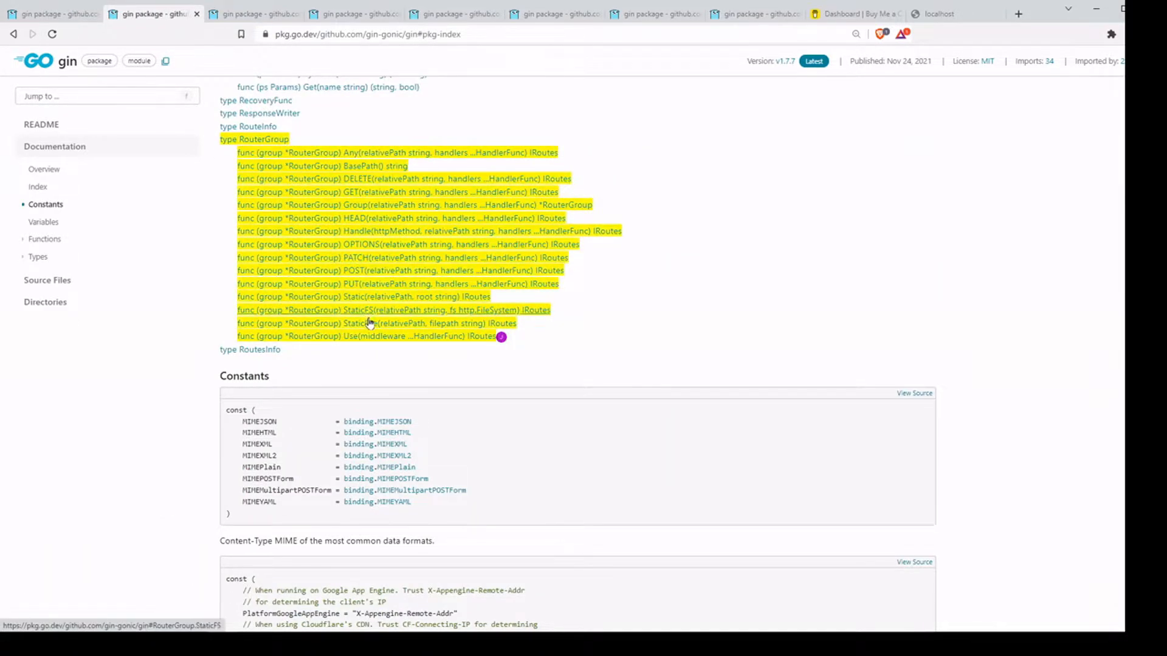
pyautogui.moveTo(367, 335)
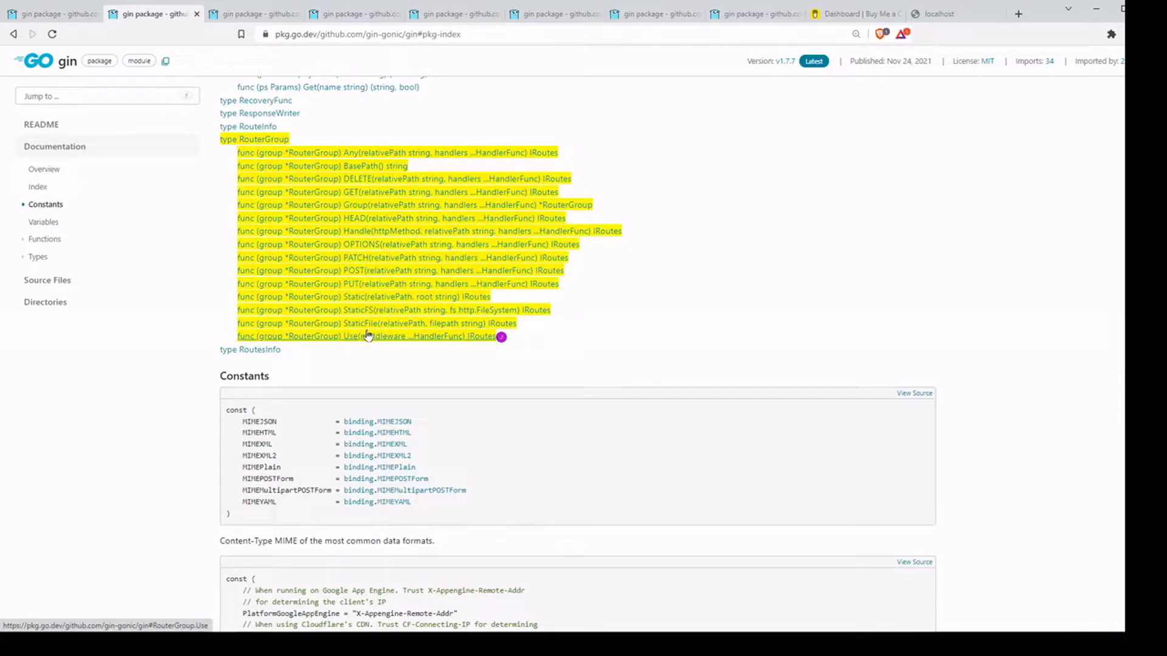
pyautogui.moveTo(360, 196)
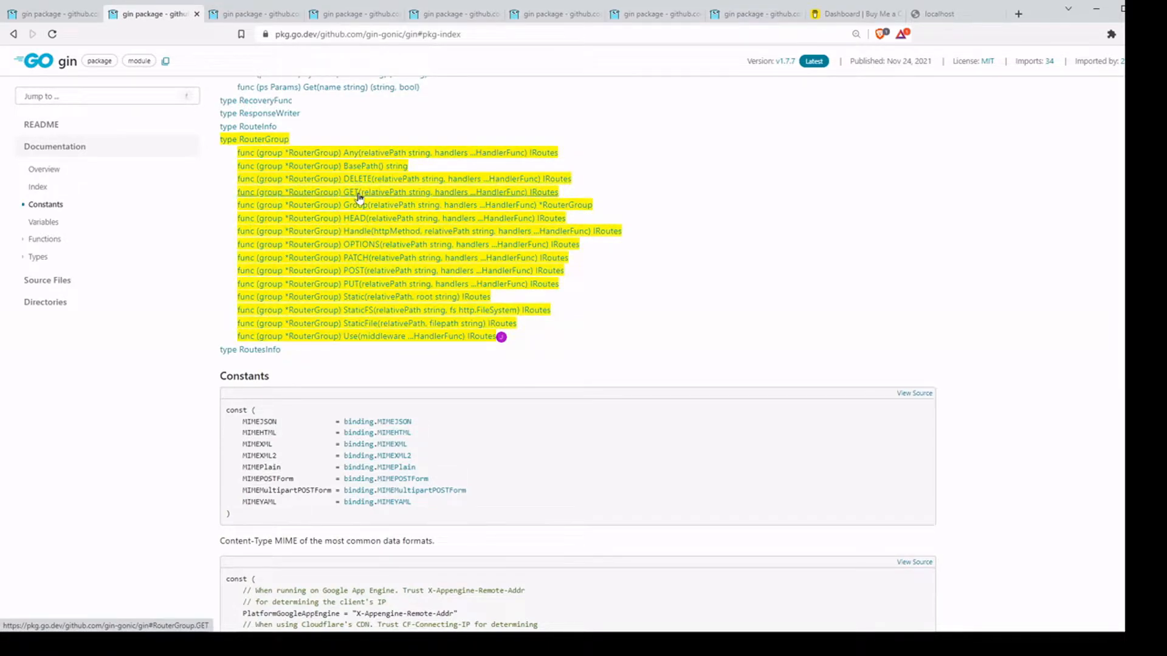
pyautogui.moveTo(334, 244)
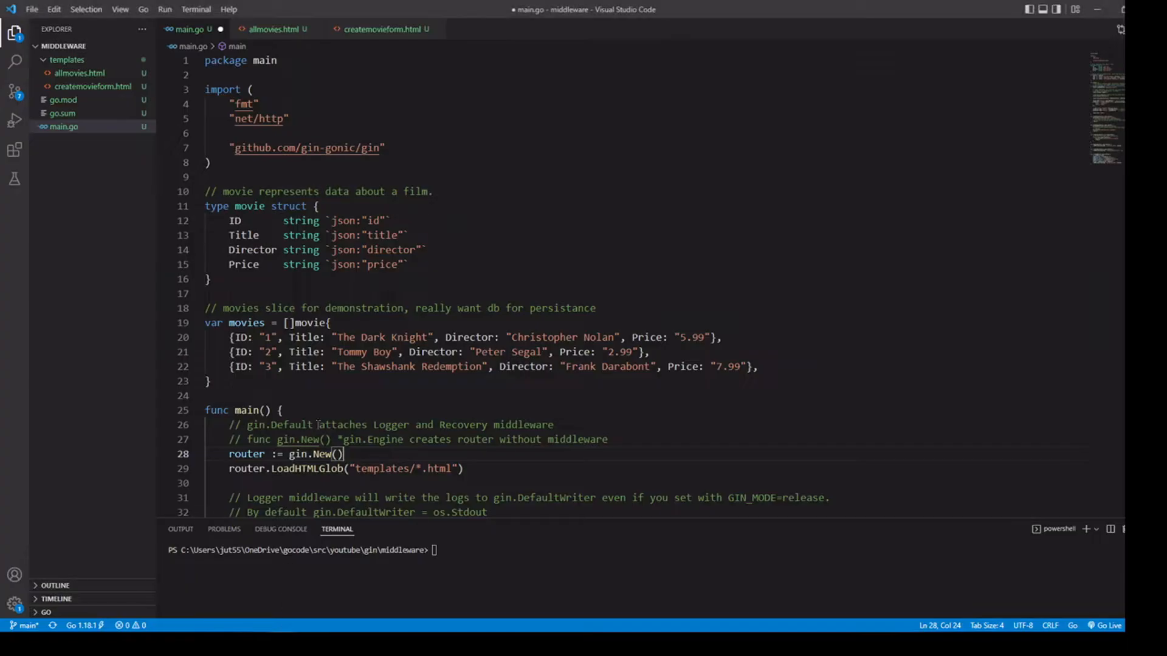
pyautogui.scroll(-3)
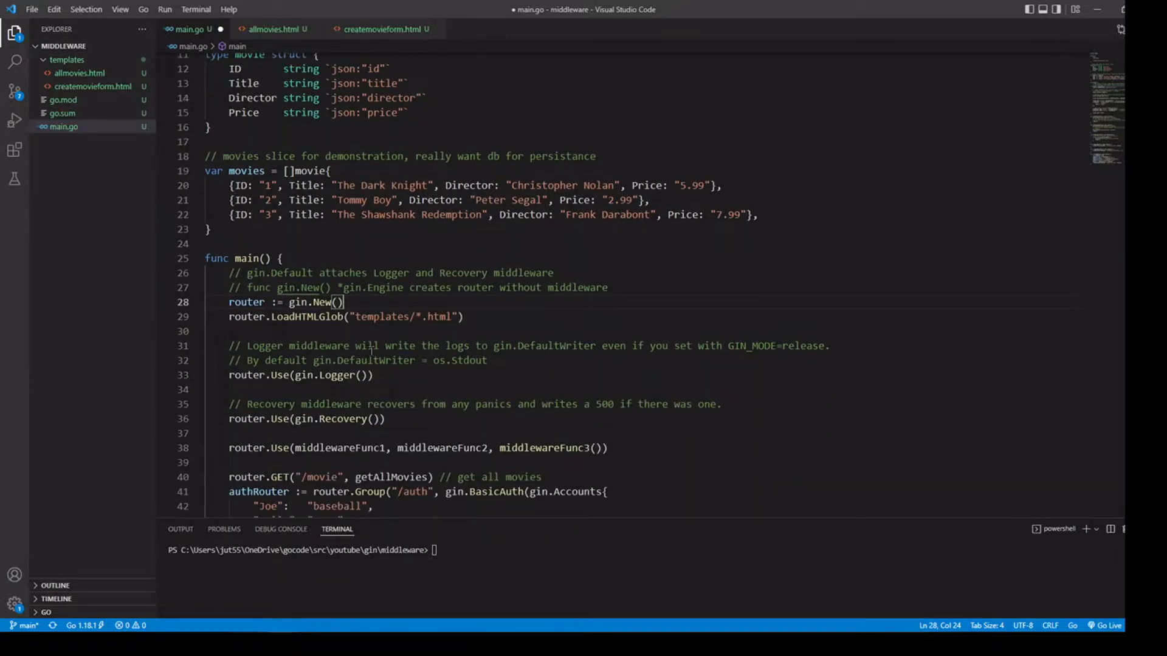
pyautogui.scroll(-3)
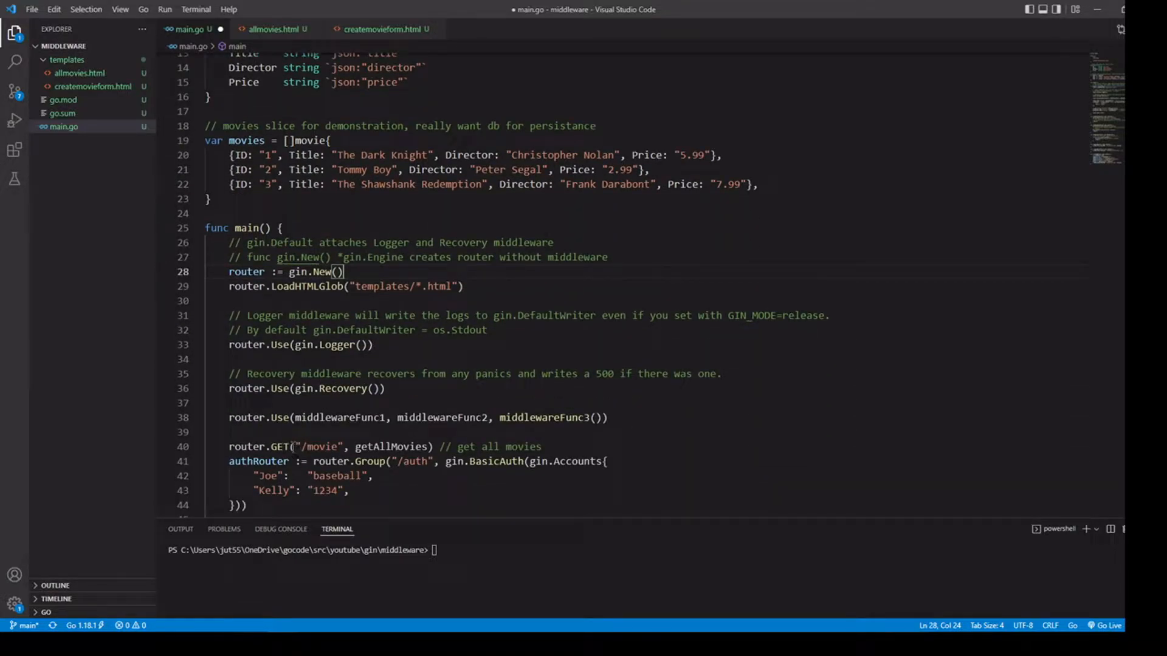
pyautogui.click(281, 446)
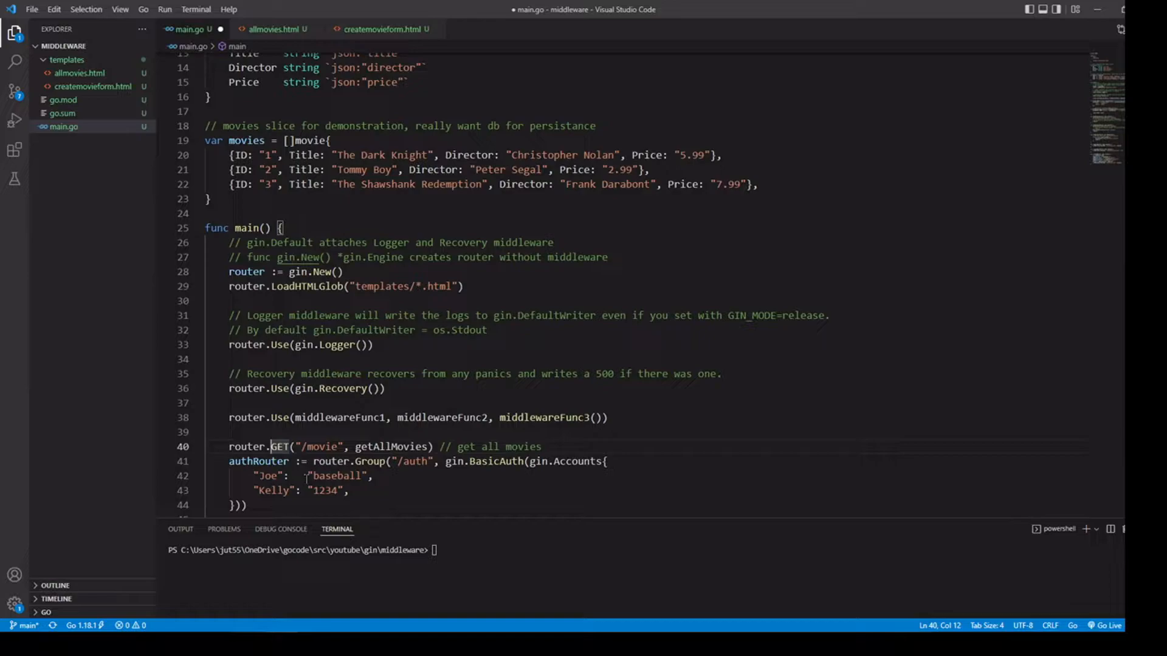
pyautogui.write('RouterGru')
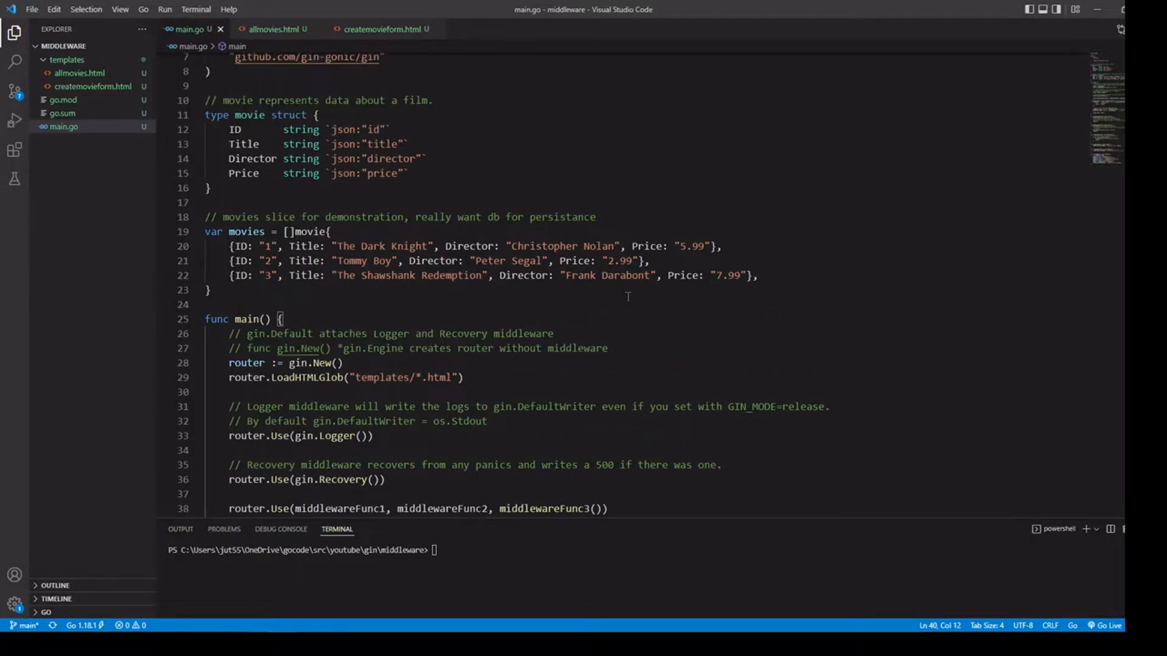
pyautogui.scroll(3)
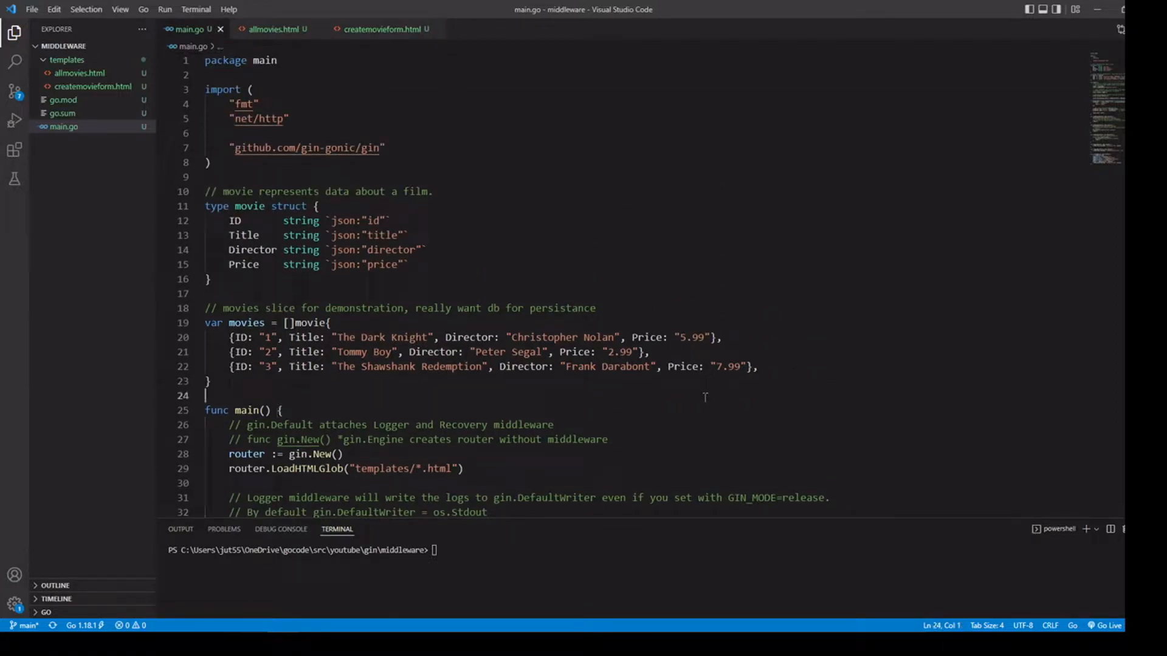
pyautogui.click(485, 468)
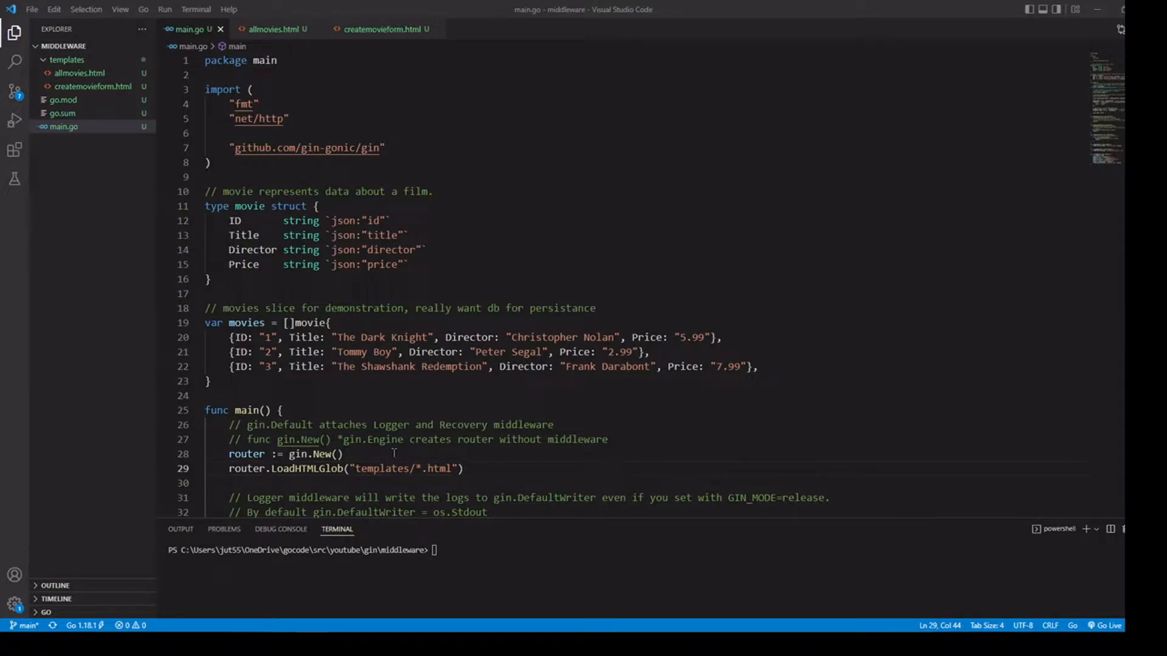
pyautogui.moveTo(321, 453)
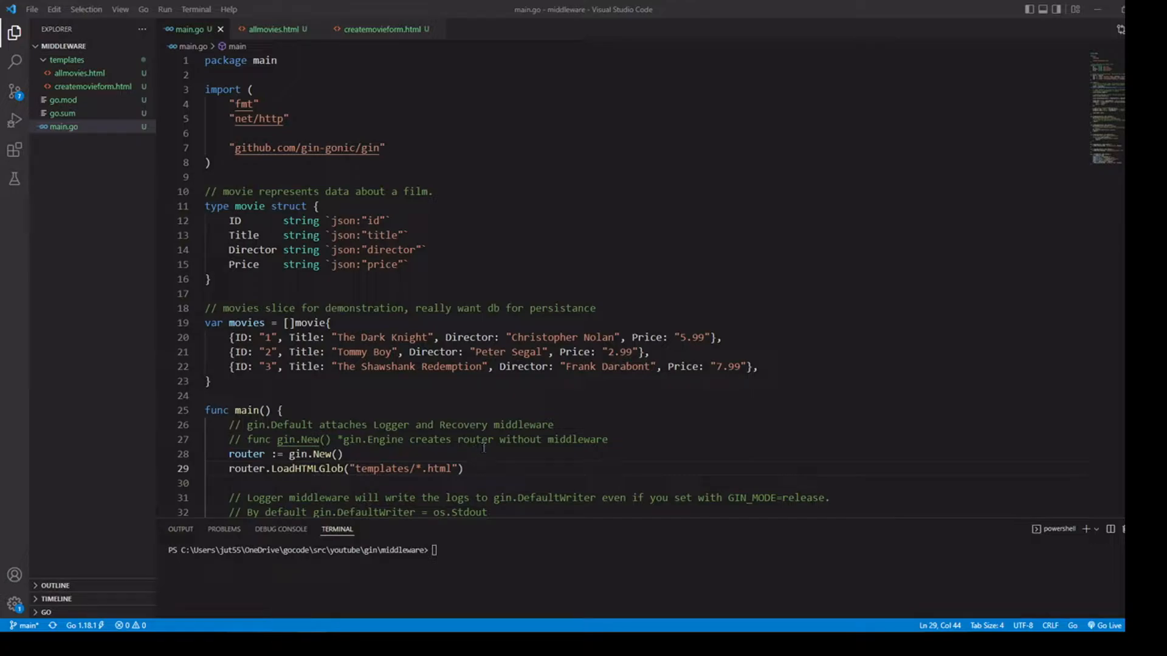
pyautogui.scroll(-3)
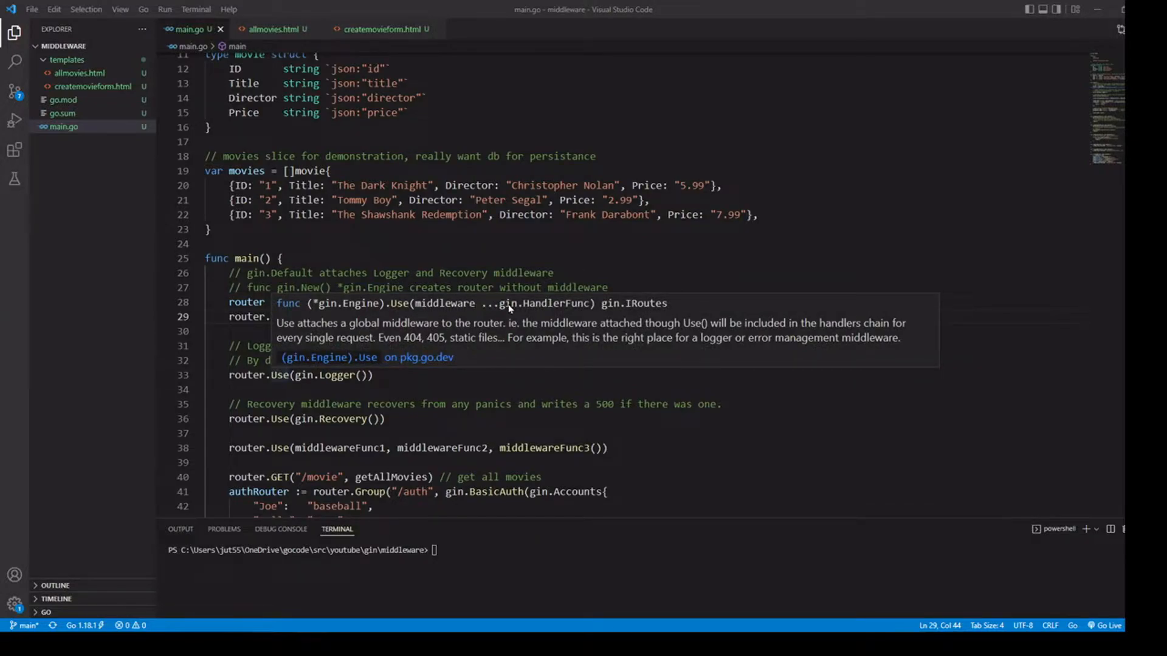
pyautogui.moveTo(550, 313)
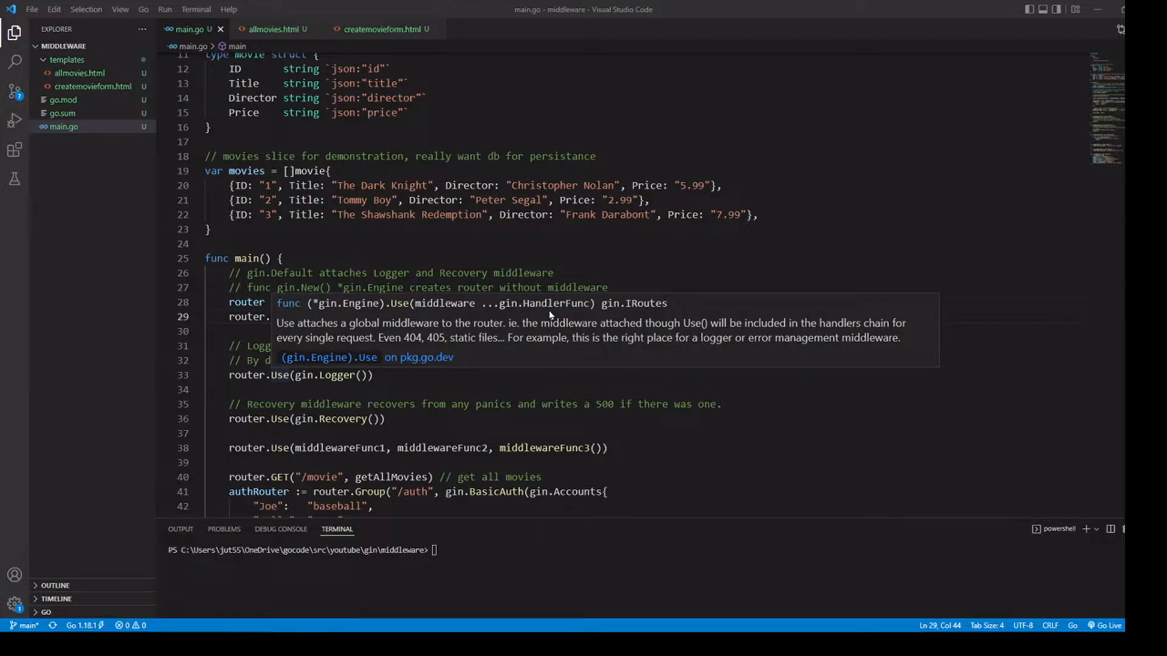
pyautogui.moveTo(490, 312)
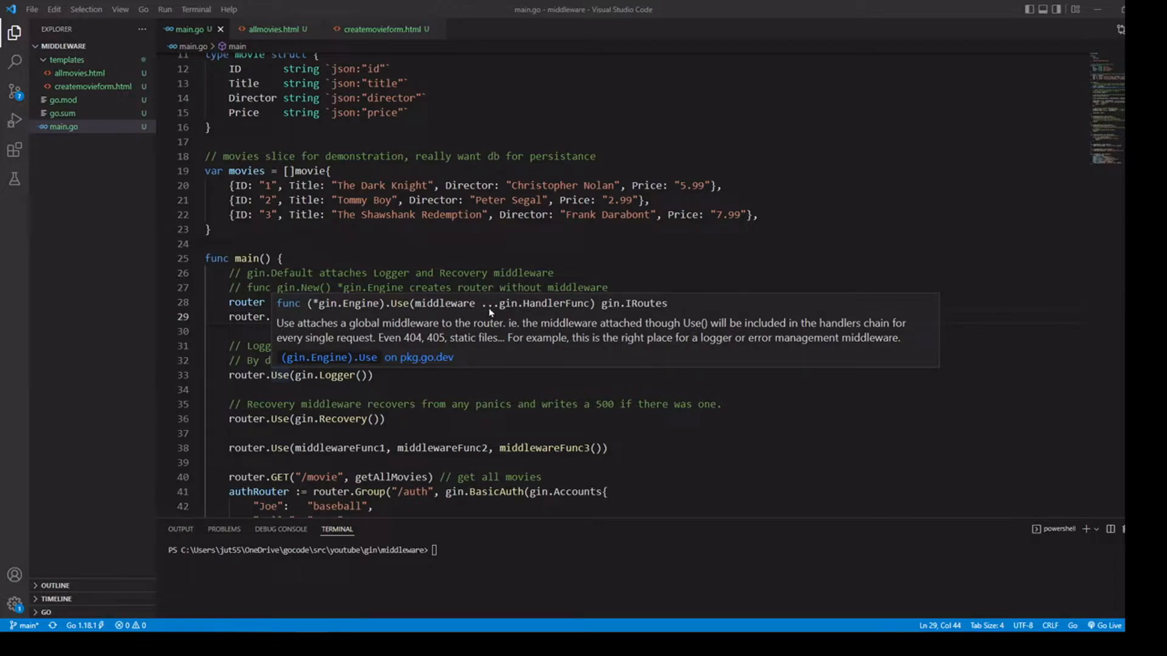
pyautogui.moveTo(495, 312)
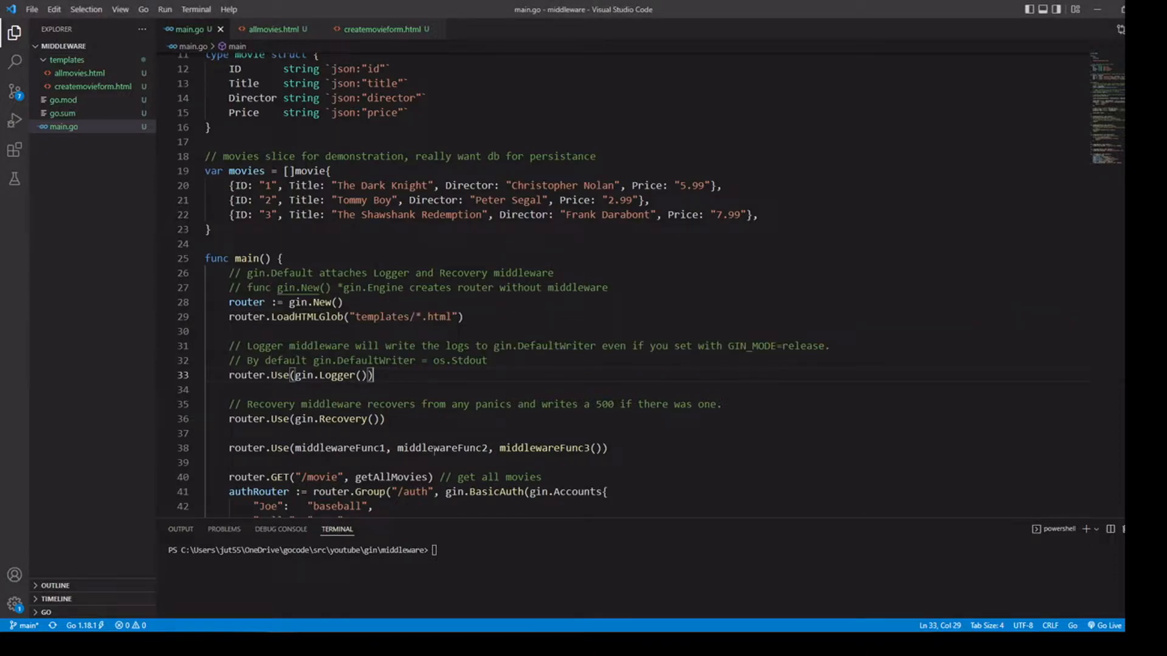
pyautogui.moveTo(555, 449)
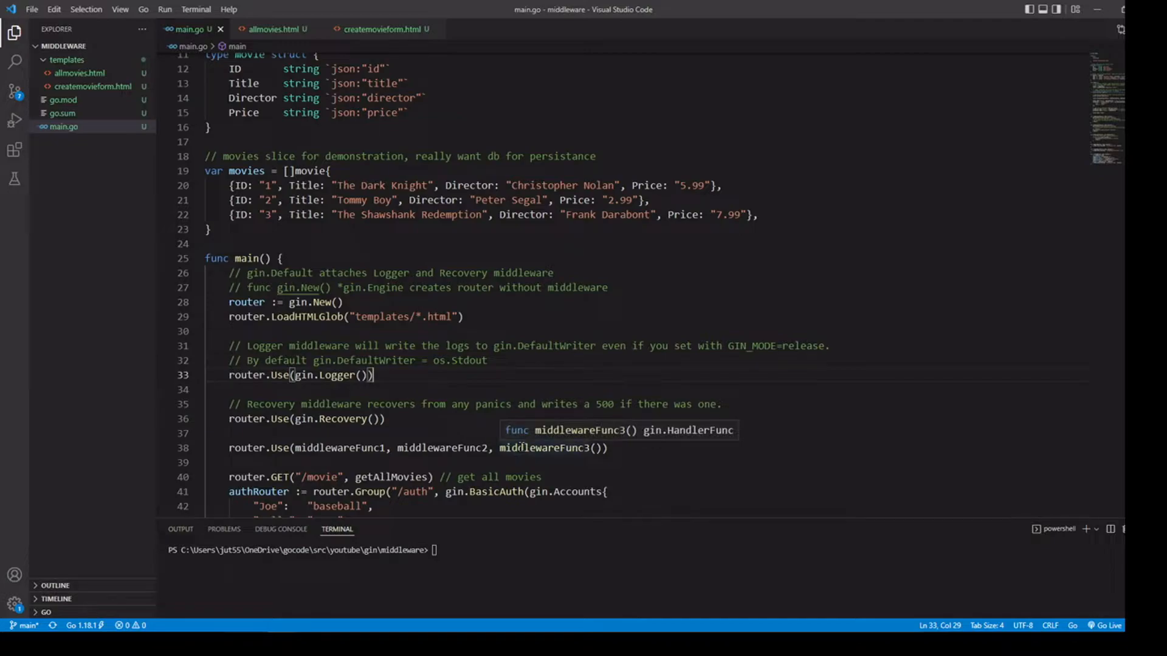
pyautogui.moveTo(309, 376)
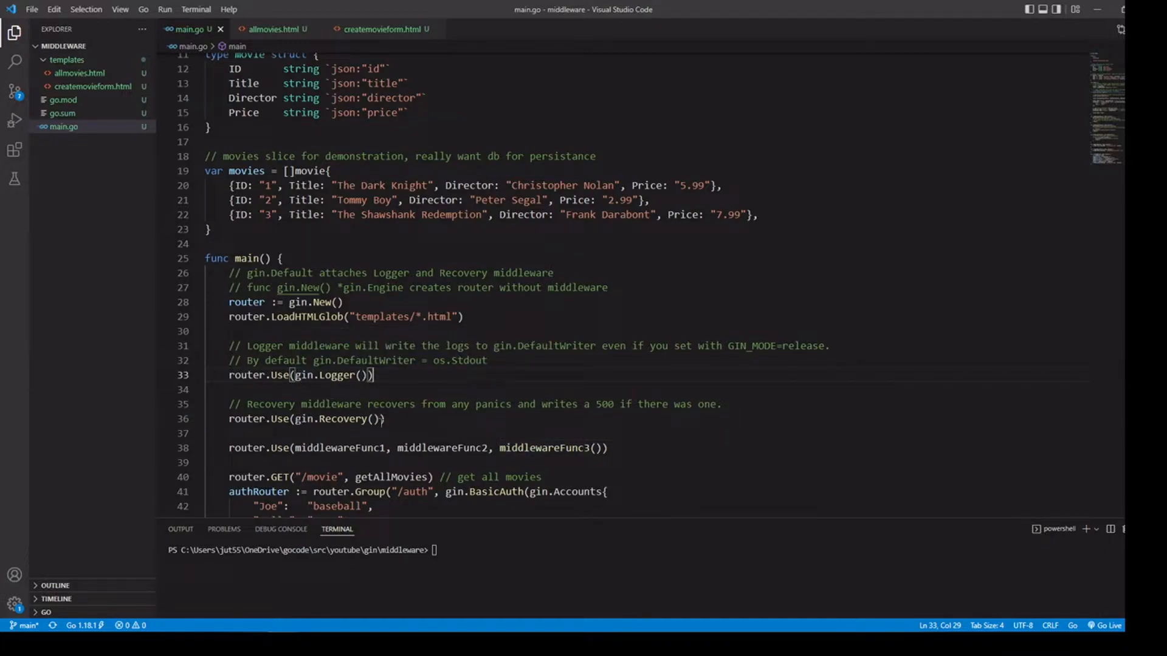
pyautogui.moveTo(538, 448)
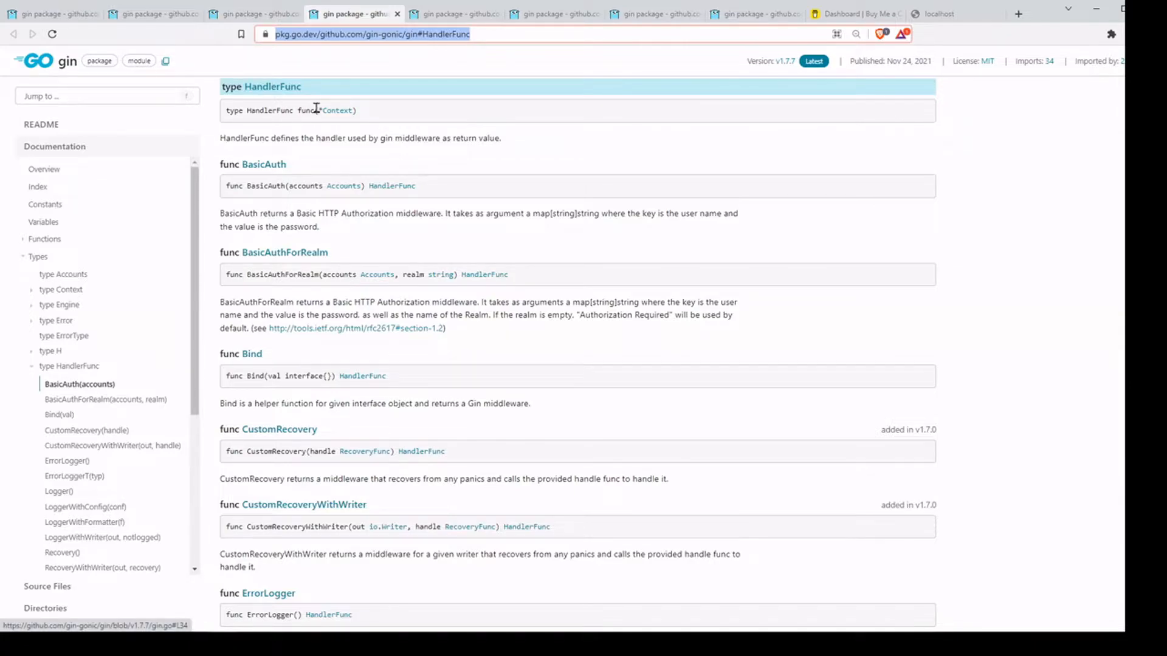
# Select the HandlerFunc definition, a function taking a *Context
pyautogui.doubleClick(301, 110)
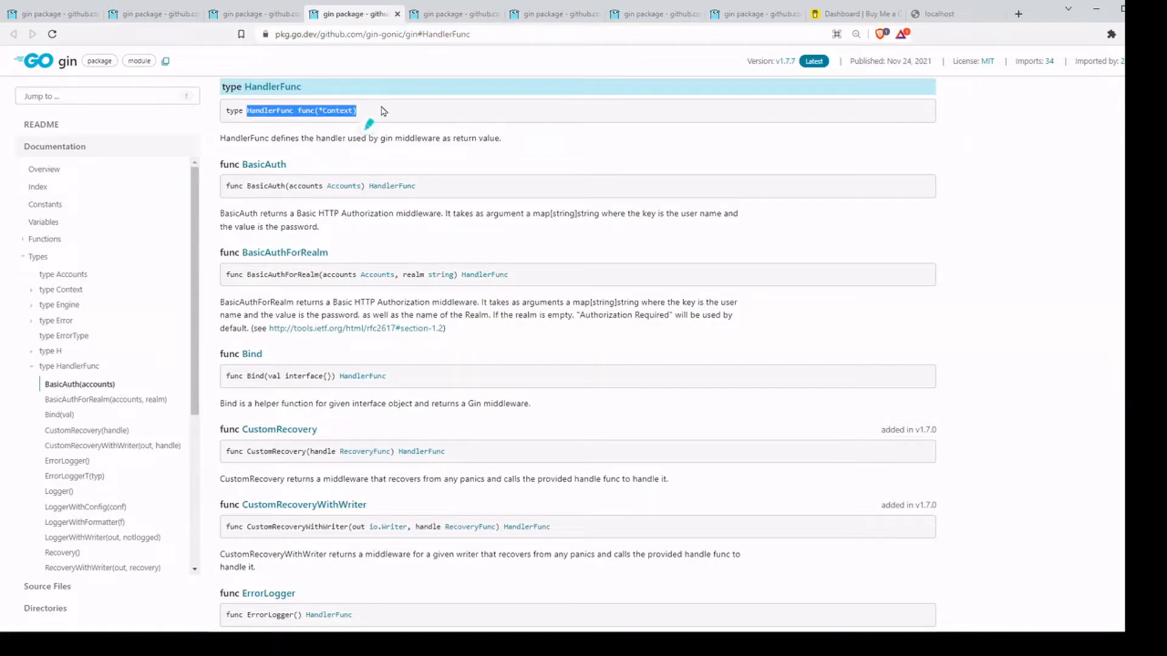
pyautogui.moveTo(334, 113)
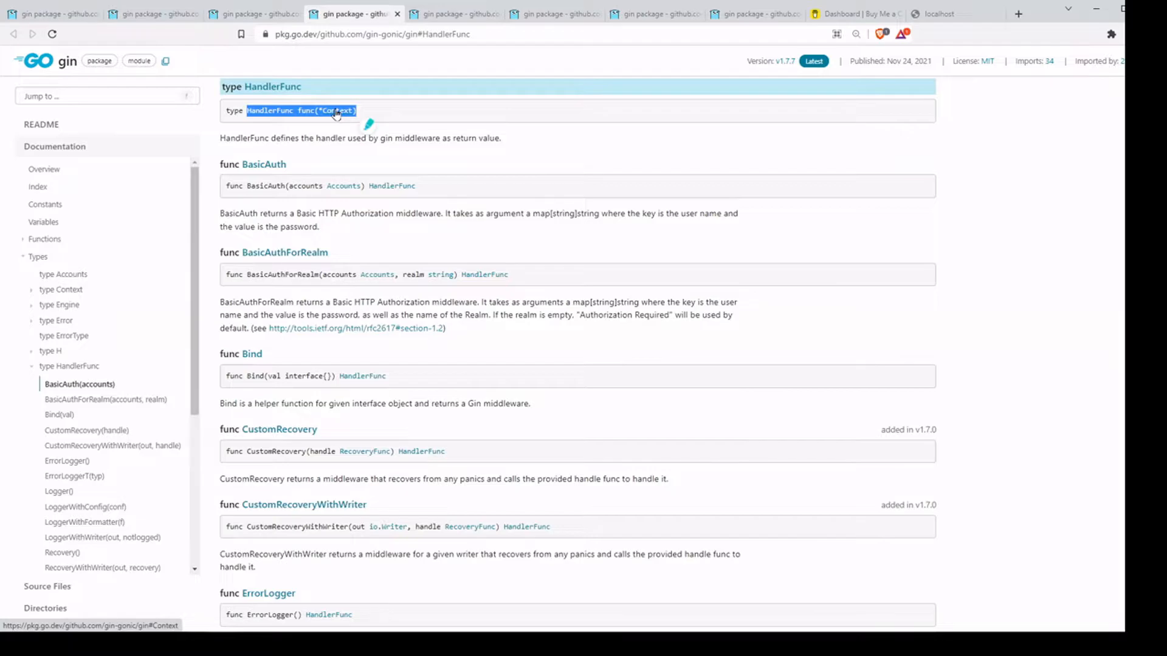
pyautogui.moveTo(264, 628)
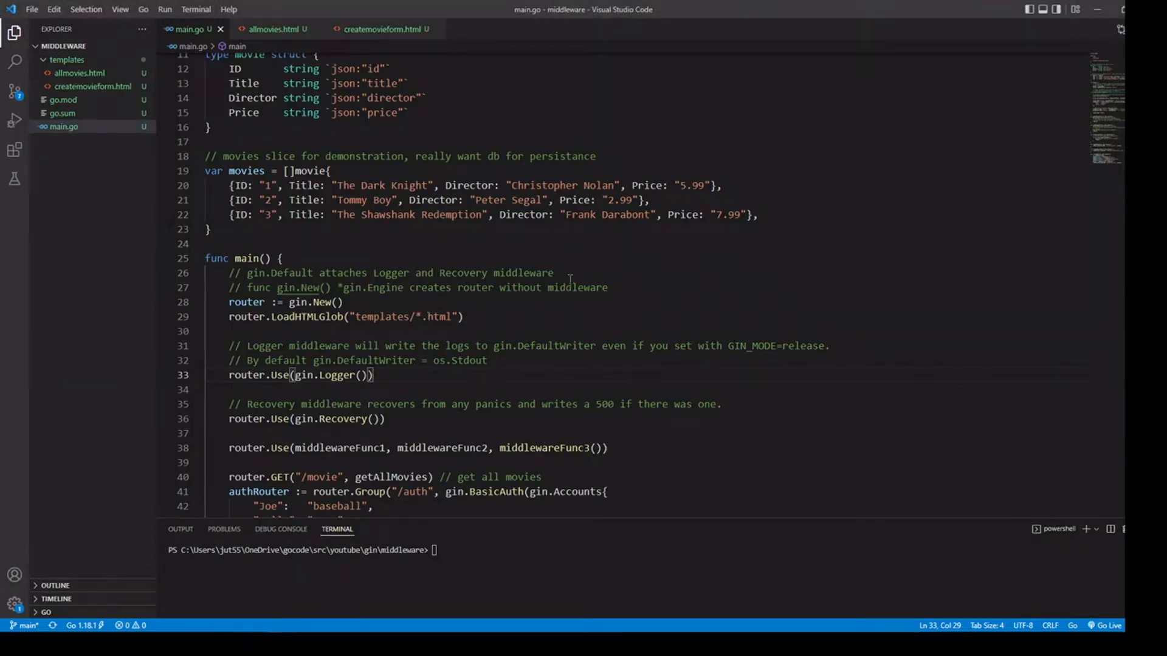
# Scroll to middlewareFunc1–3 and highlight their c.Next() calls and middlewareFunc2's name
pyautogui.scroll(-3)
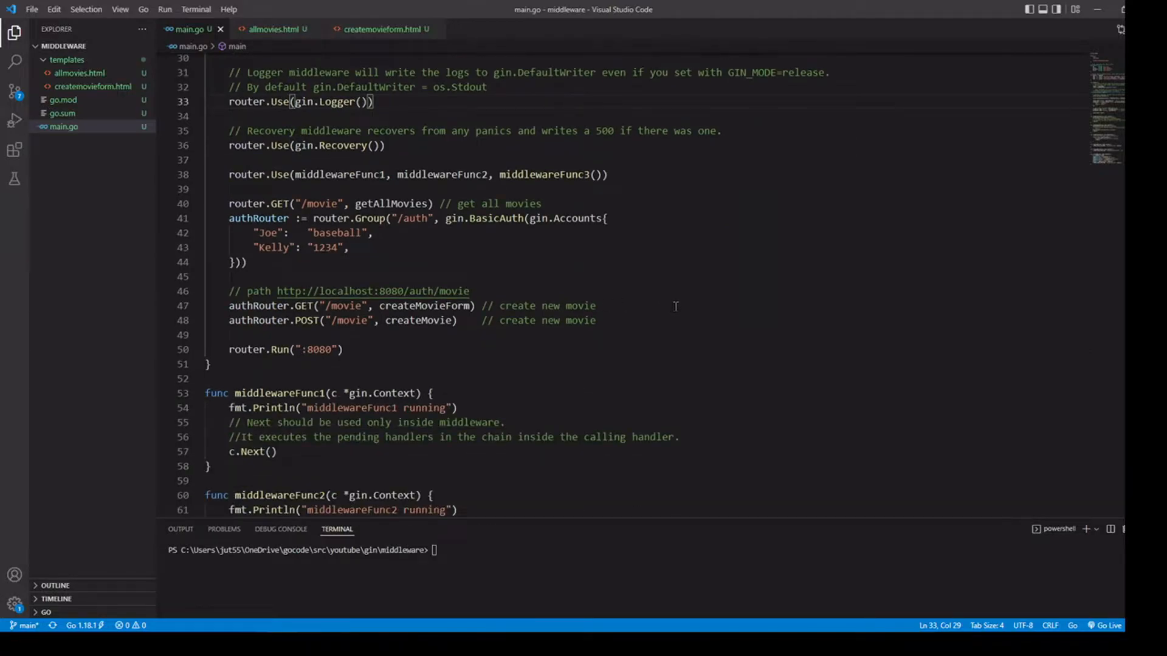
pyautogui.scroll(-3)
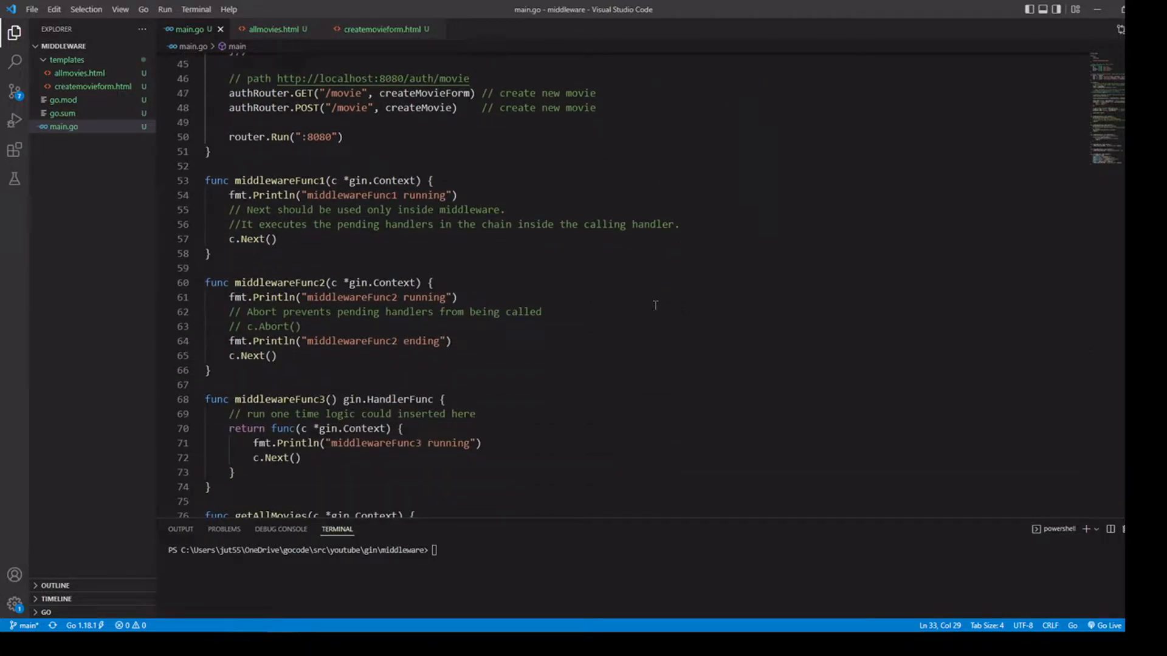
pyautogui.moveTo(377, 396)
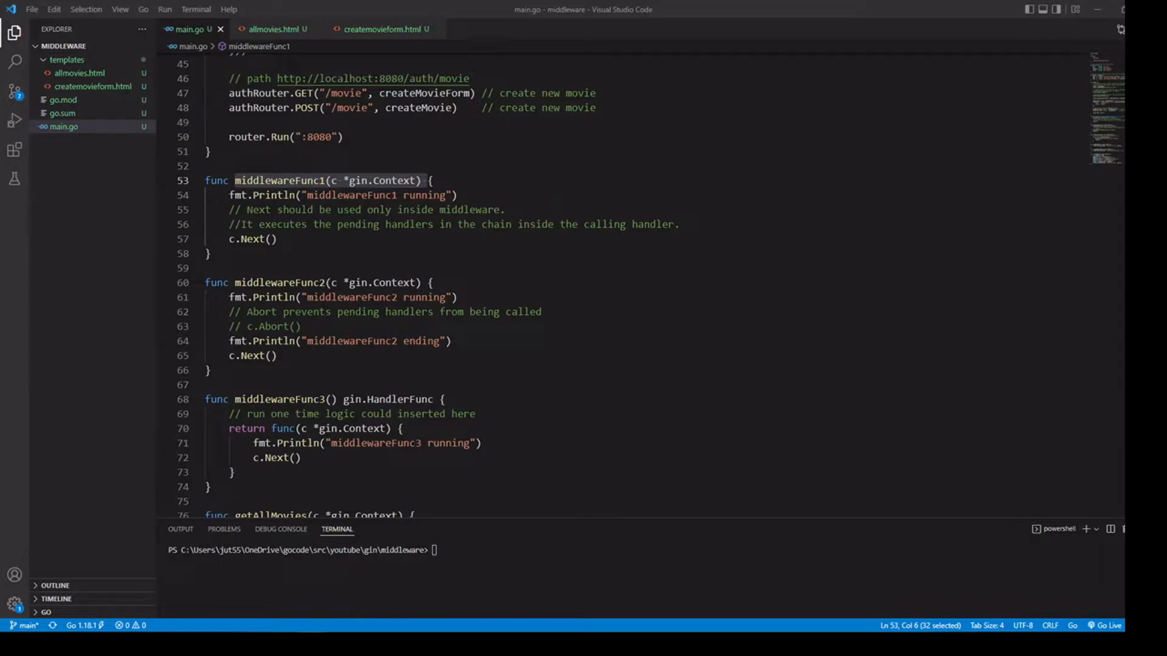
pyautogui.moveTo(262, 239)
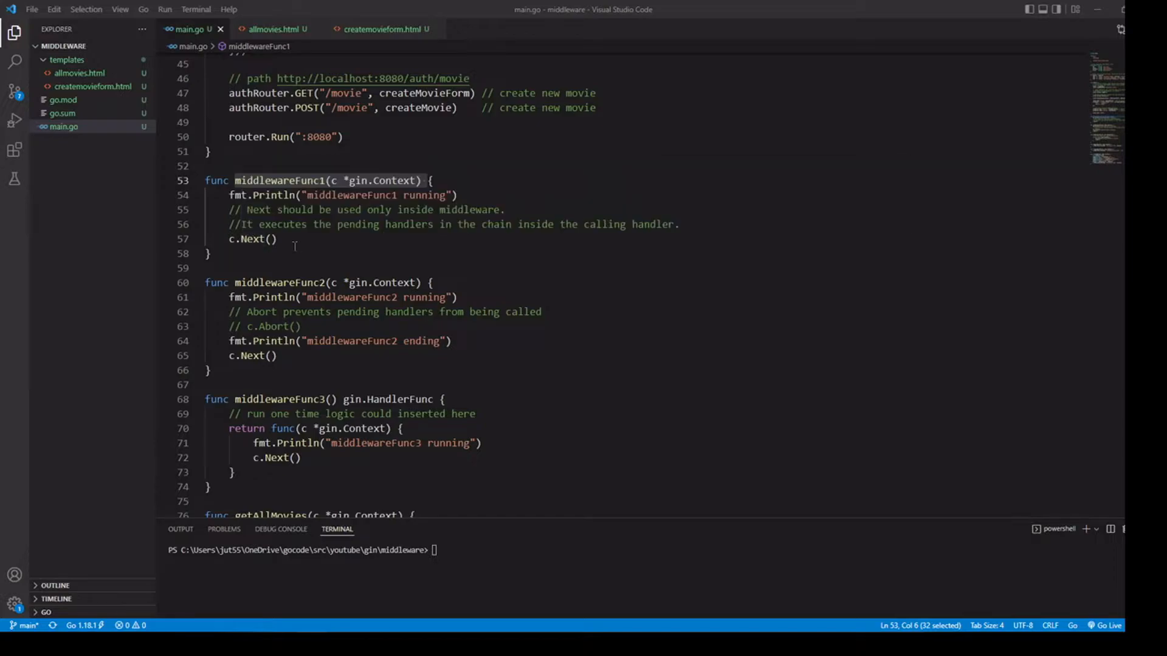
pyautogui.click(277, 240)
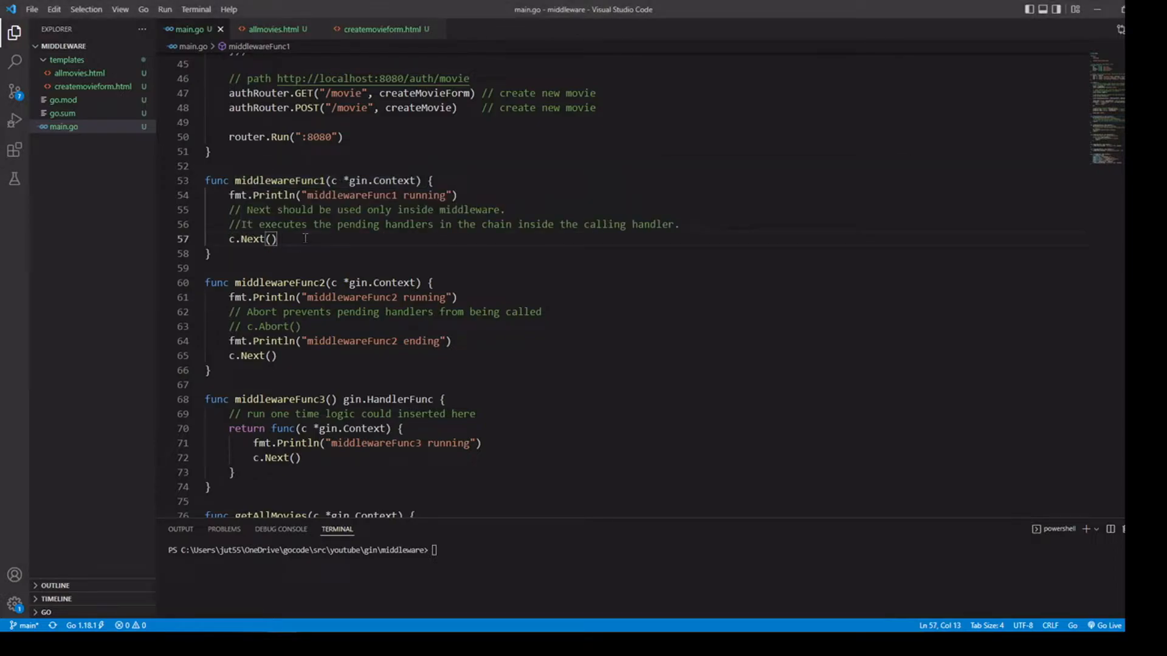
pyautogui.doubleClick(246, 240)
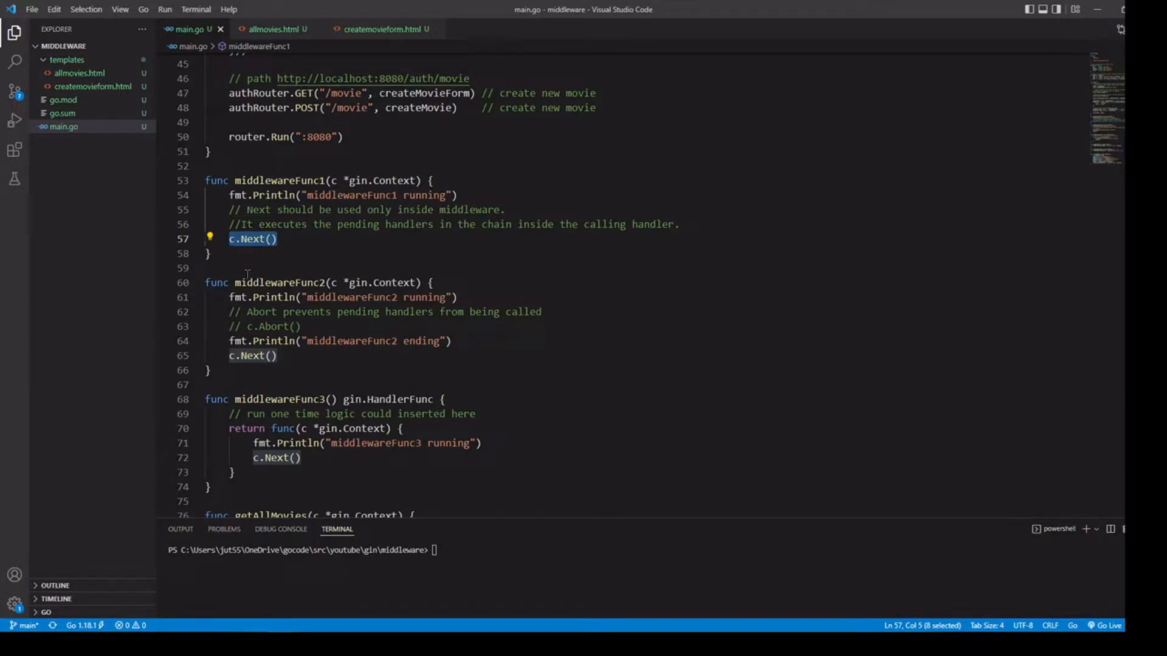
pyautogui.doubleClick(281, 282)
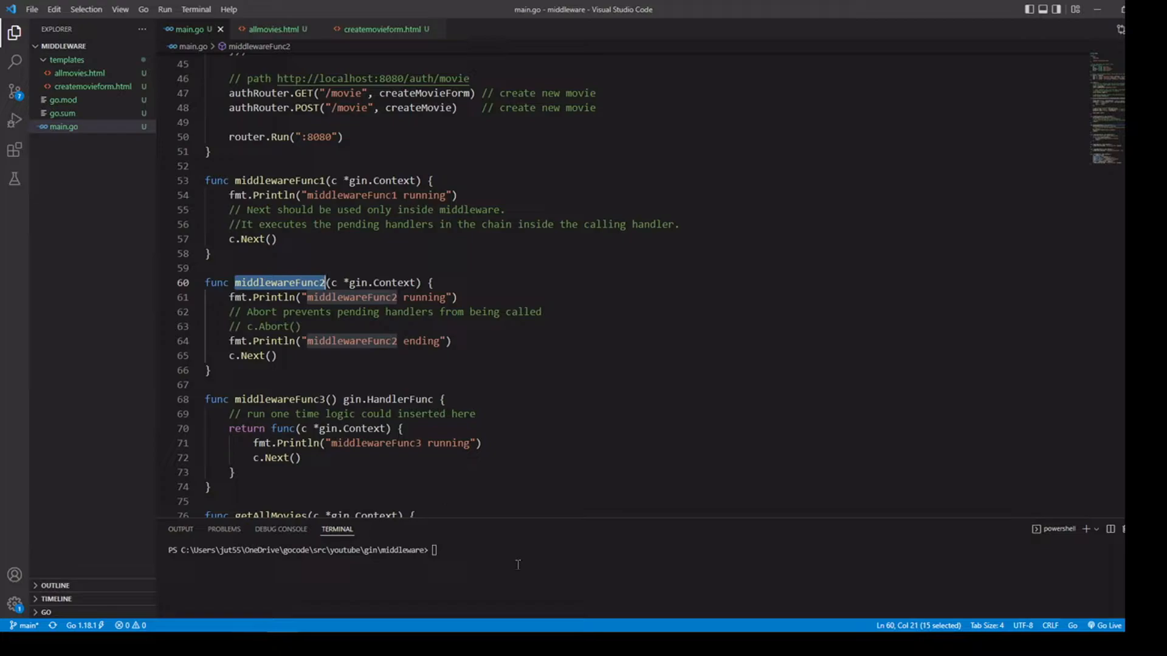
# Run go run main.go in the terminal to start the Gin server on :8080
pyautogui.write('go run m')
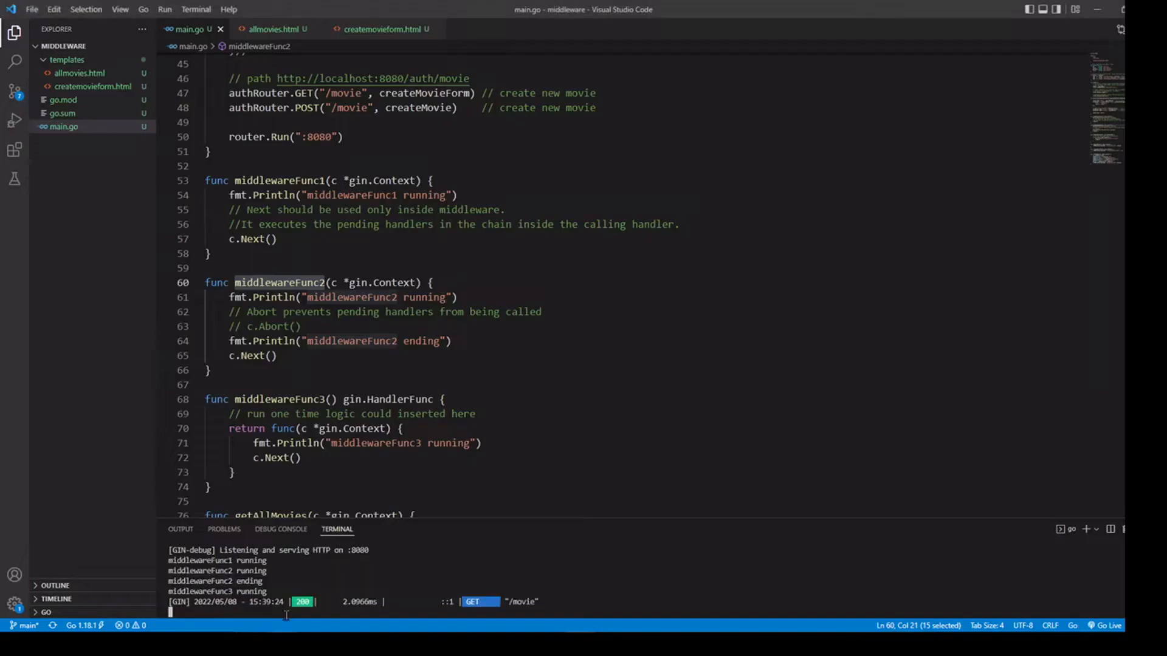
pyautogui.moveTo(586, 364)
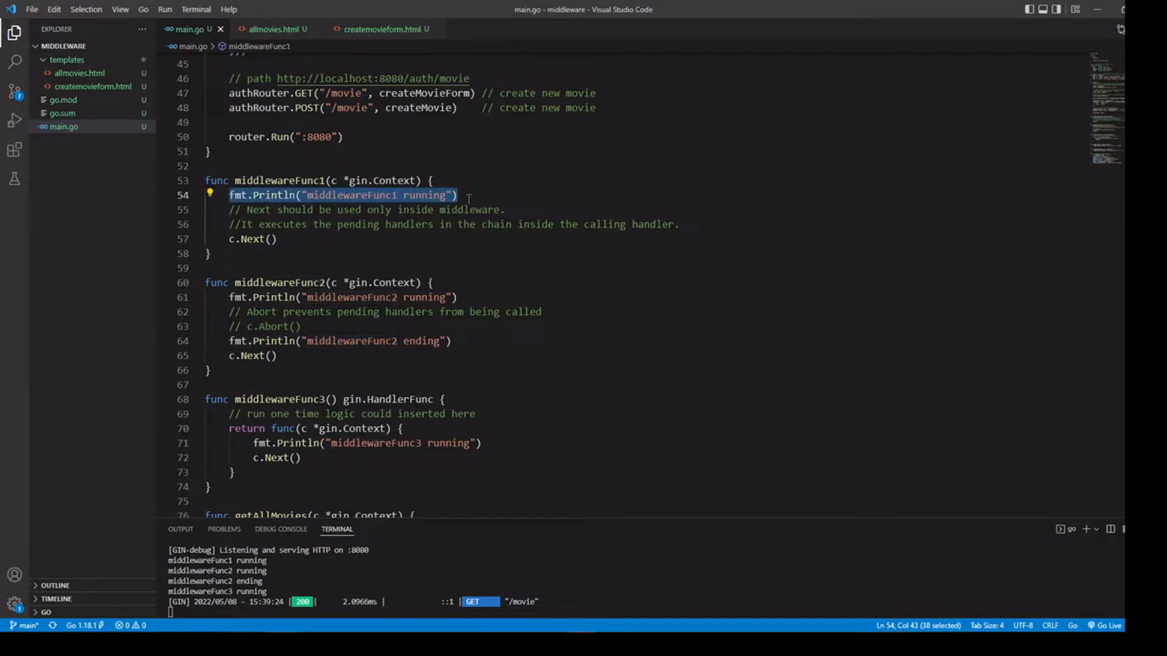
pyautogui.moveTo(662, 262)
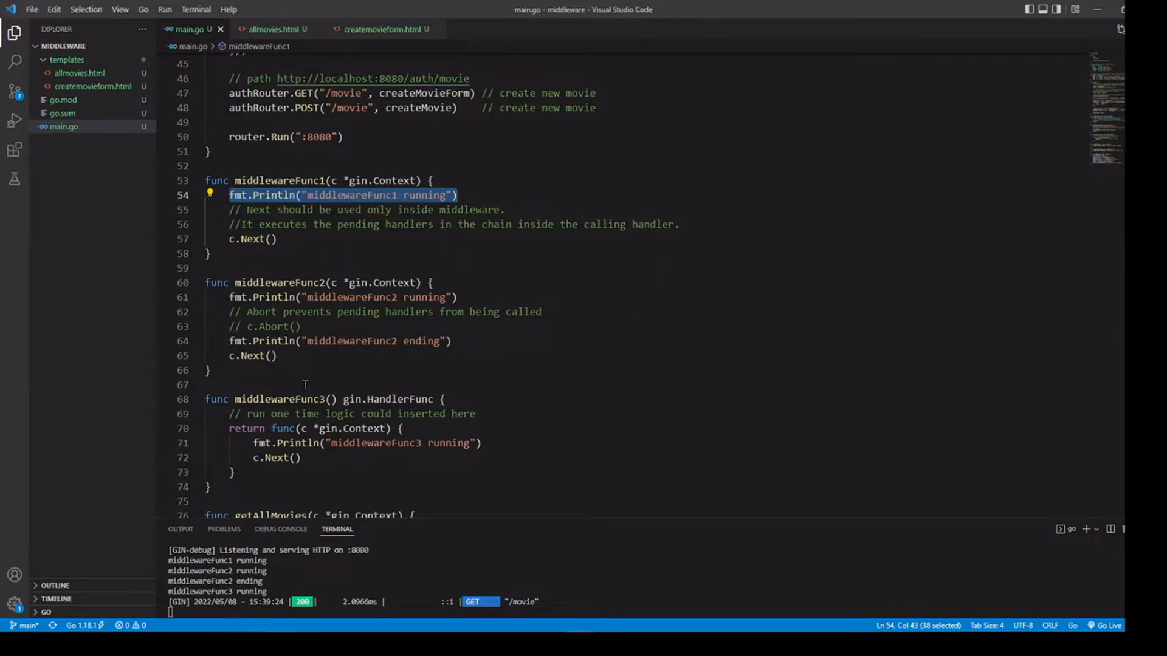
pyautogui.moveTo(365, 428)
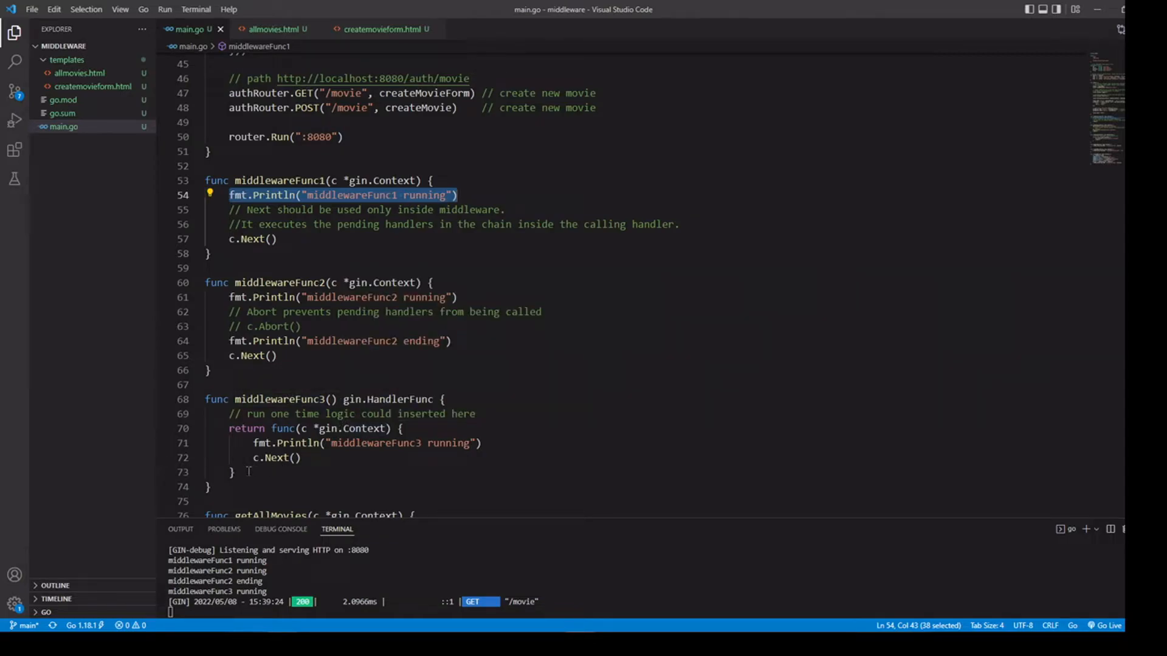
pyautogui.click(502, 413)
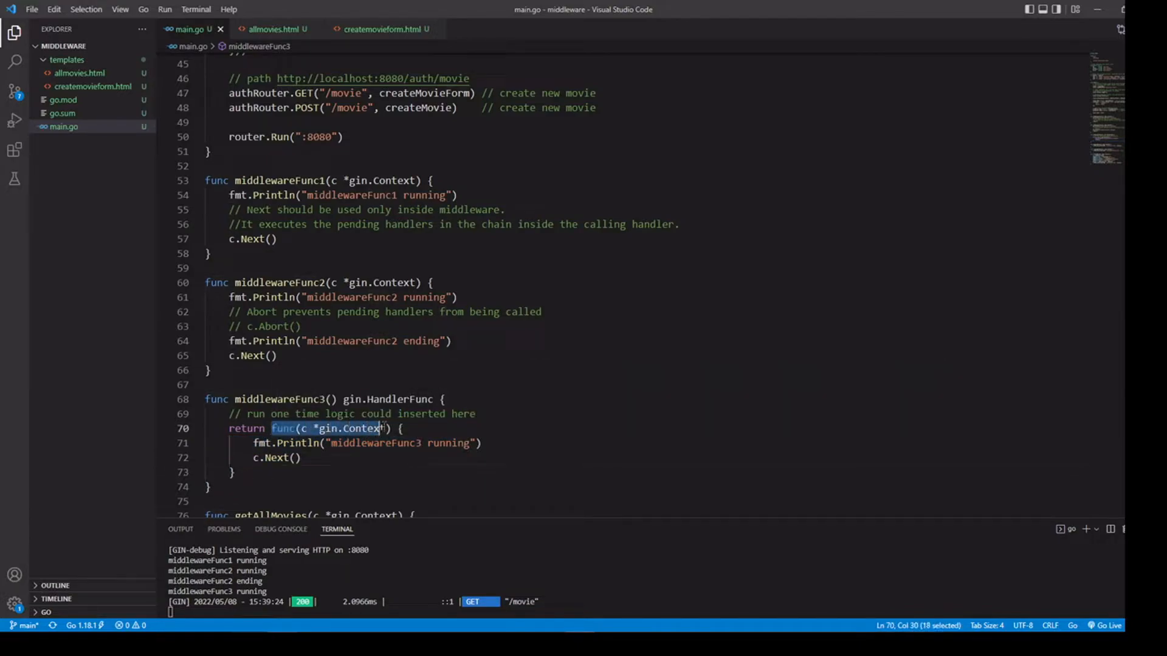
pyautogui.click(379, 428)
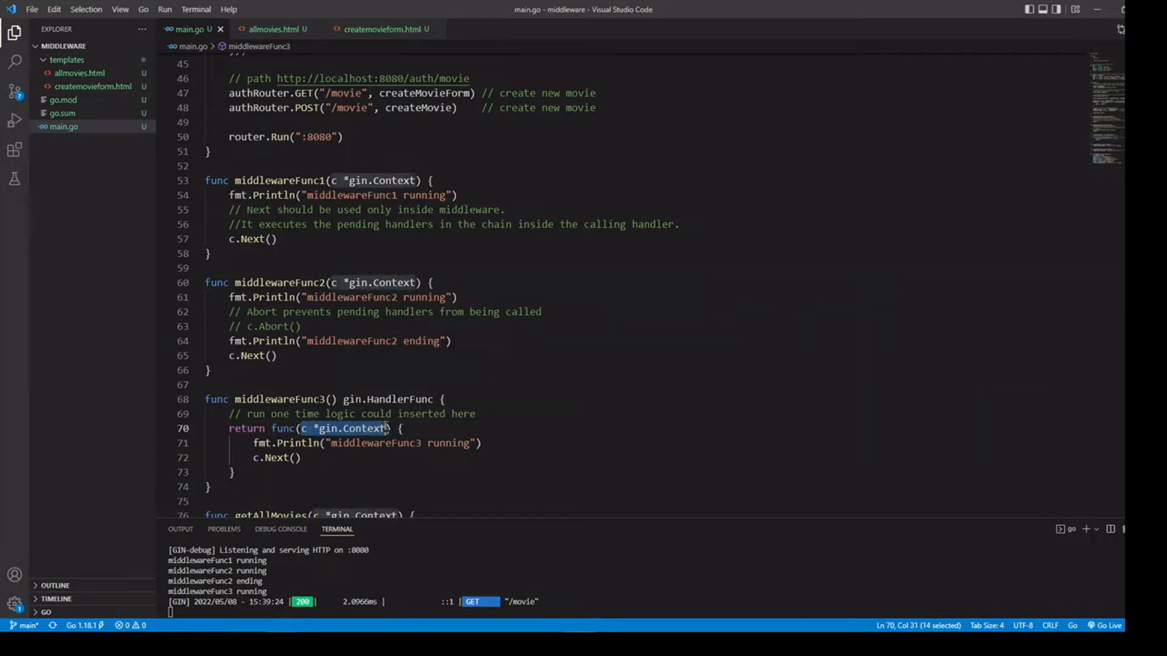
pyautogui.moveTo(357, 428)
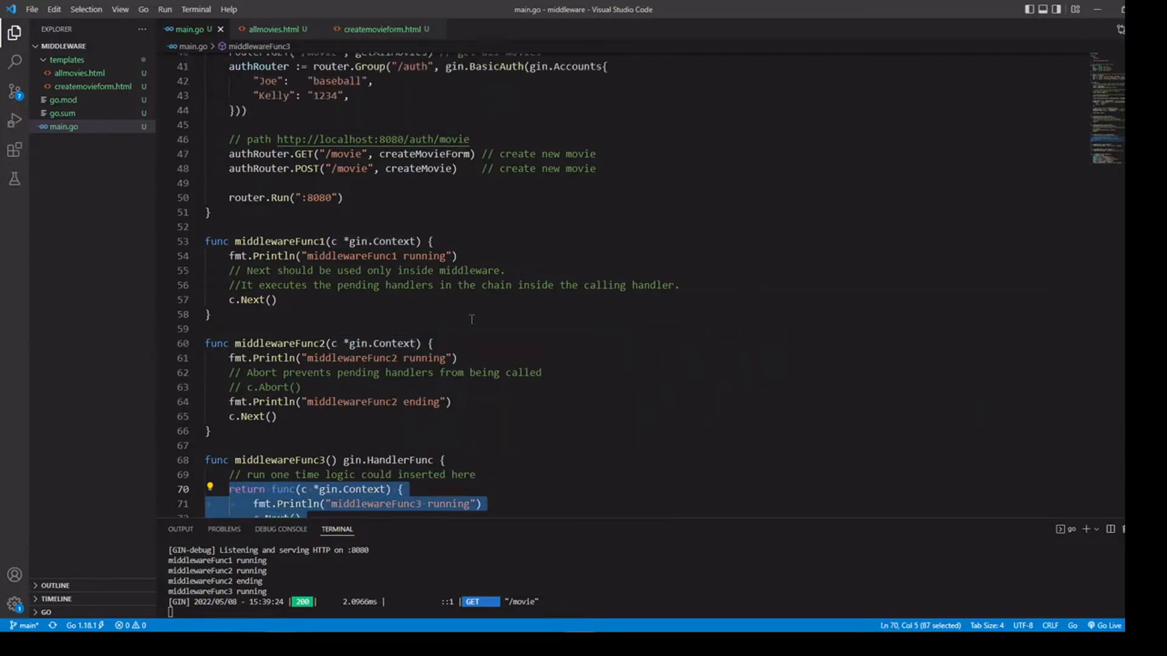
# Scroll to main() and highlight the middlewareFunc3() call inside router.Use
pyautogui.scroll(3)
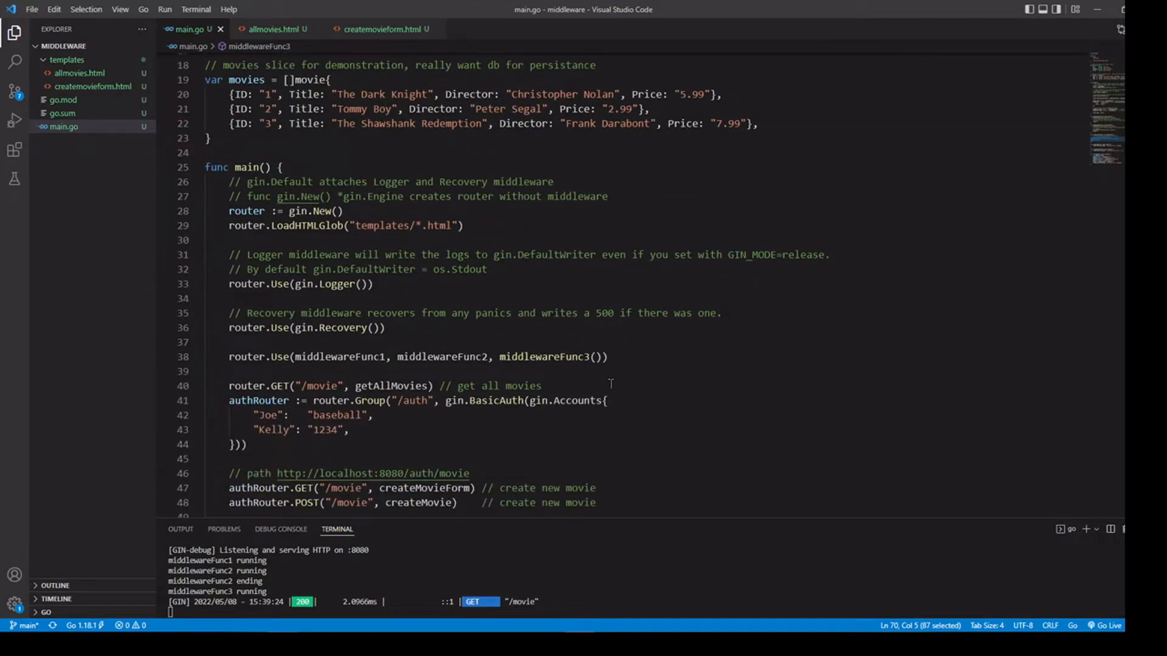
pyautogui.doubleClick(551, 356)
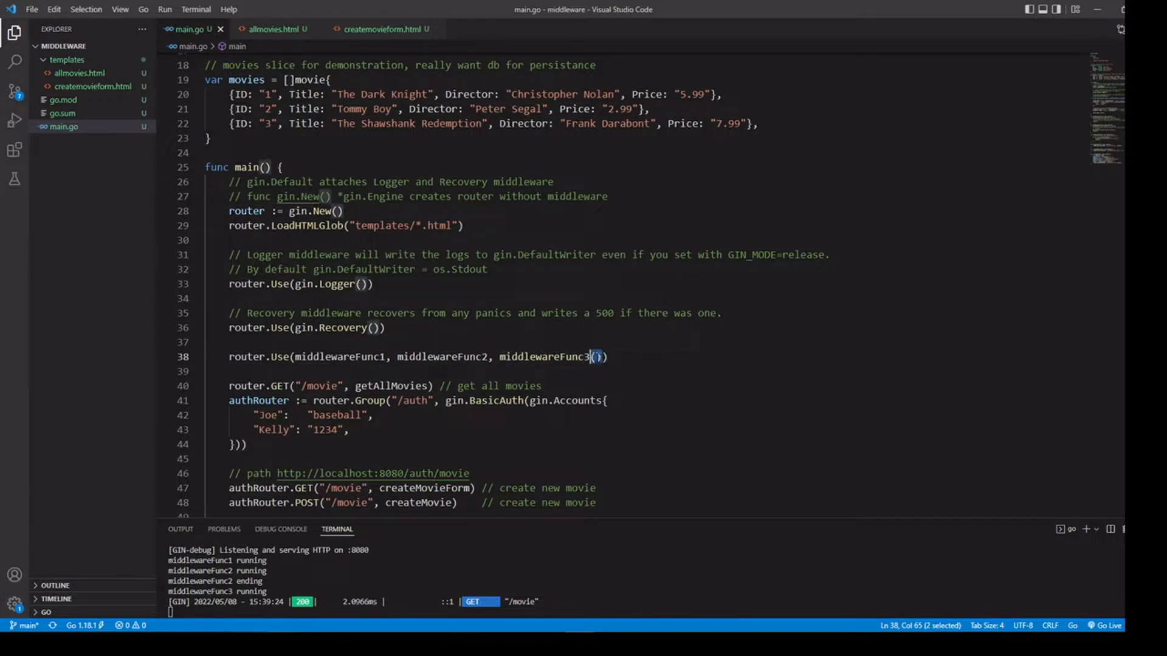
pyautogui.doubleClick(549, 356)
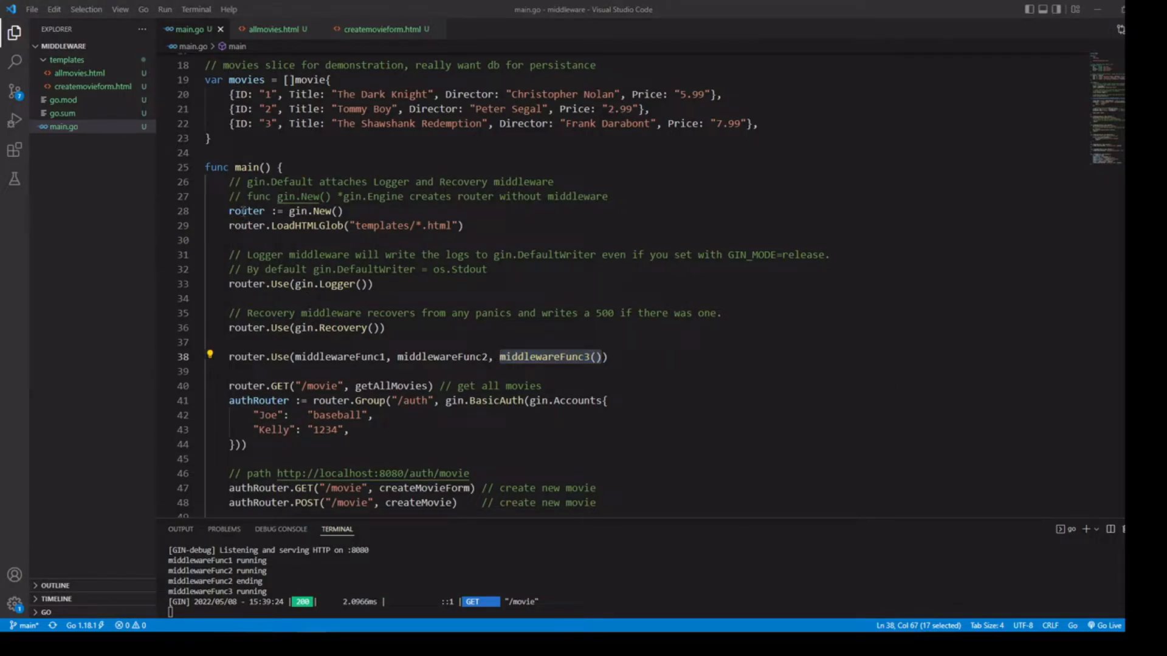
pyautogui.moveTo(304, 197)
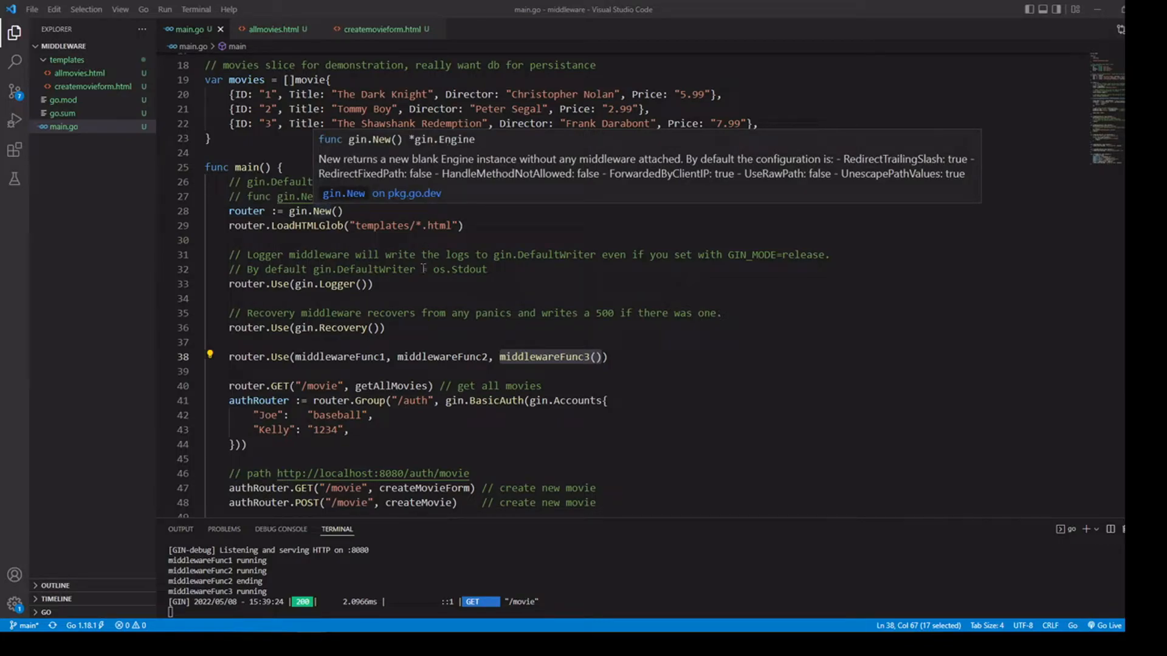
pyautogui.moveTo(268, 285)
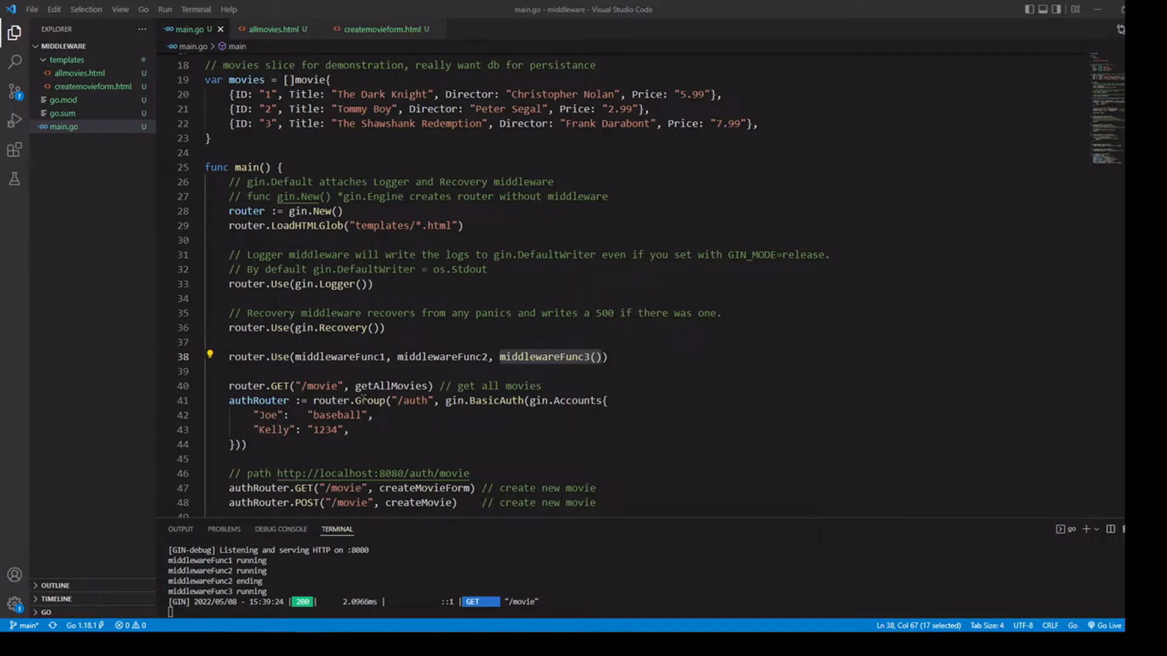
pyautogui.moveTo(371, 399)
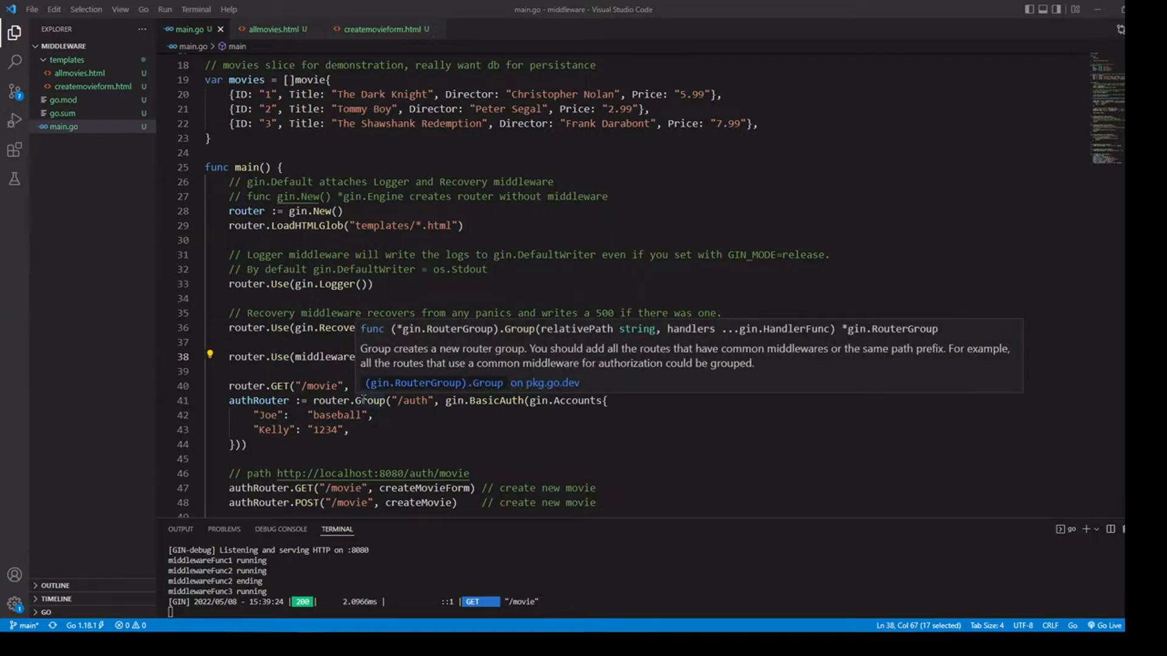
pyautogui.moveTo(837, 333)
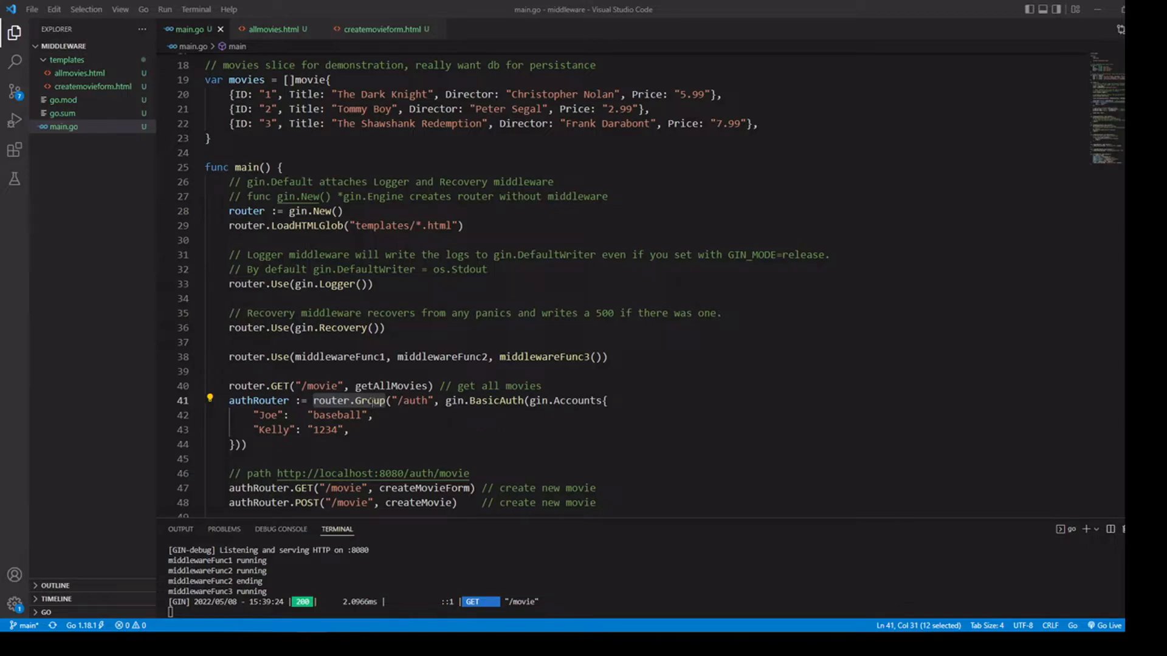
pyautogui.moveTo(350, 400)
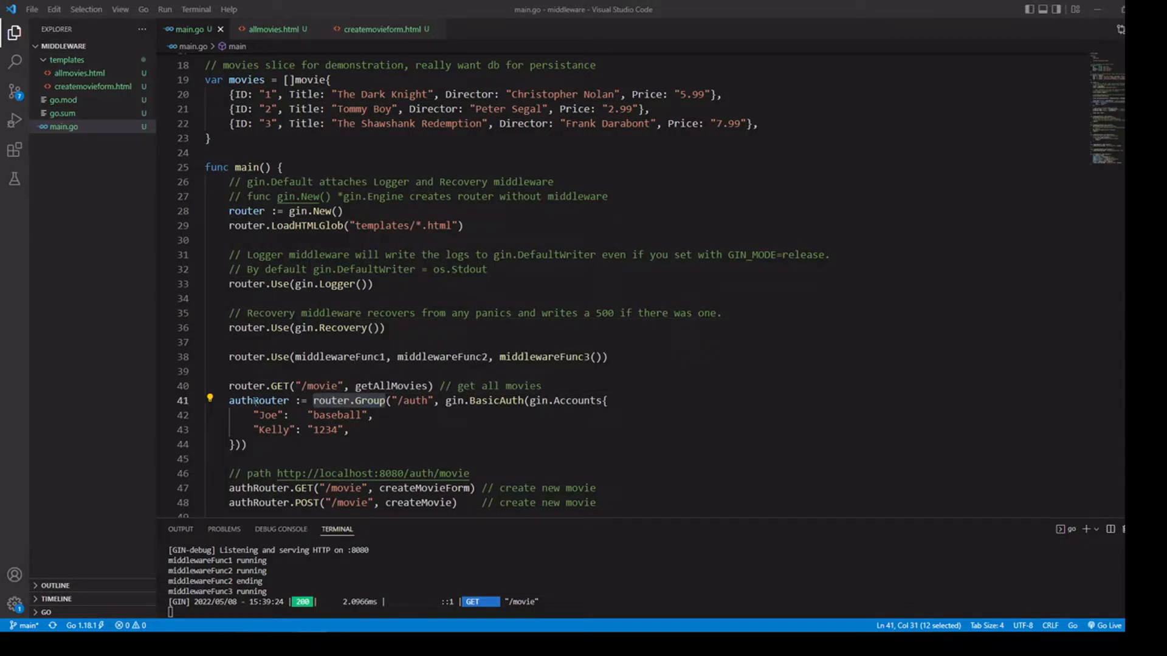
pyautogui.moveTo(348, 400)
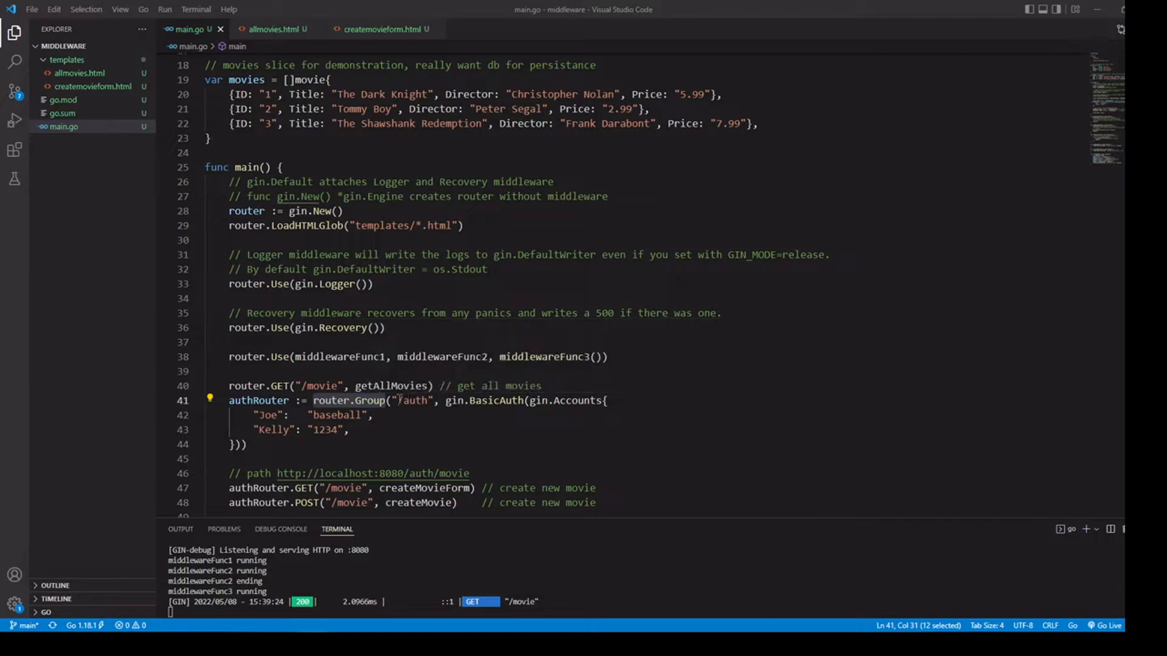
# Highlight the /auth group path and the authRouter GET /movie form route
pyautogui.doubleClick(413, 400)
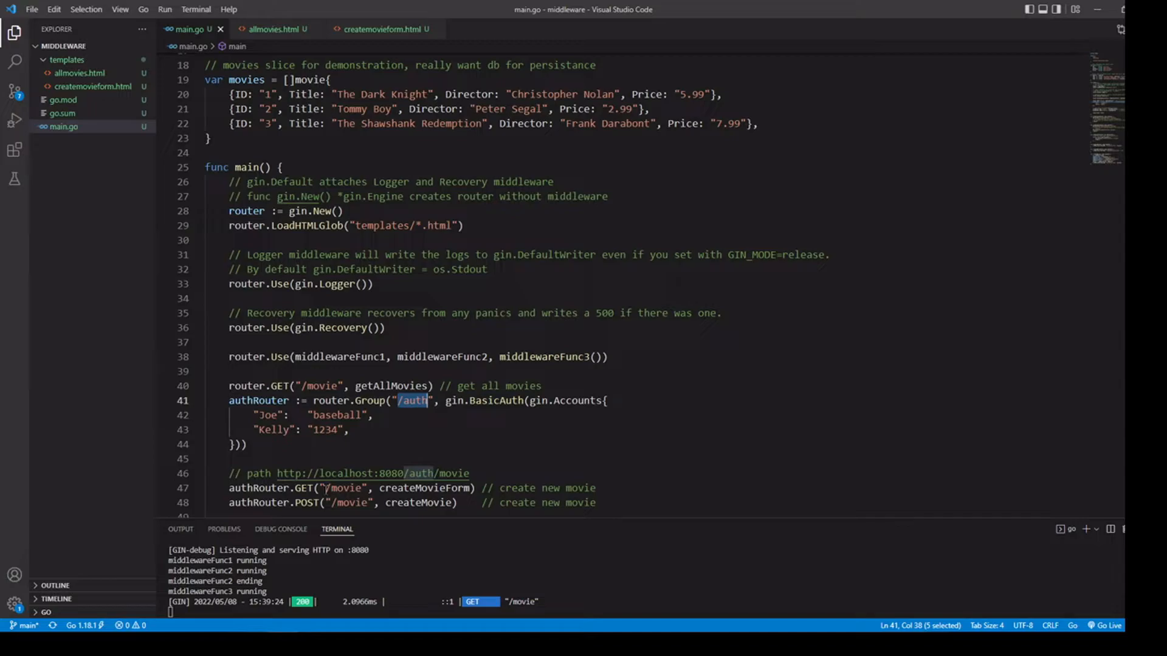
pyautogui.doubleClick(257, 488)
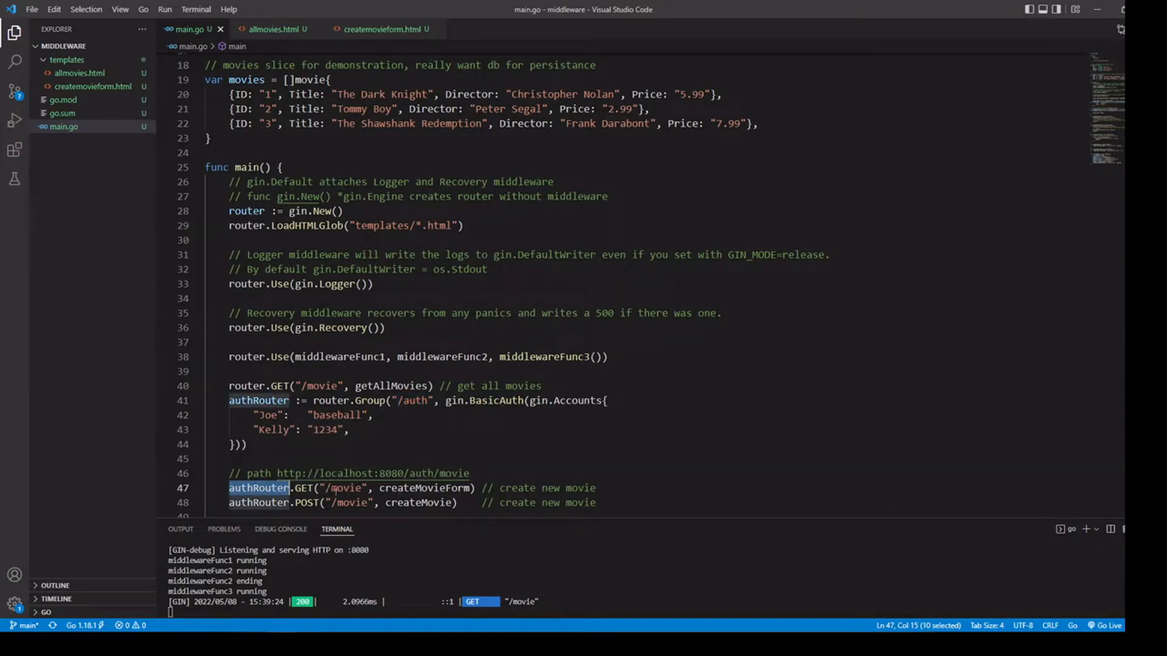
pyautogui.doubleClick(346, 488)
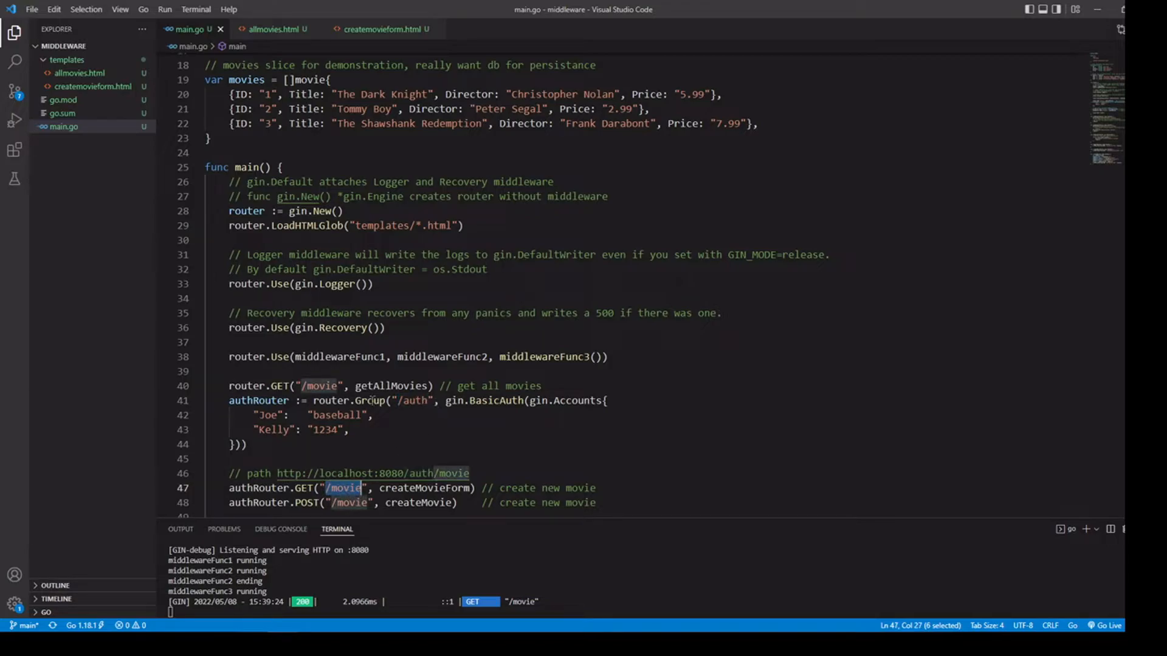
pyautogui.moveTo(372, 400)
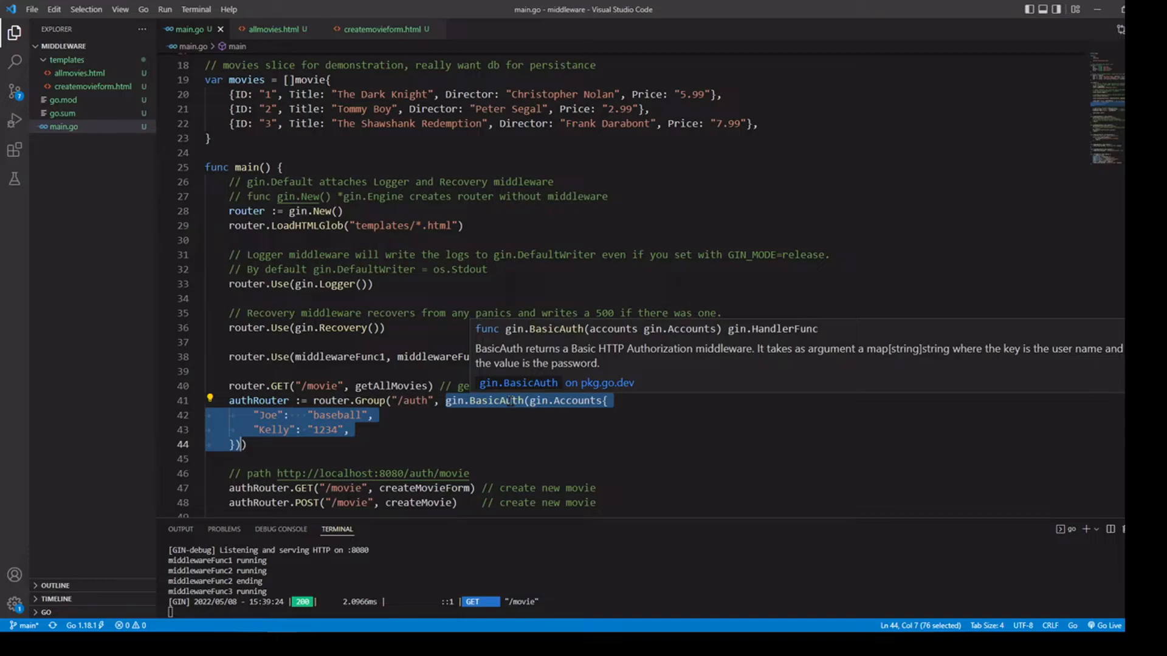
pyautogui.click(478, 416)
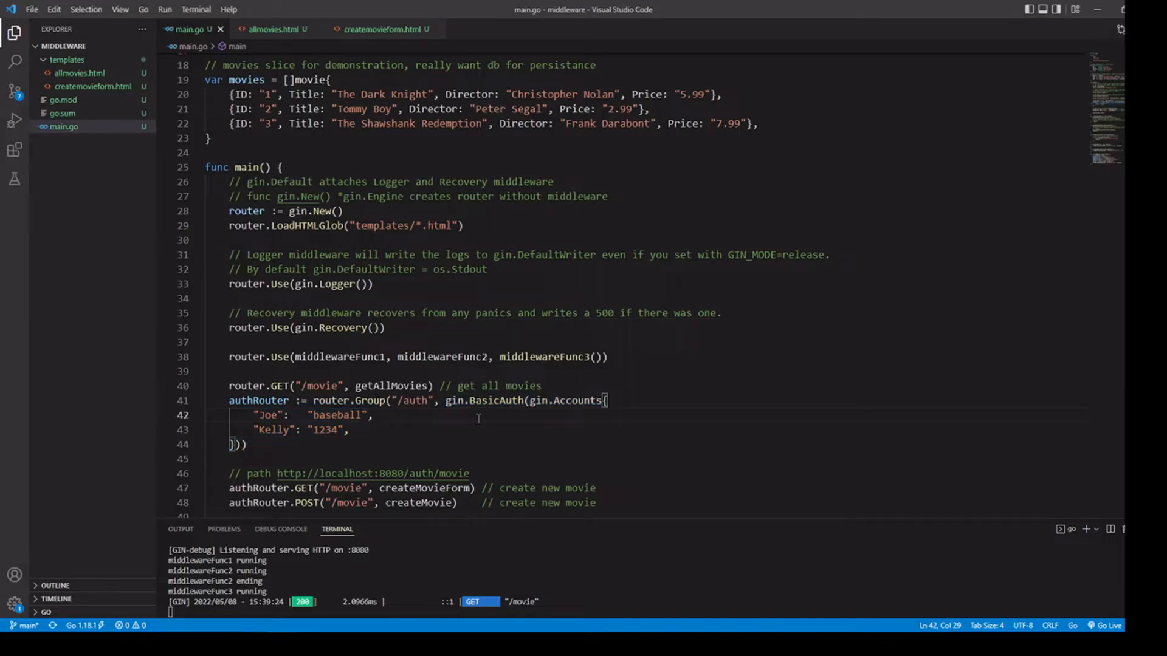
pyautogui.moveTo(493, 473)
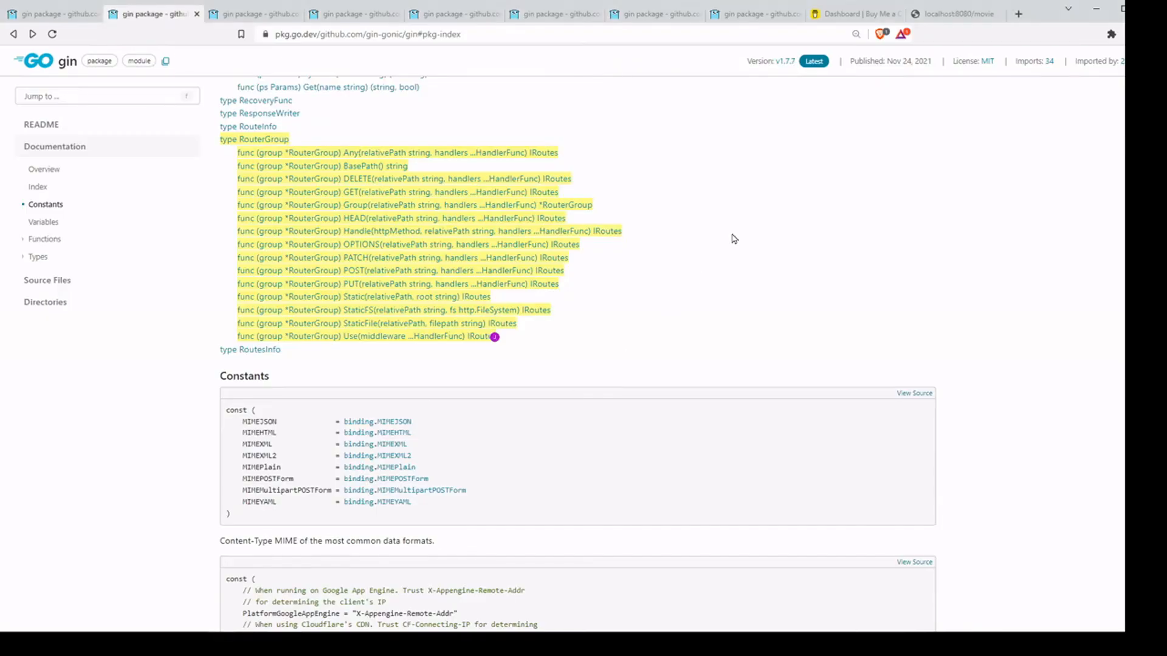
# Browse to localhost:8080/auth/movie, sign in with a configured account and save the password
pyautogui.click(953, 13)
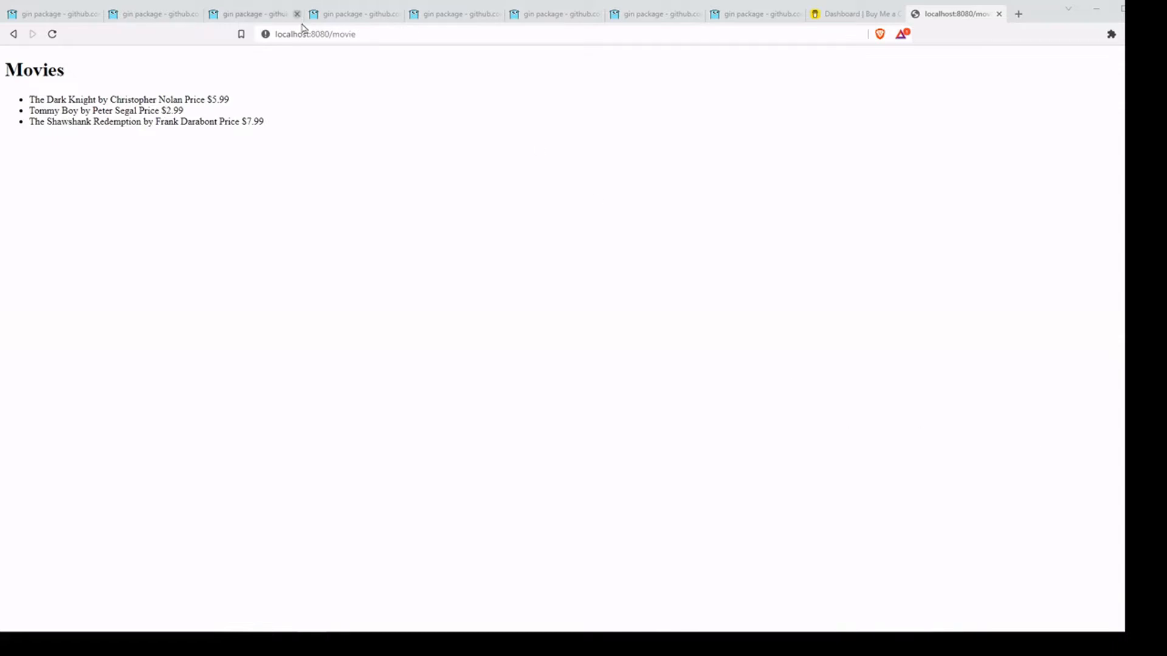
pyautogui.click(316, 34)
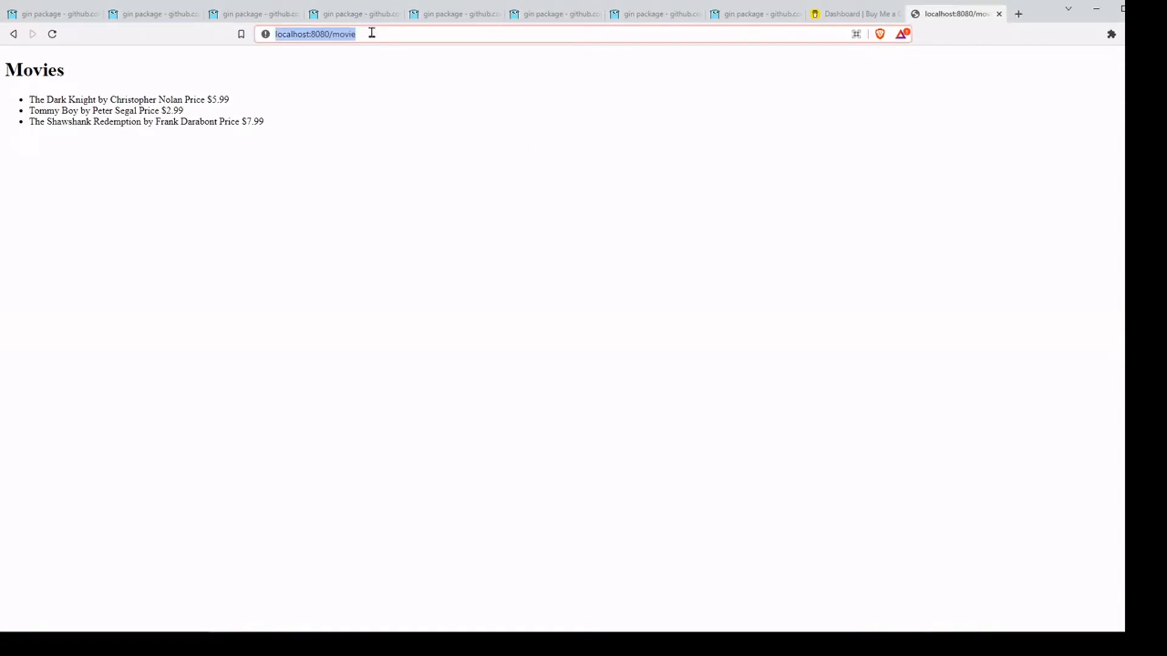
pyautogui.write('localhost:8080')
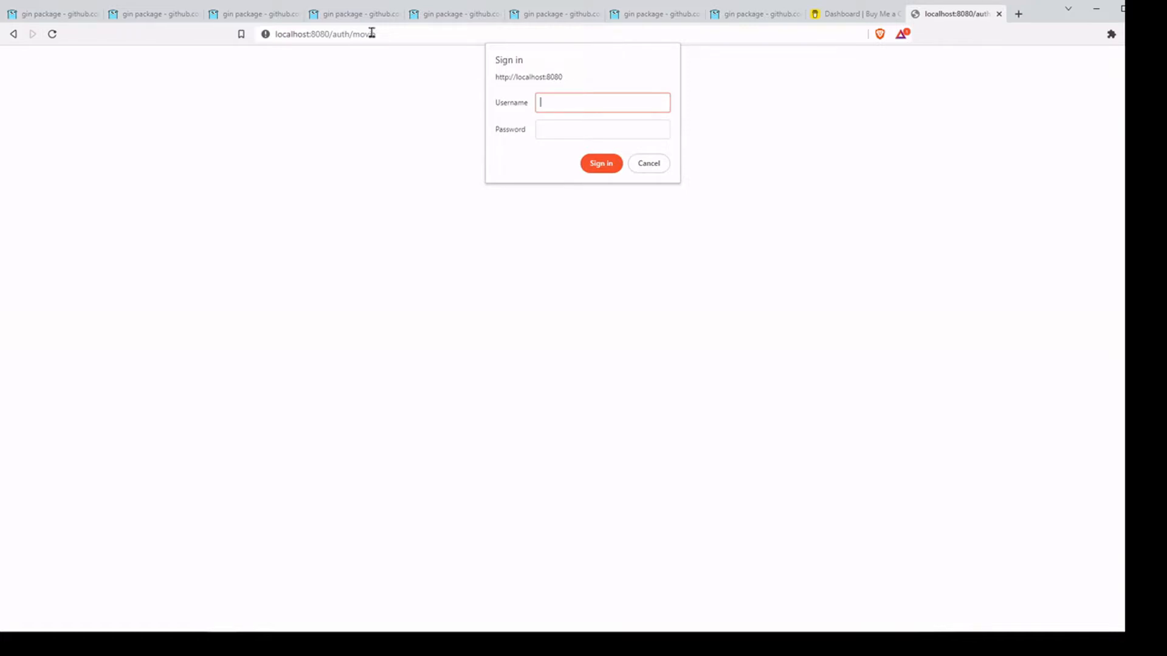
pyautogui.moveTo(335, 580)
pyautogui.write('Joe')
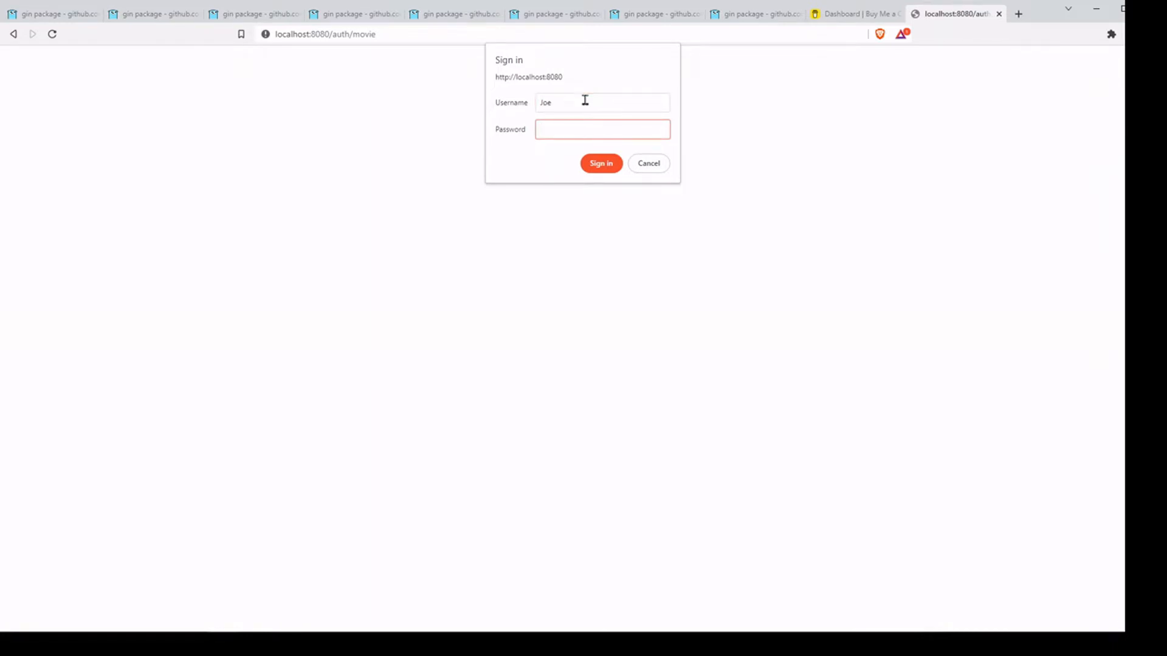
pyautogui.click(600, 163)
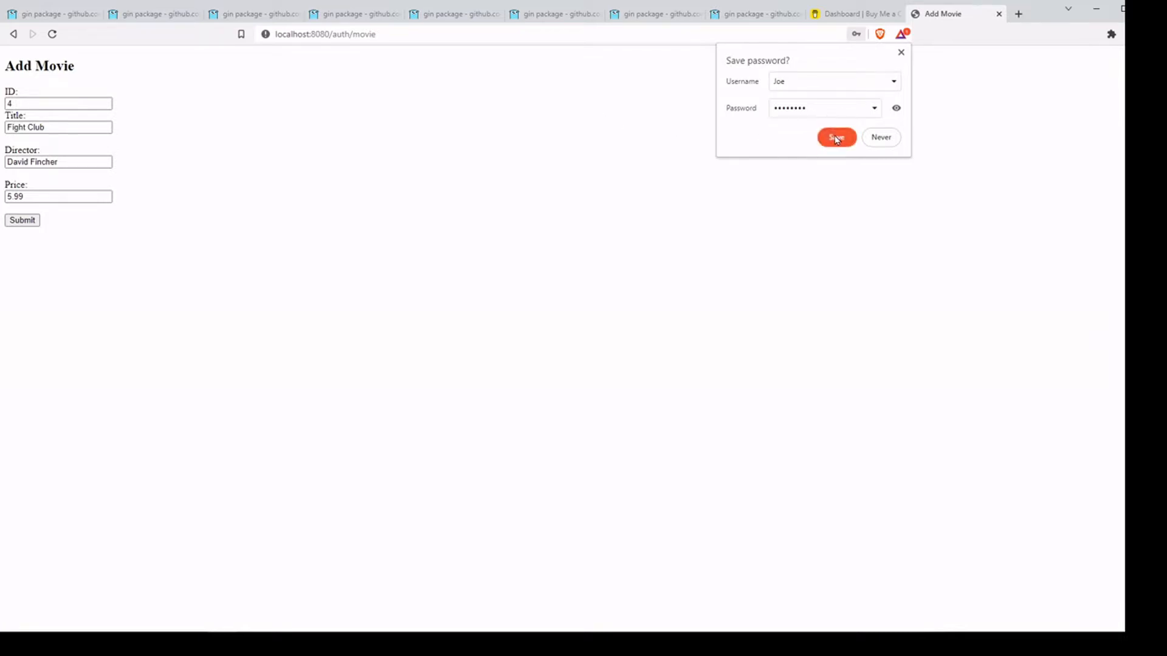
pyautogui.click(836, 138)
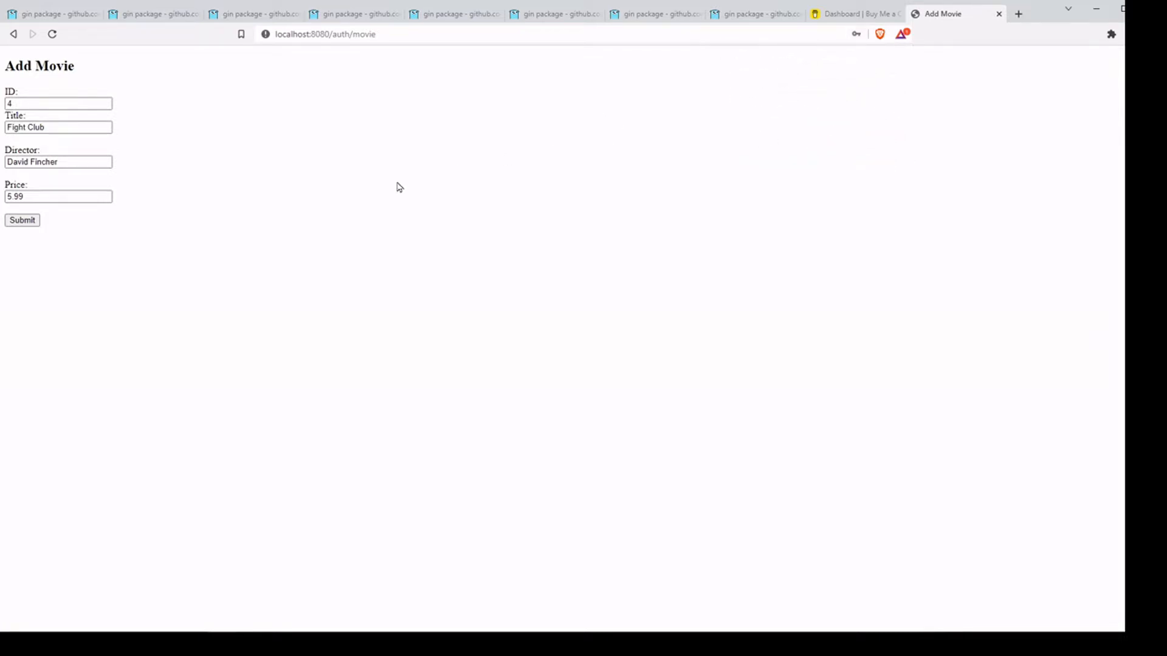
pyautogui.click(326, 34)
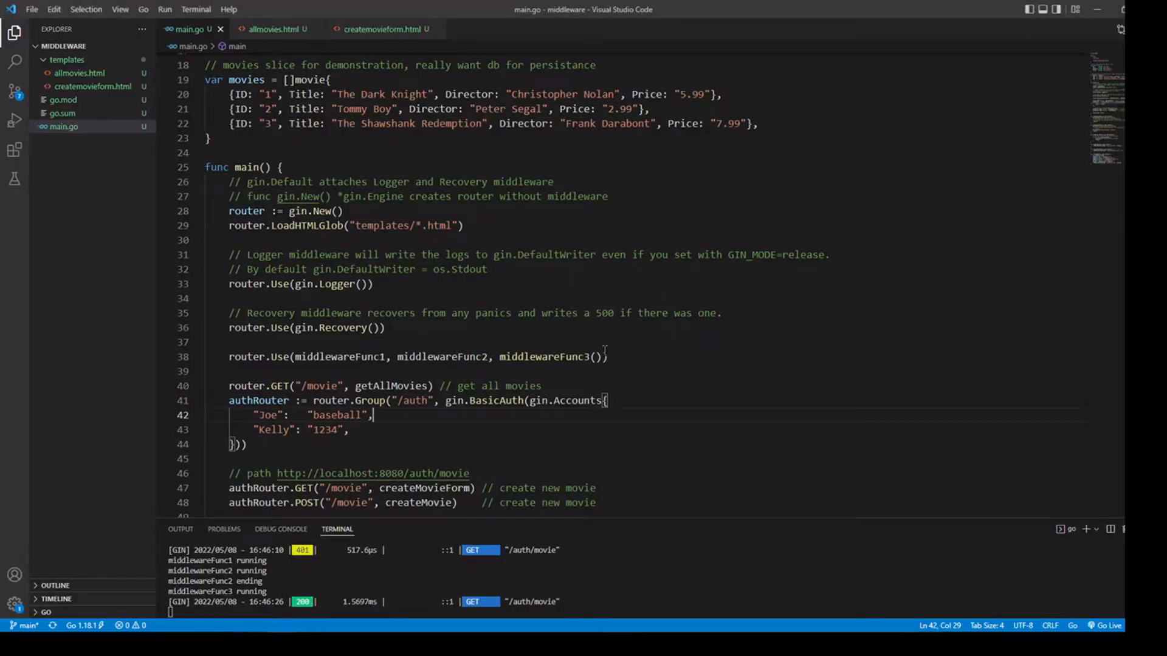
# Review the createMovieForm route and the POST method in createmovieform.html
pyautogui.scroll(-3)
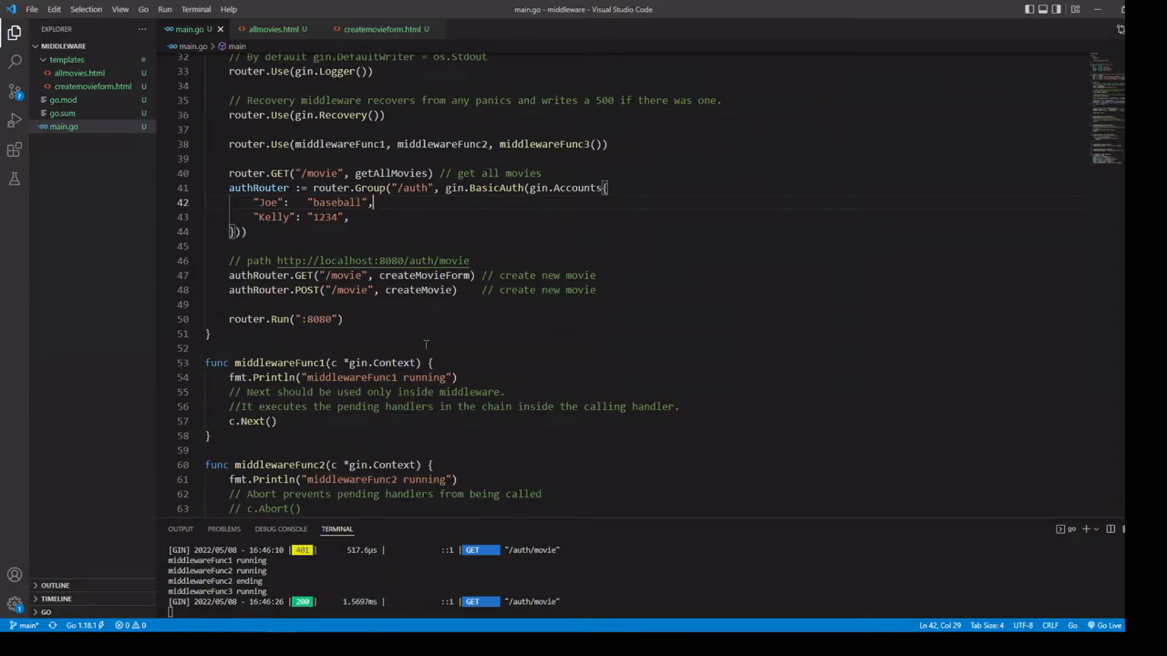
pyautogui.doubleClick(343, 276)
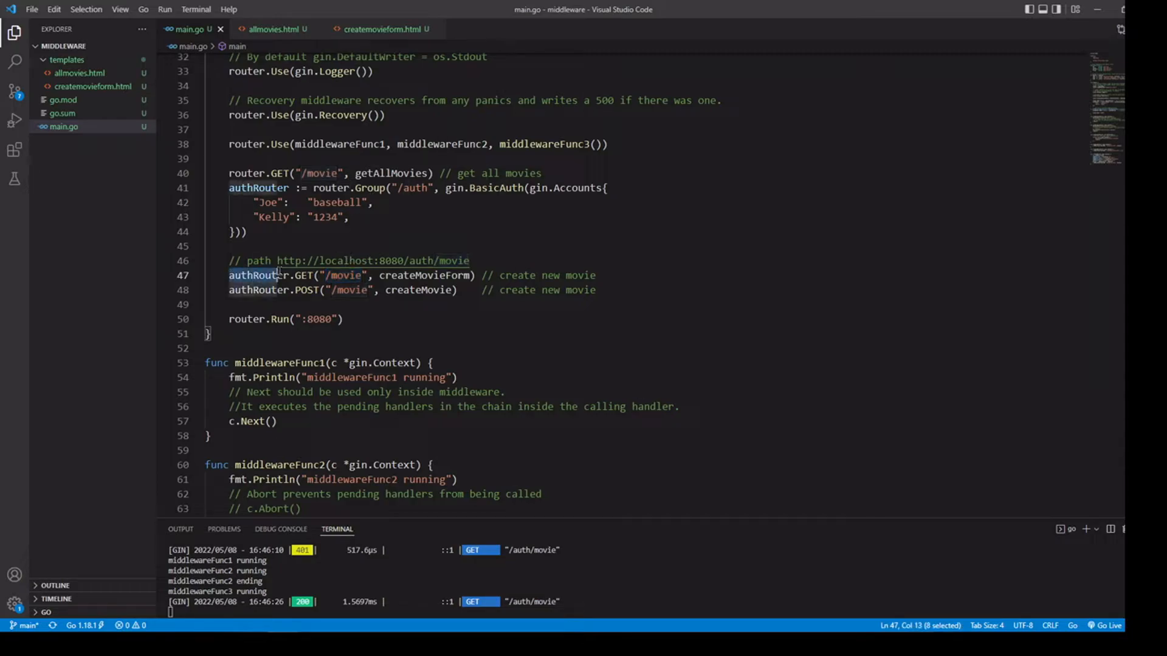
pyautogui.doubleClick(412, 187)
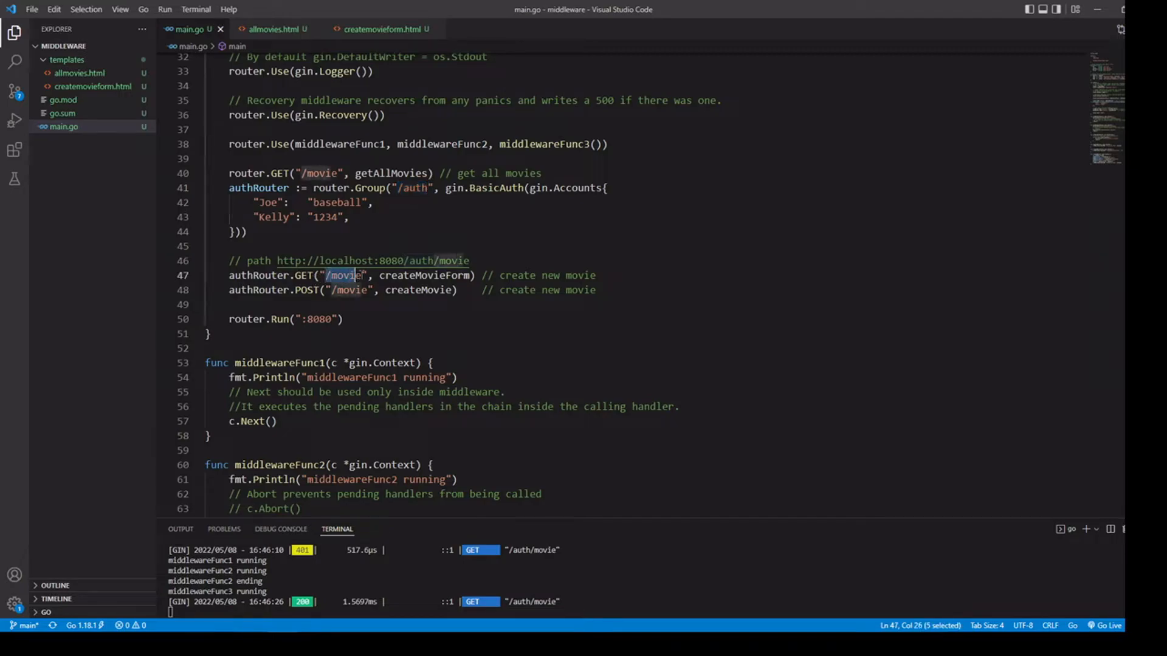
pyautogui.doubleClick(422, 276)
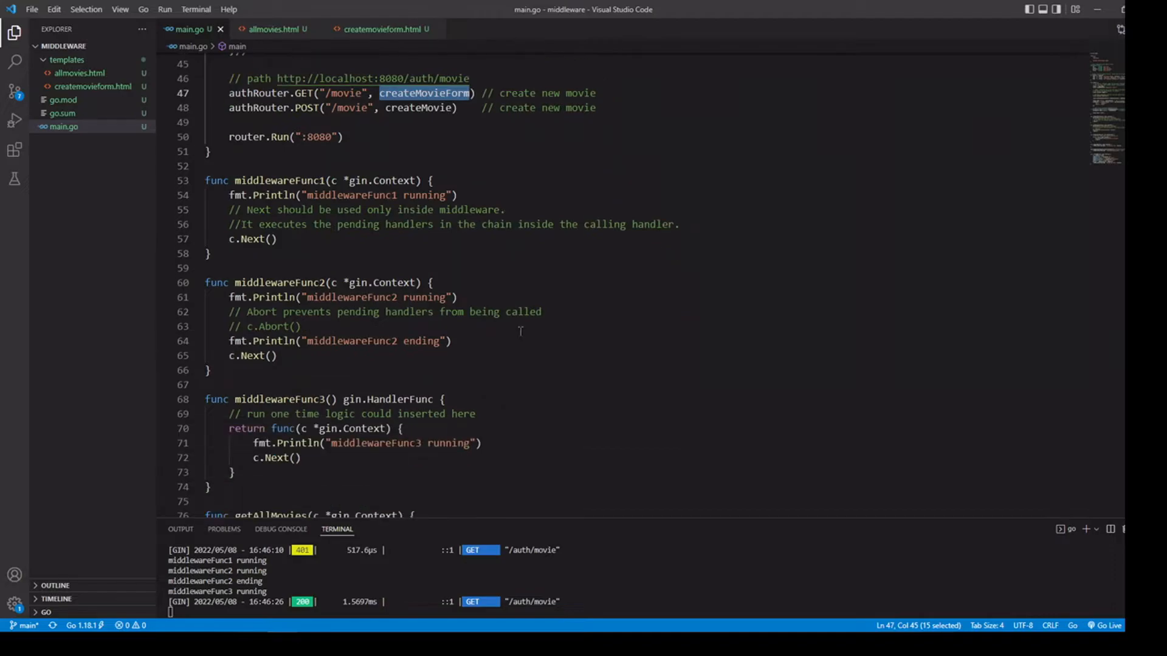
pyautogui.scroll(-3)
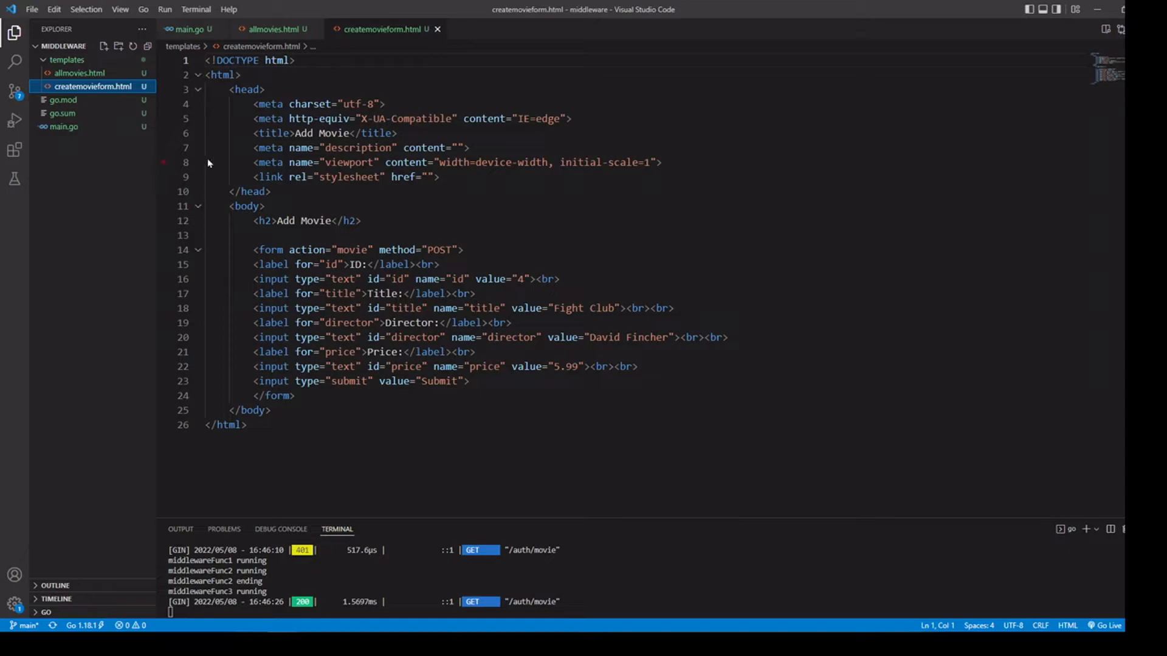
pyautogui.click(191, 29)
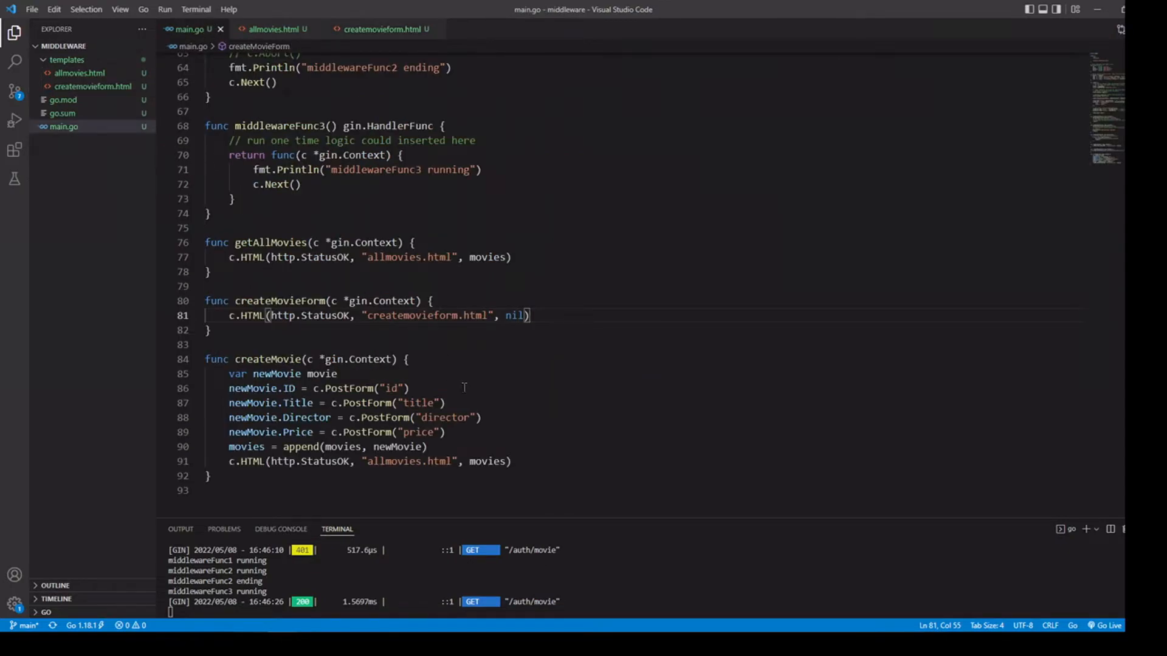
pyautogui.click(382, 29)
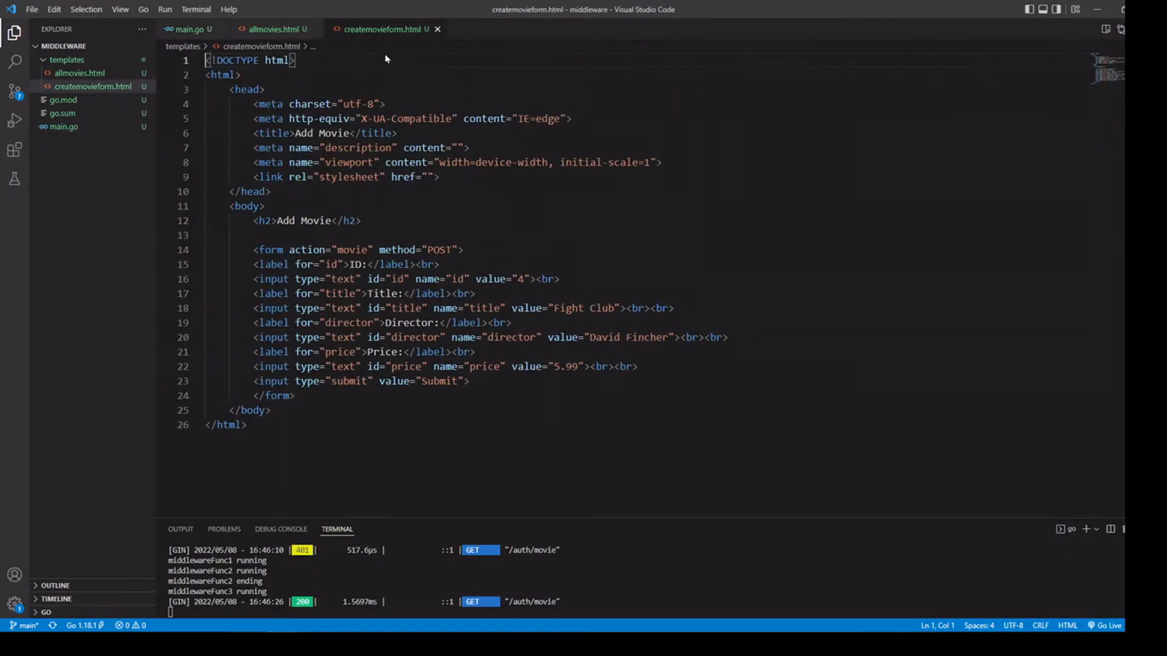
pyautogui.doubleClick(439, 249)
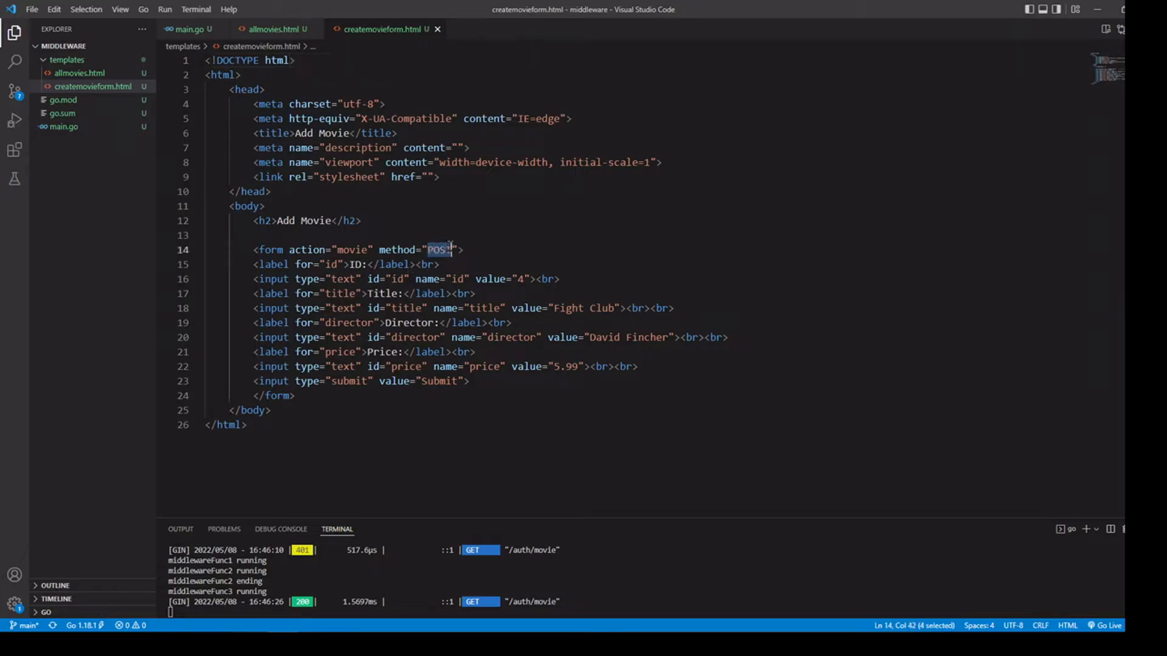
pyautogui.click(189, 29)
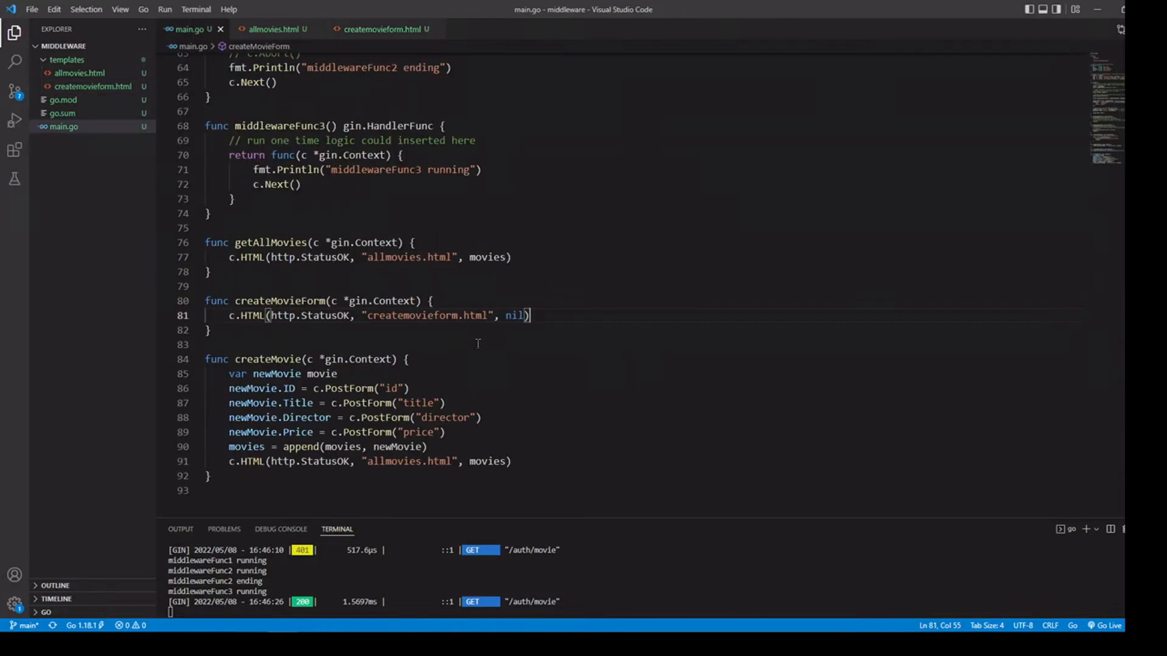
# Highlight the POST /movie route and its createMovie handler in main.go
pyautogui.scroll(3)
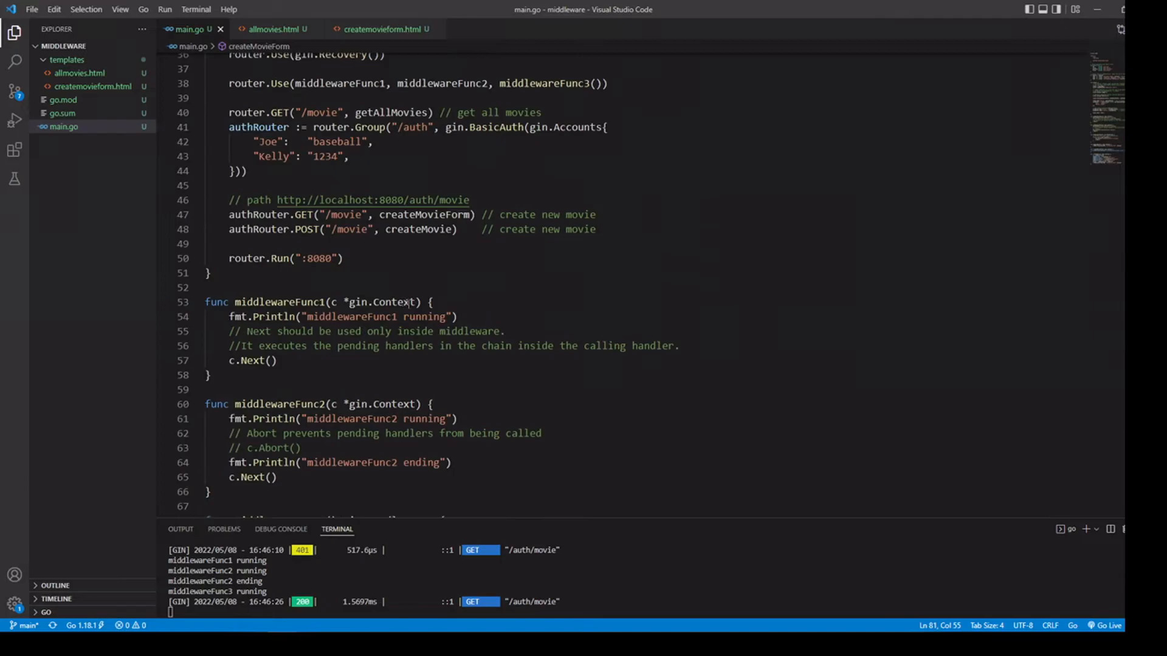
pyautogui.scroll(3)
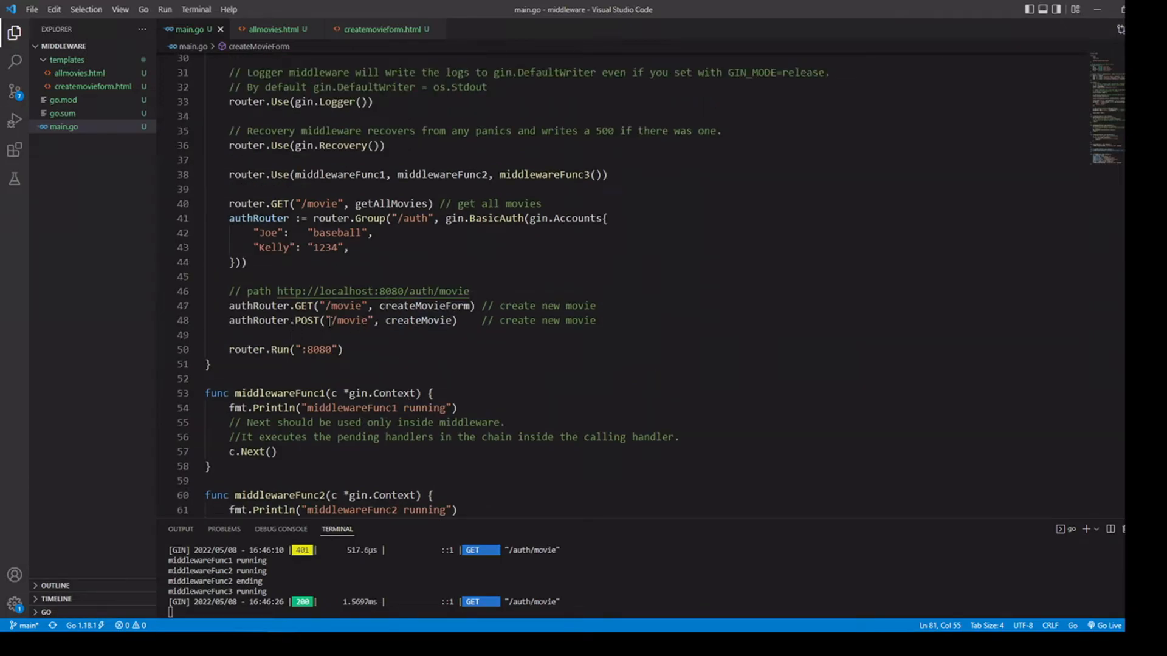
pyautogui.doubleClick(307, 320)
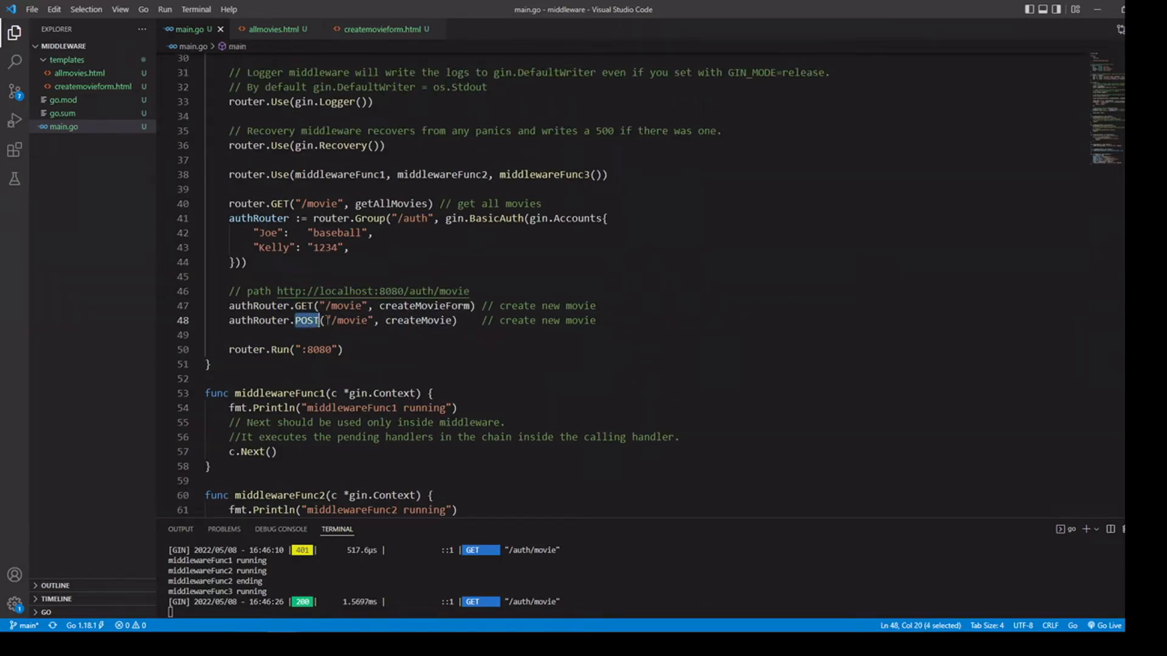
pyautogui.doubleClick(349, 321)
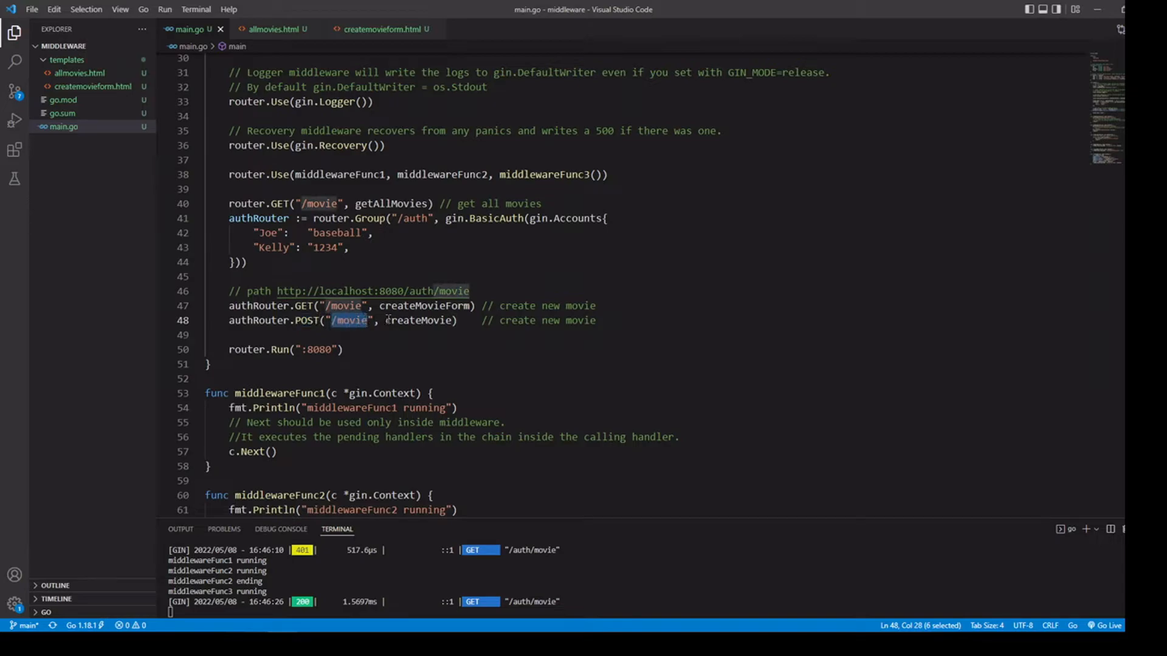
pyautogui.doubleClick(418, 319)
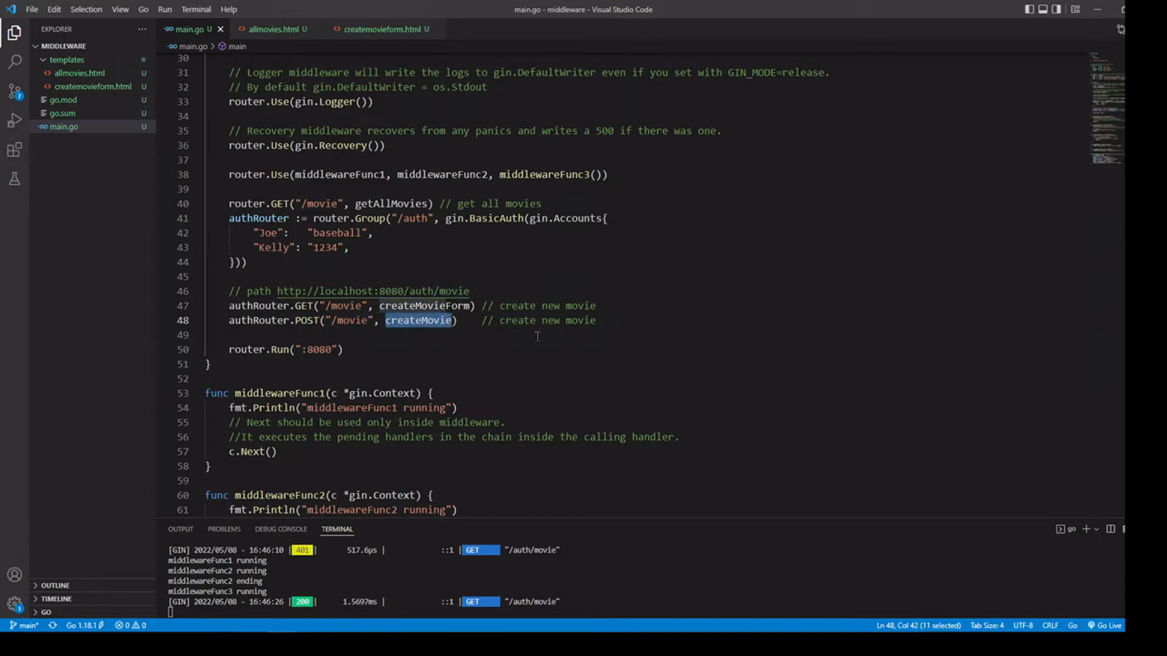
pyautogui.scroll(-3)
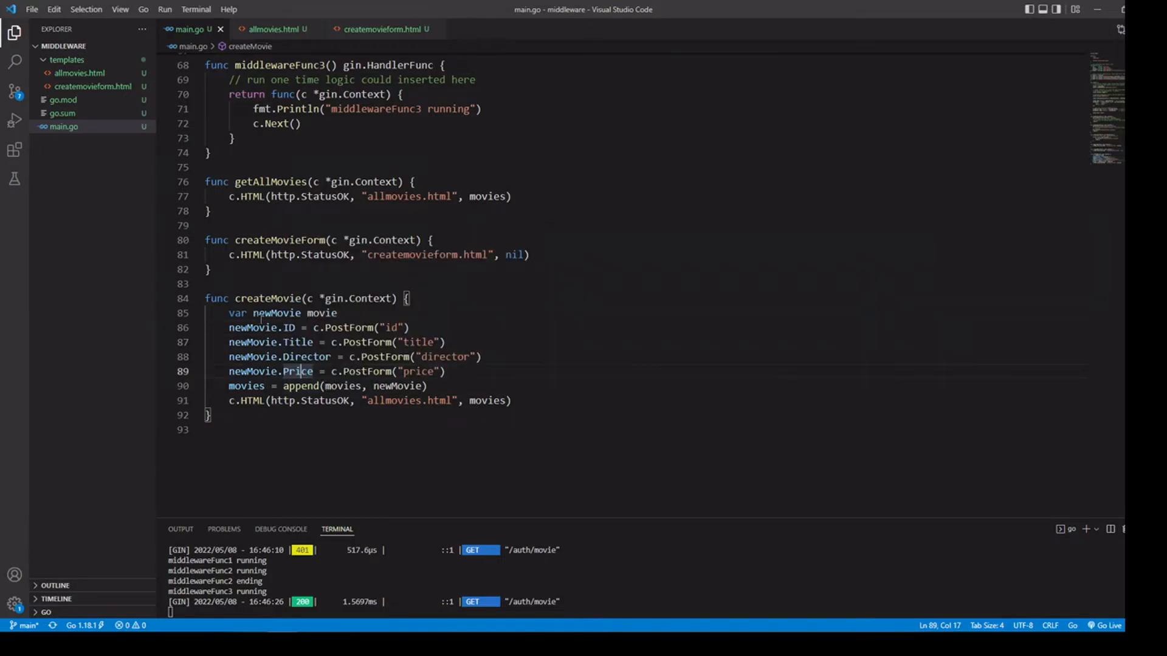
# Review createMovie's newMovie, the movies append and allmovies.html, then bring up the browser
pyautogui.doubleClick(276, 312)
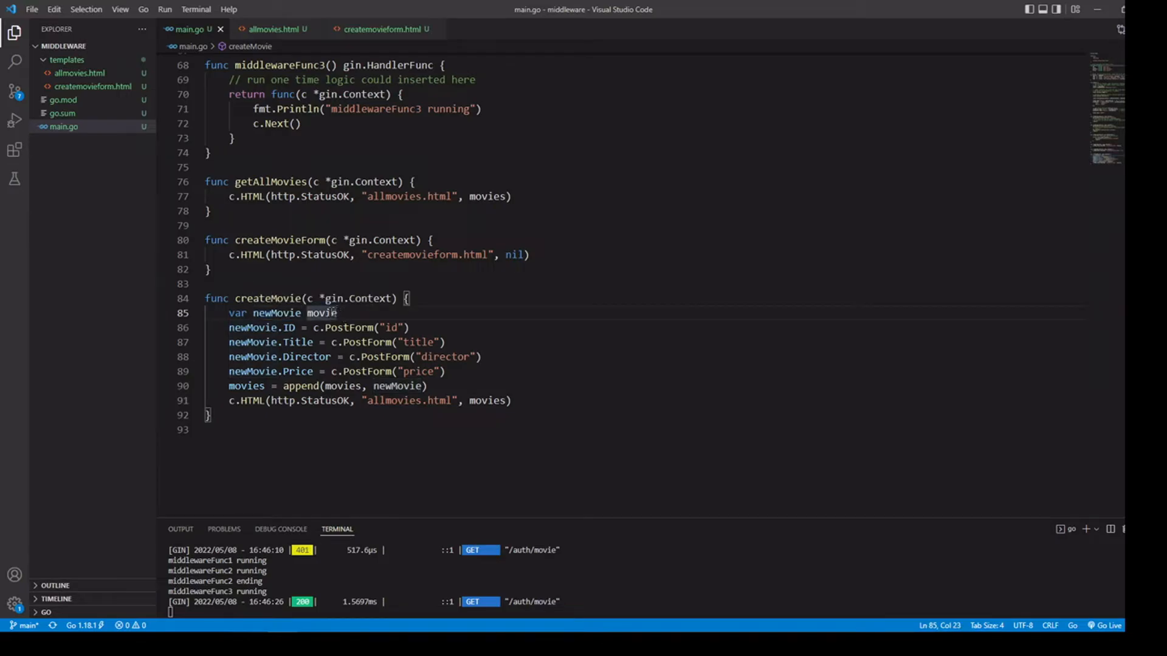
pyautogui.doubleClick(321, 313)
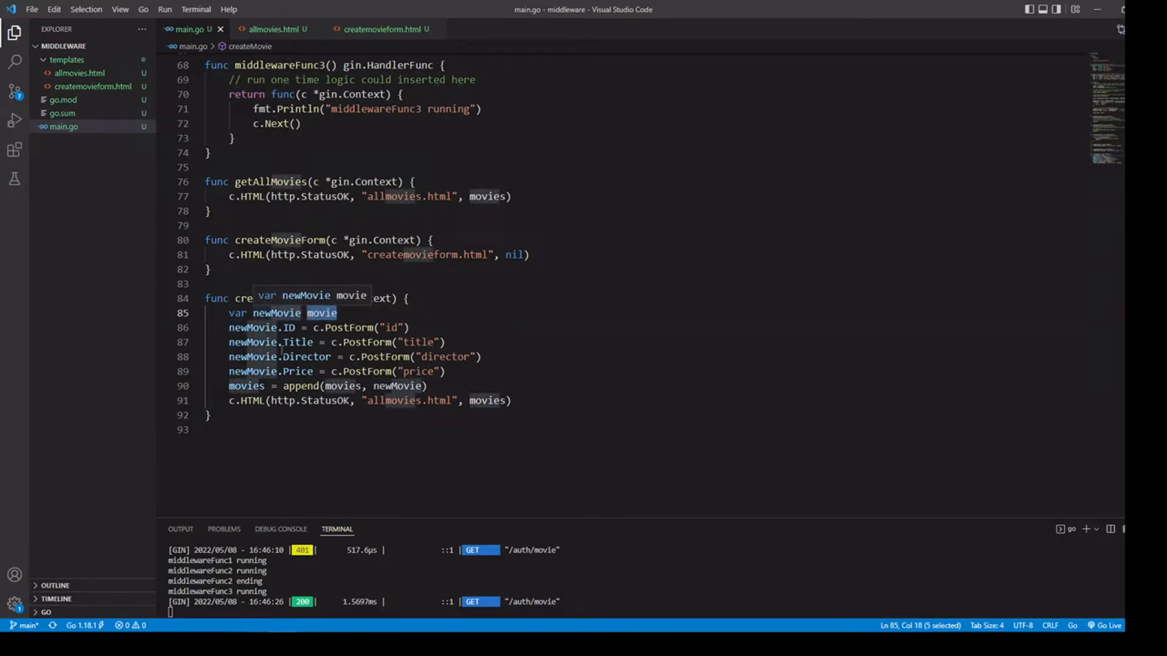
pyautogui.click(344, 385)
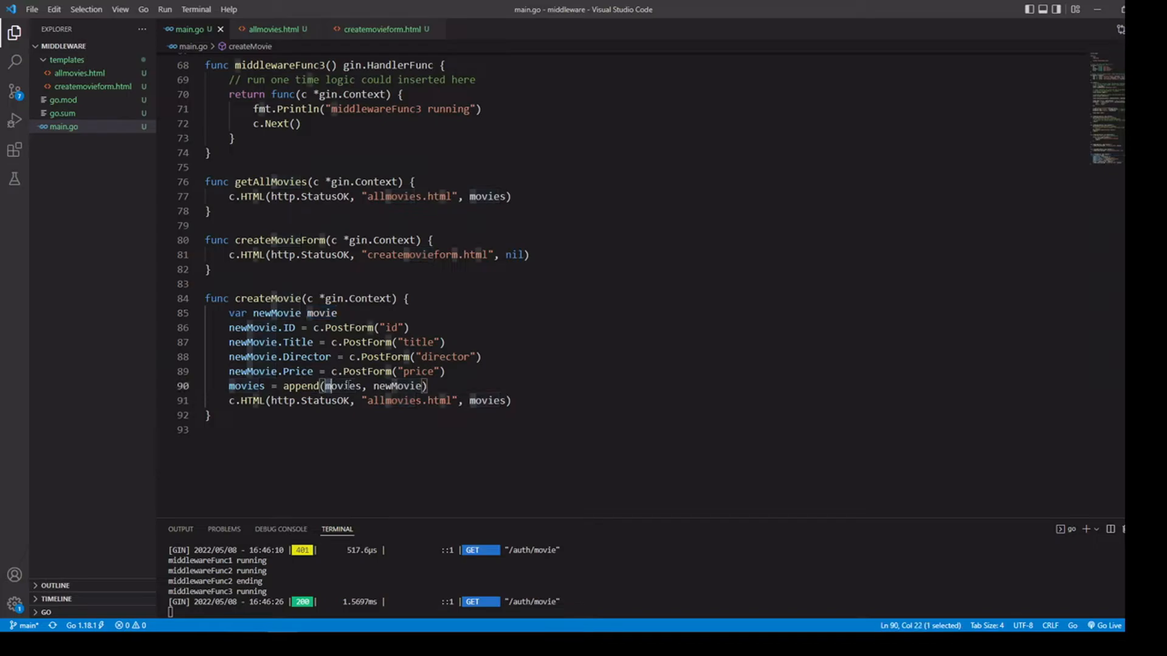
pyautogui.moveTo(258, 399)
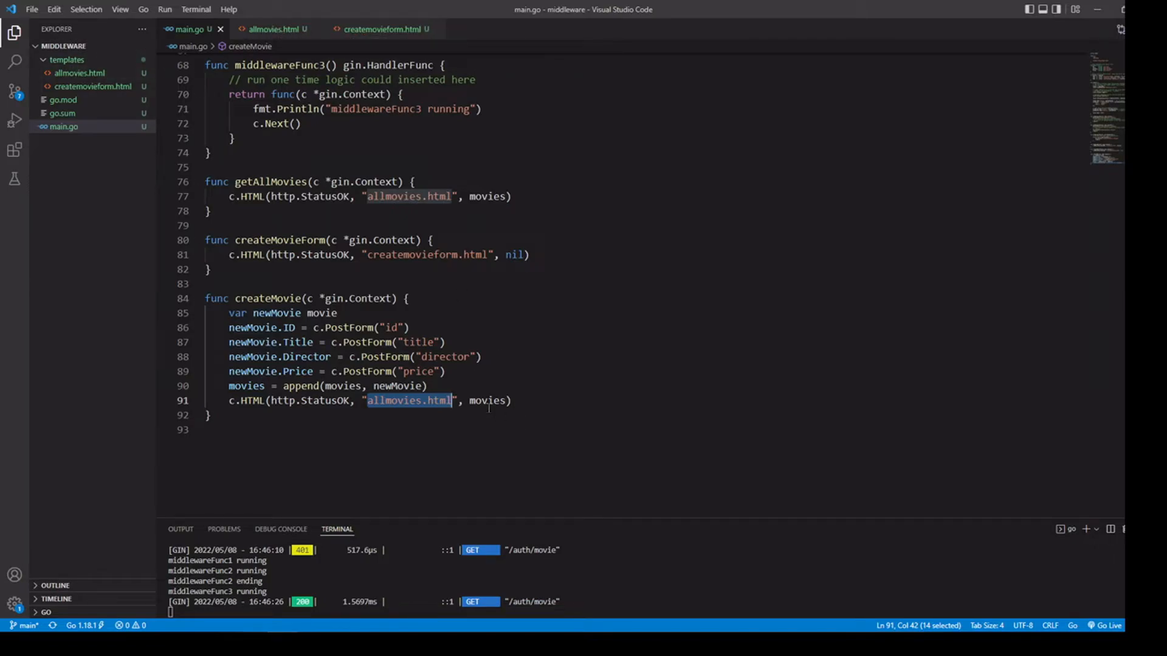
pyautogui.click(276, 29)
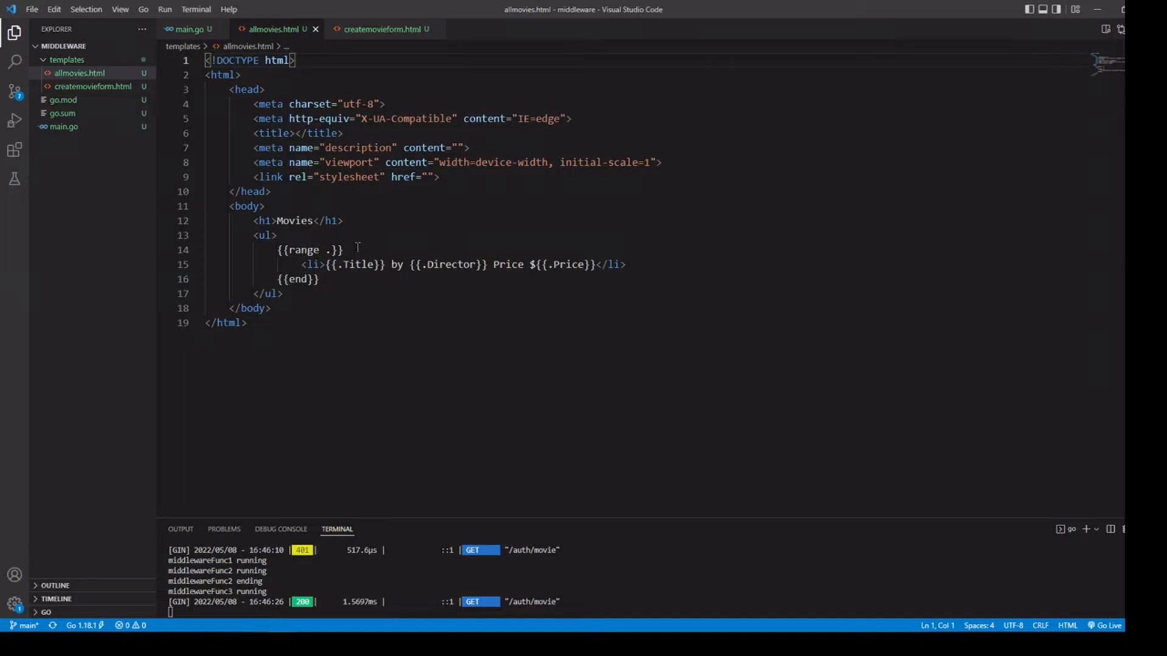
pyautogui.click(191, 29)
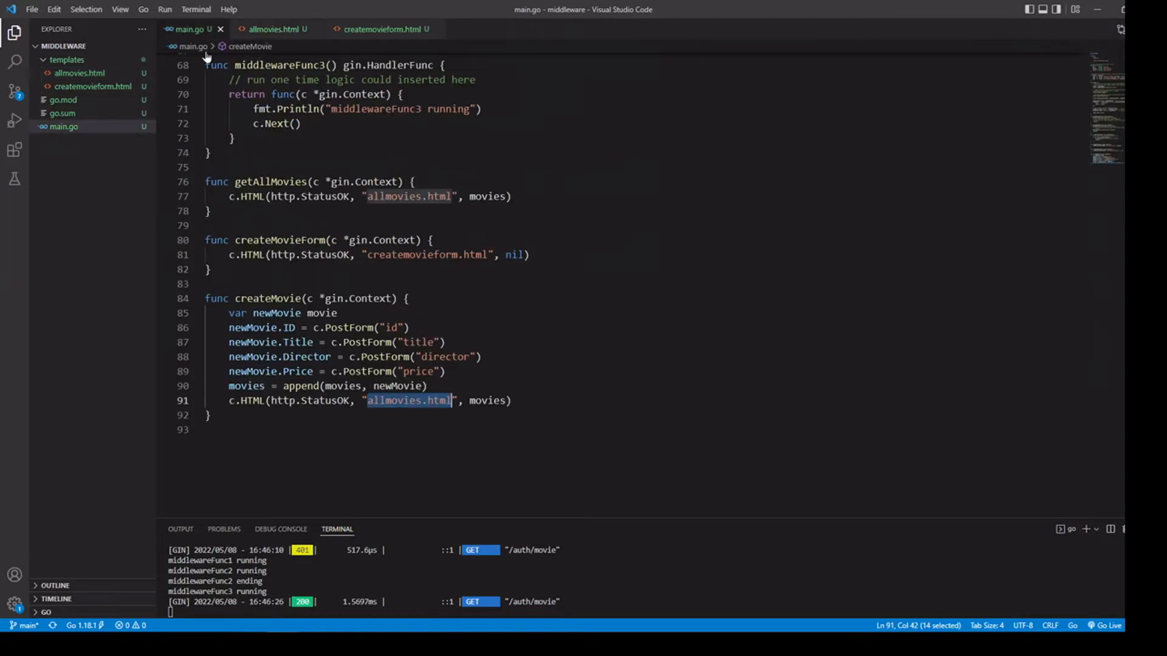
pyautogui.moveTo(536, 400)
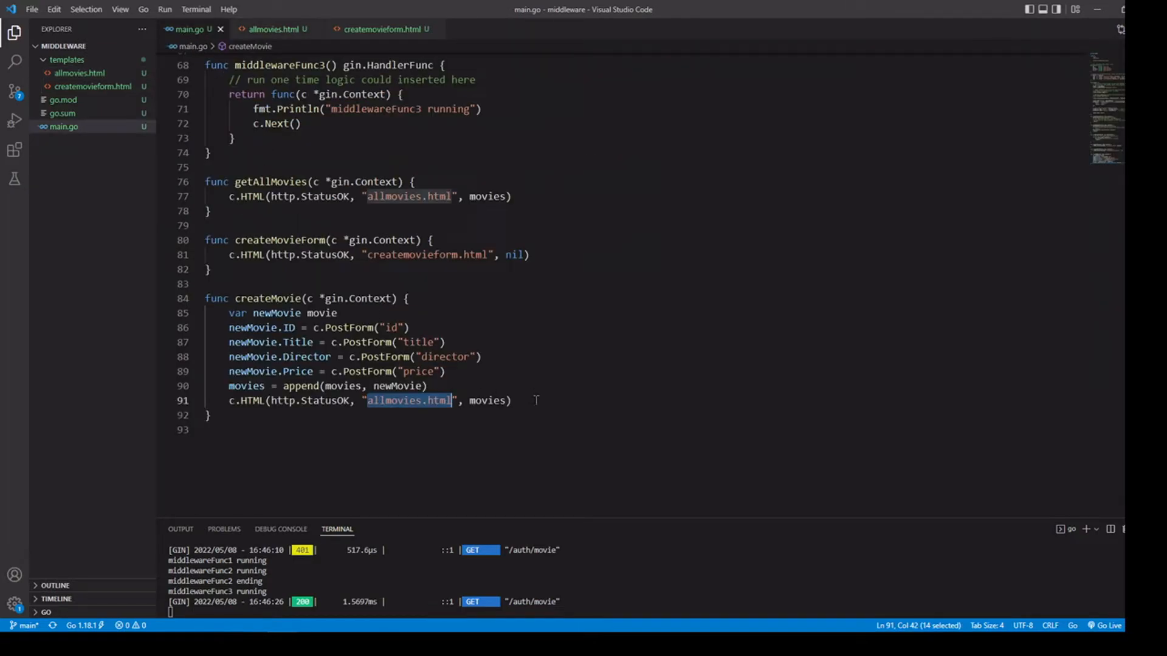
pyautogui.click(510, 400)
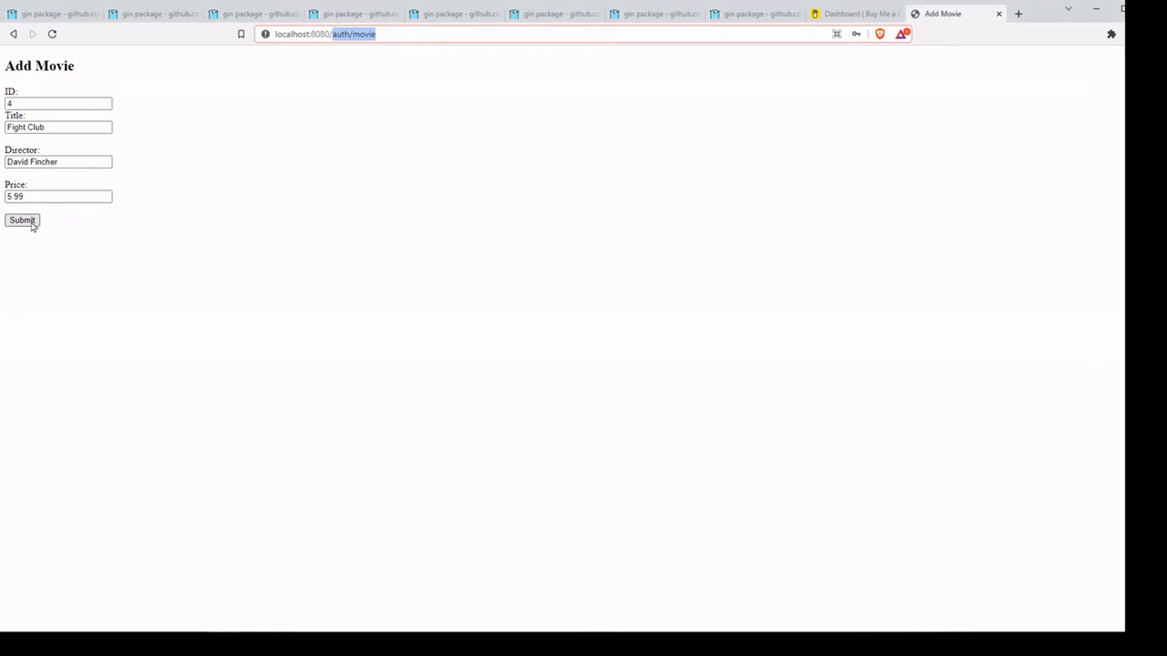
# Submit the form and highlight the new Fight Club entry in the Movies list
pyautogui.click(22, 220)
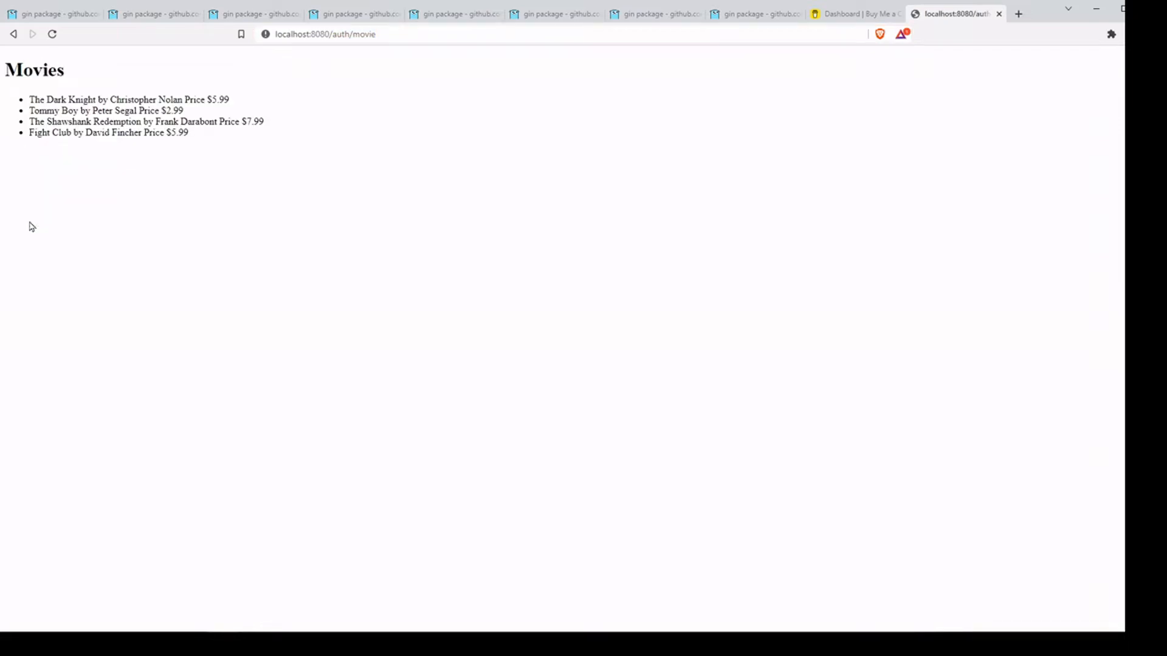
pyautogui.moveTo(115, 133); pyautogui.dragTo(188, 132)
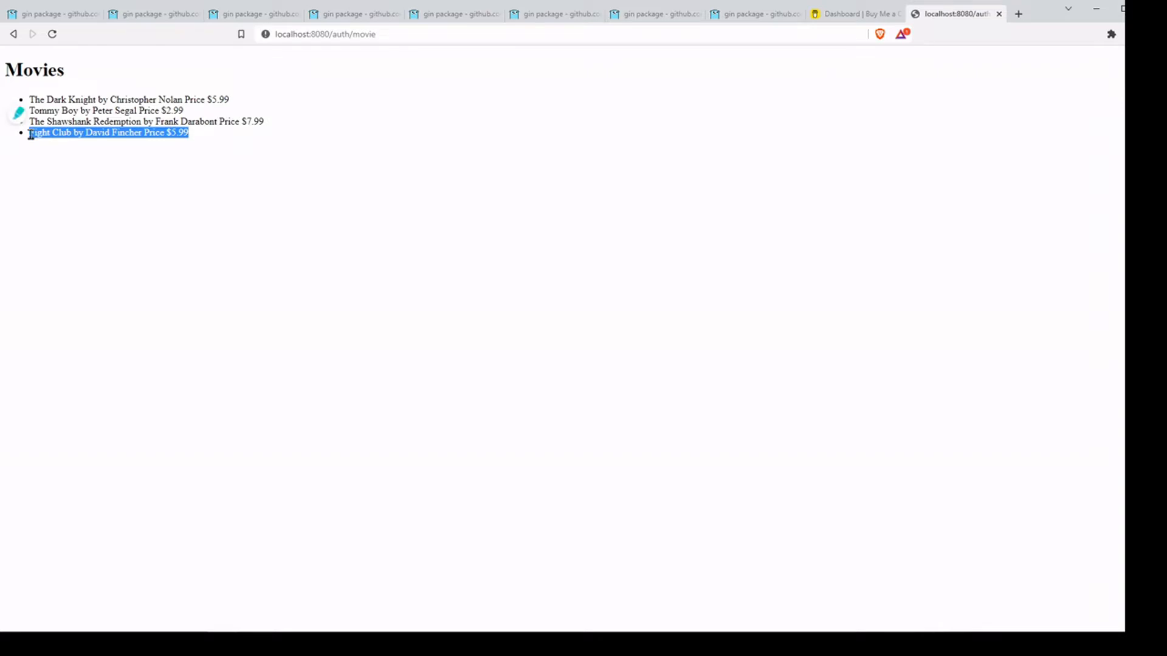
pyautogui.moveTo(539, 50)
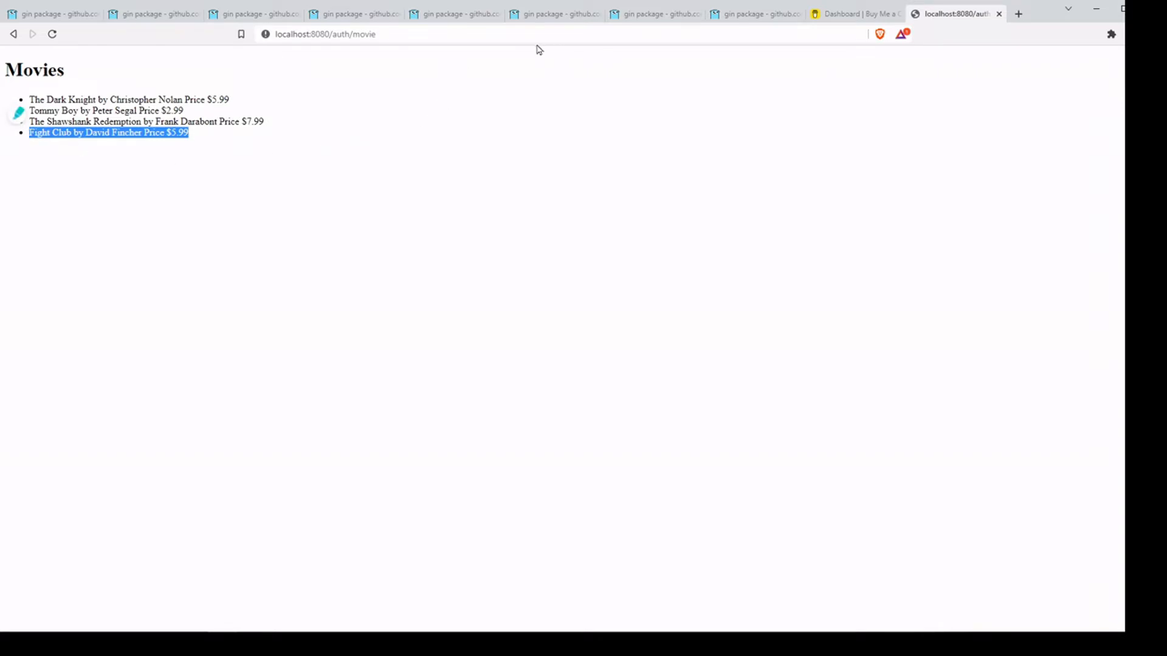
pyautogui.moveTo(675, 100)
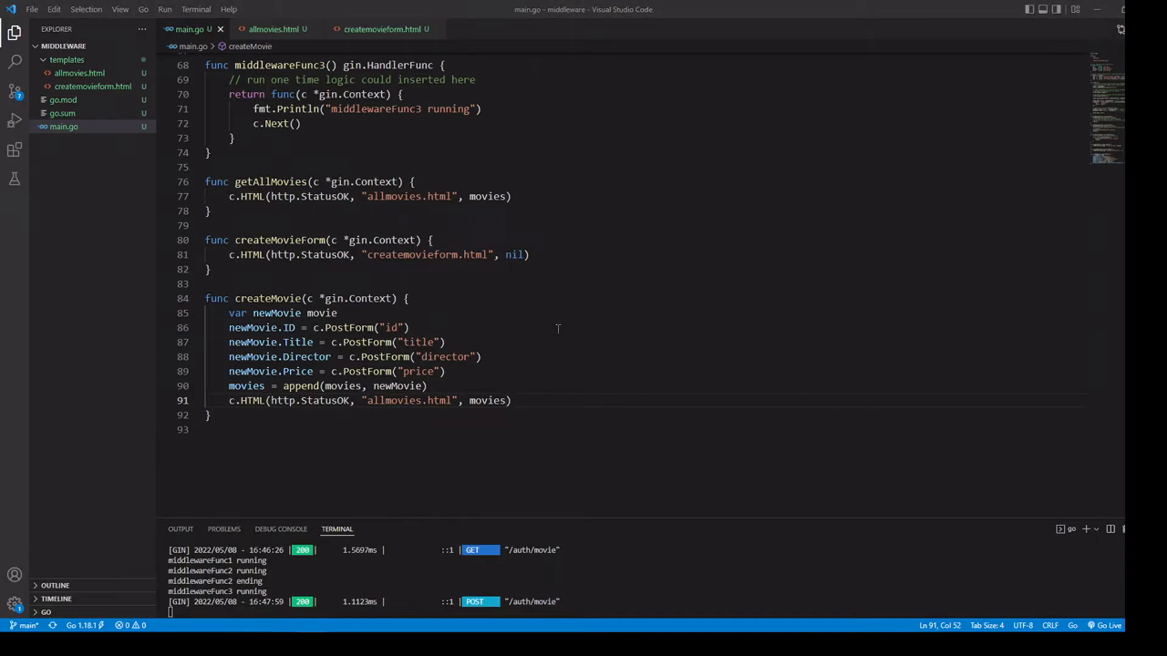
pyautogui.scroll(3)
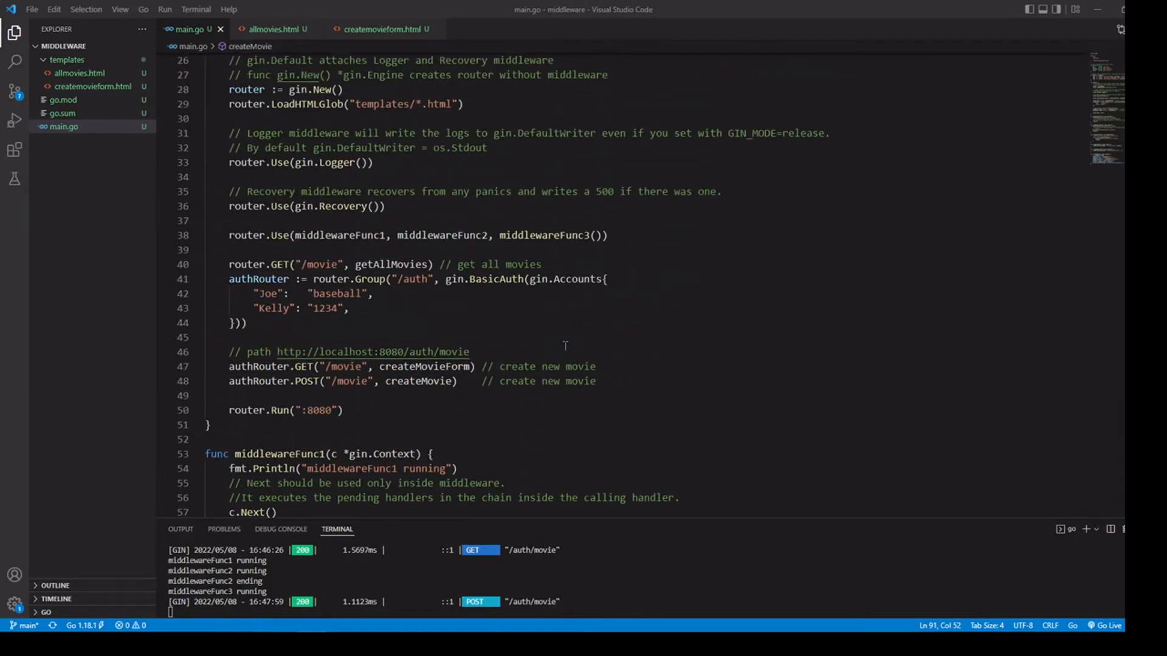
pyautogui.scroll(3)
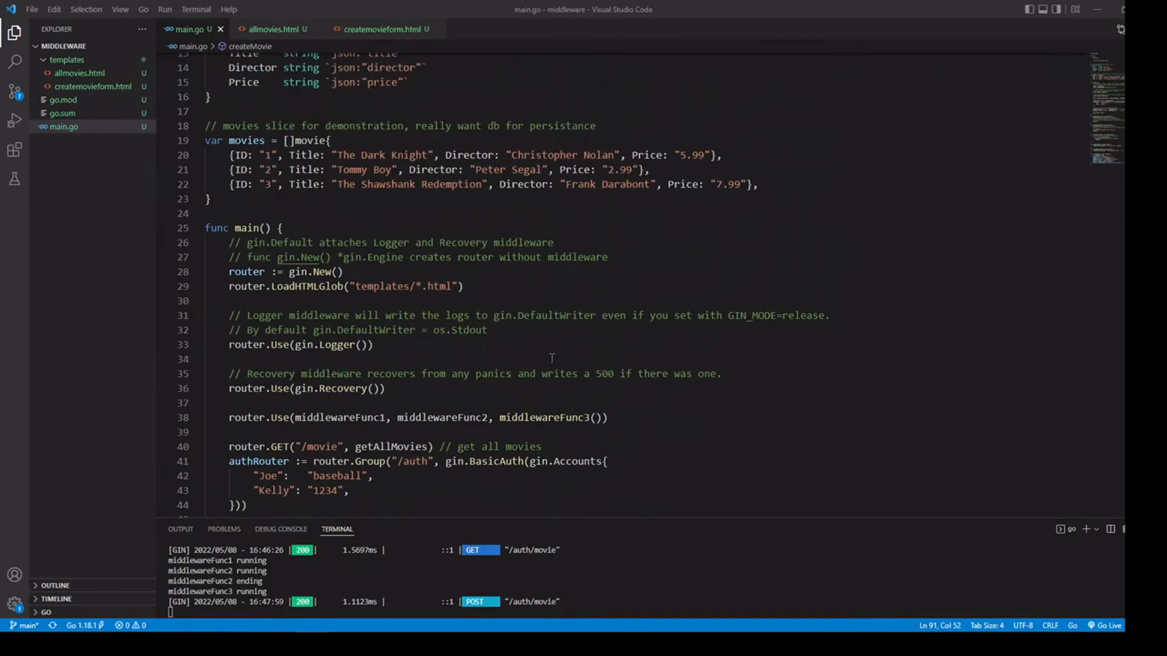
pyautogui.doubleClick(247, 344)
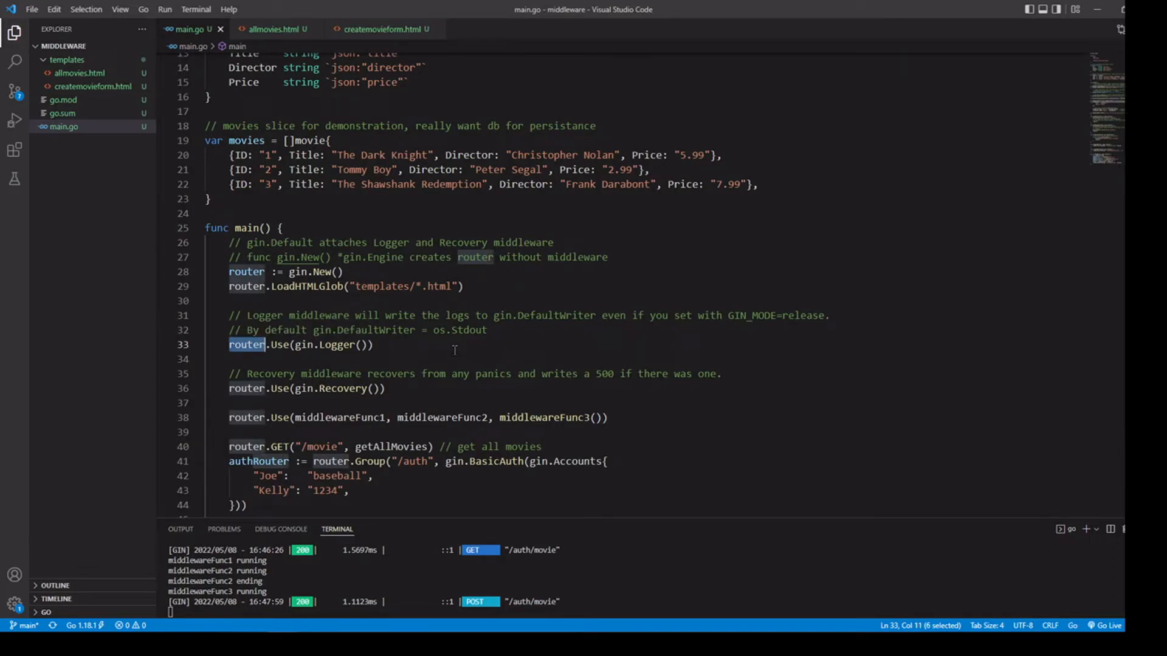
pyautogui.doubleClick(327, 344)
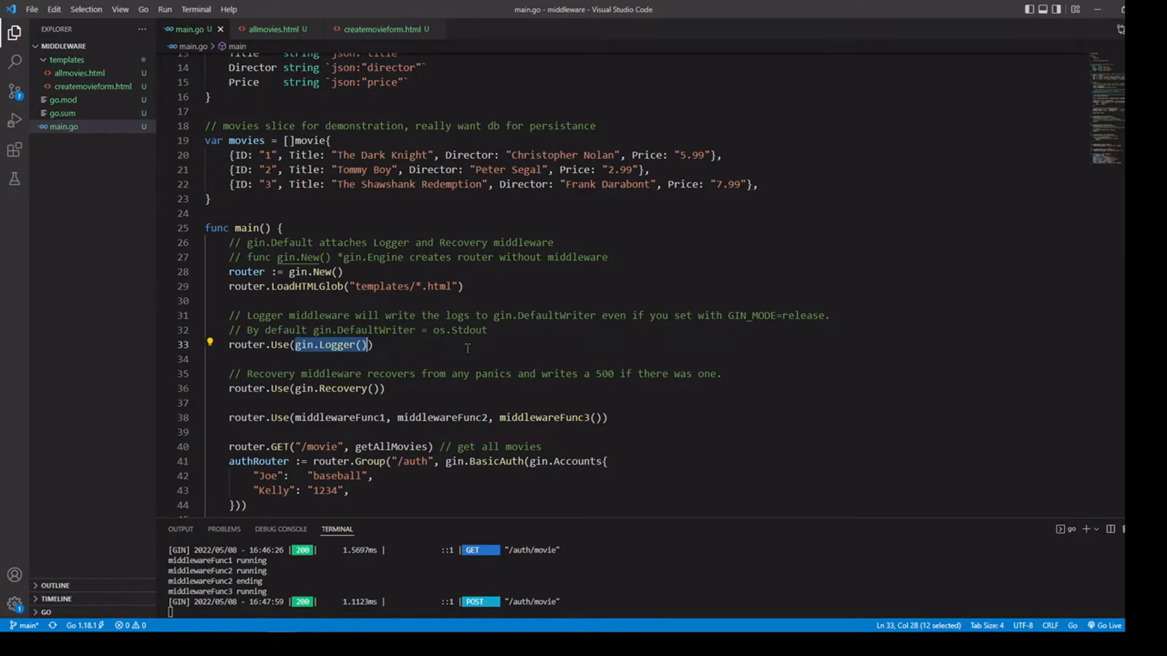
pyautogui.scroll(-3)
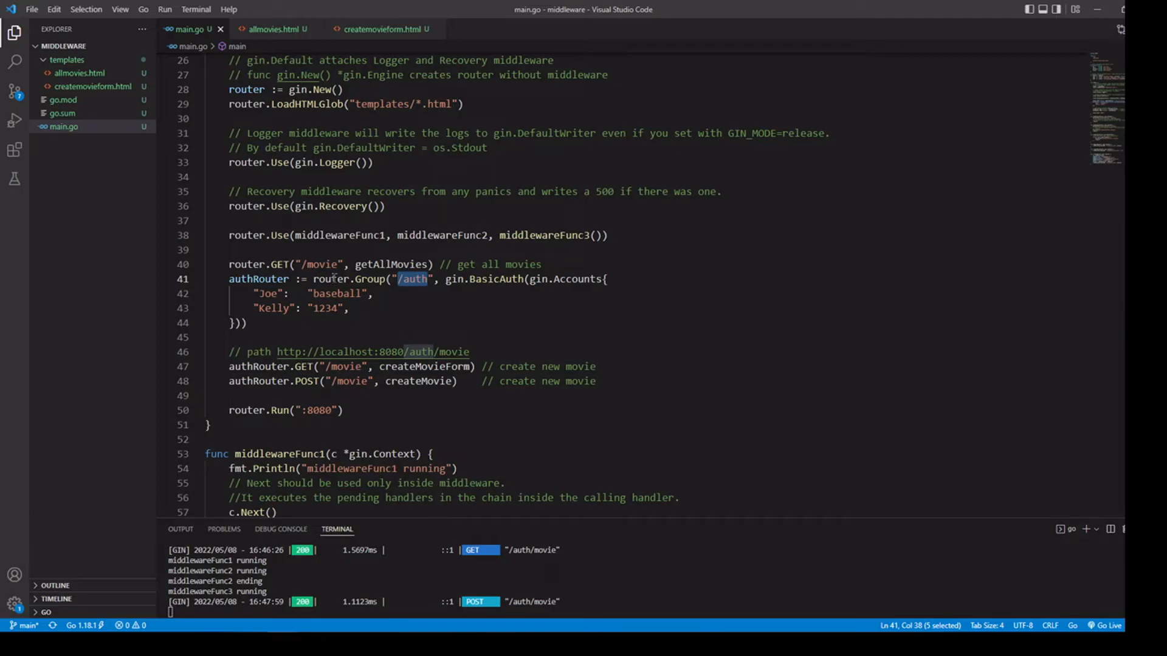
pyautogui.doubleClick(259, 280)
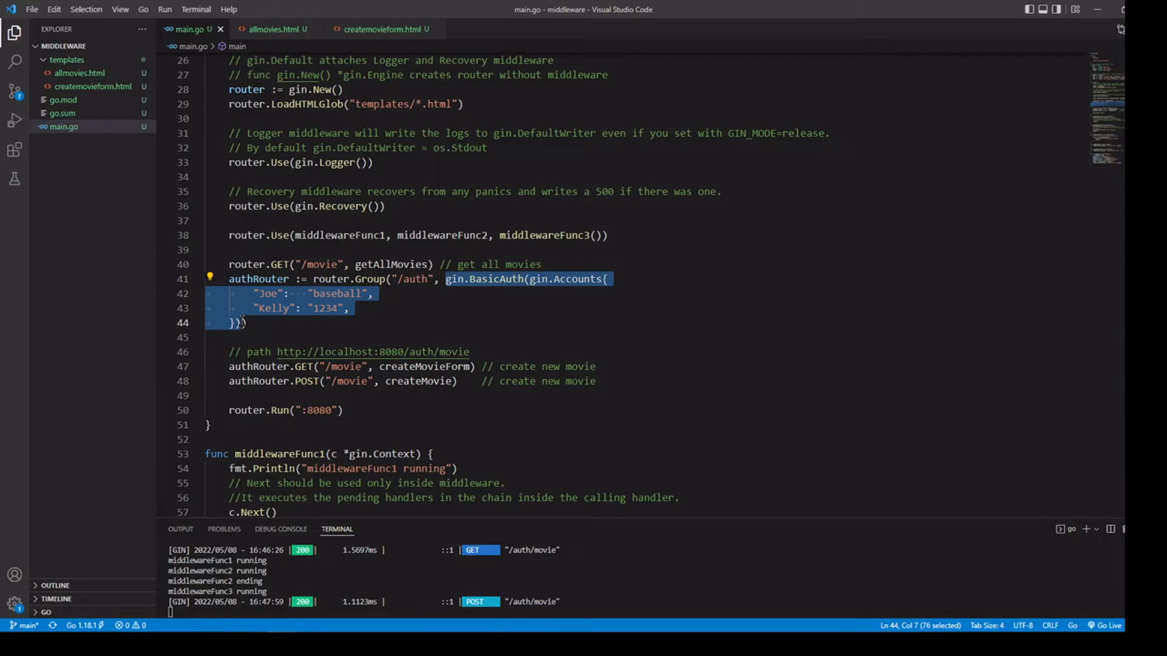
pyautogui.click(456, 302)
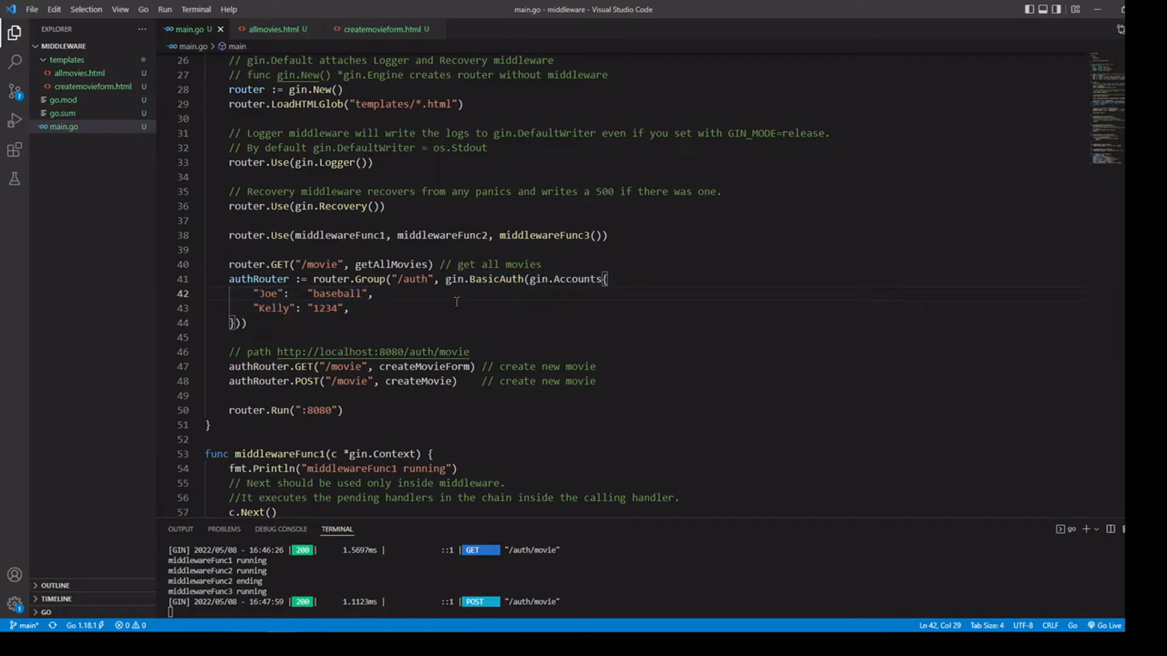
pyautogui.moveTo(467, 304)
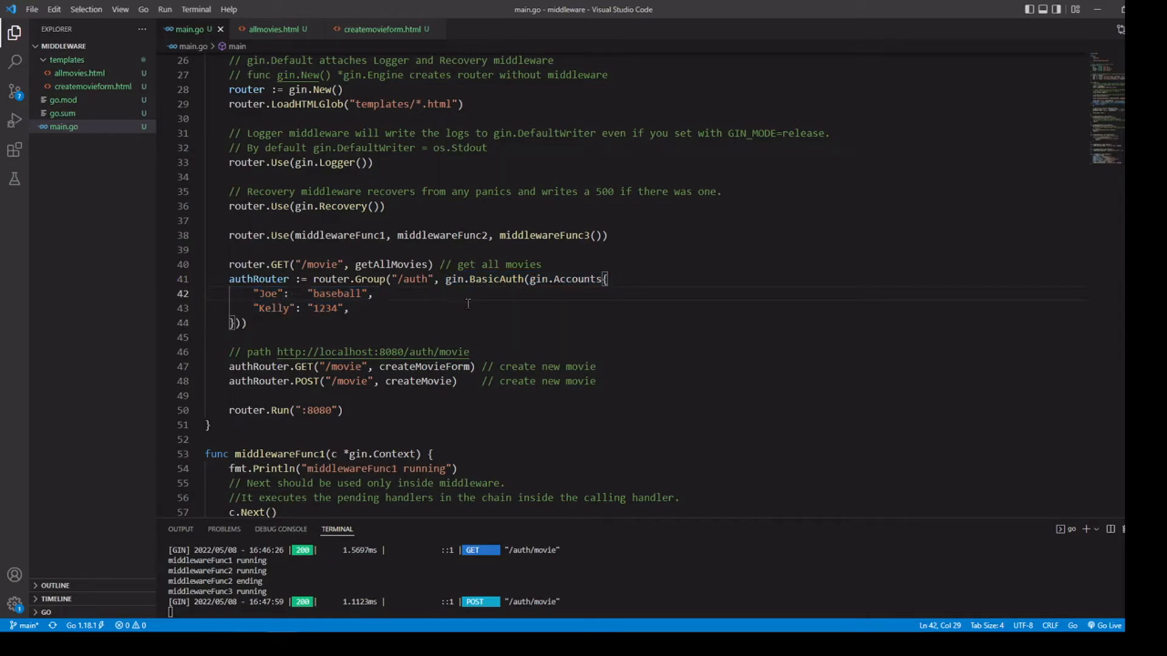
pyautogui.scroll(-3)
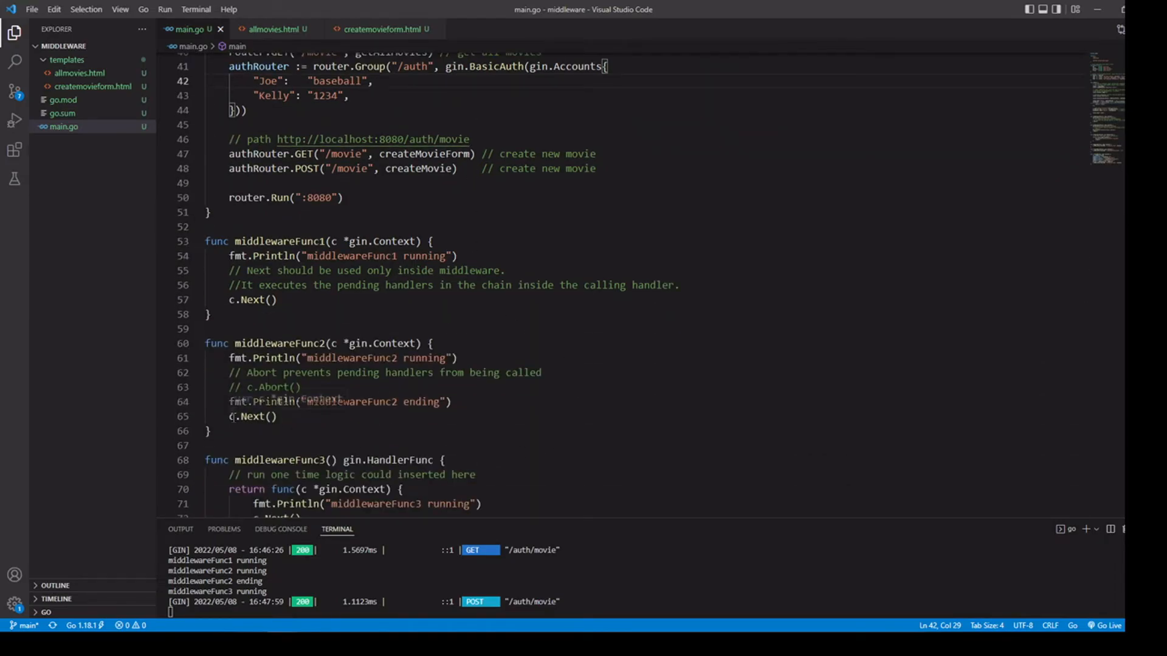
pyautogui.moveTo(243, 415)
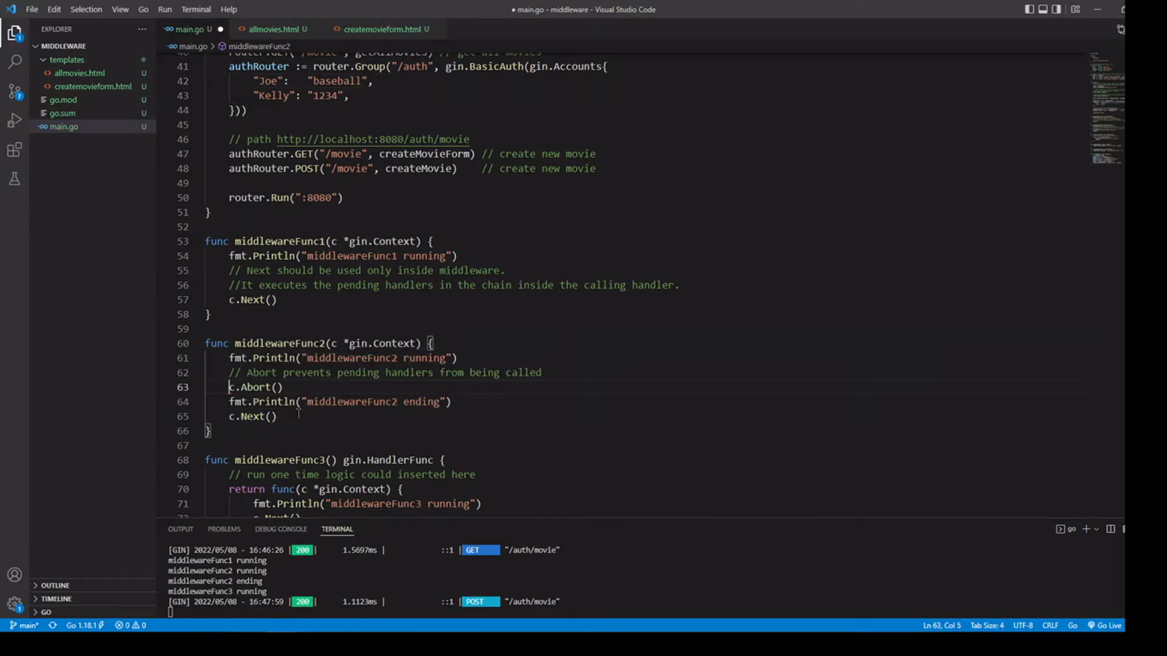
# Restart the server with go run main.go and reload the movies page to test c.Abort()
pyautogui.press('ctrl+s')
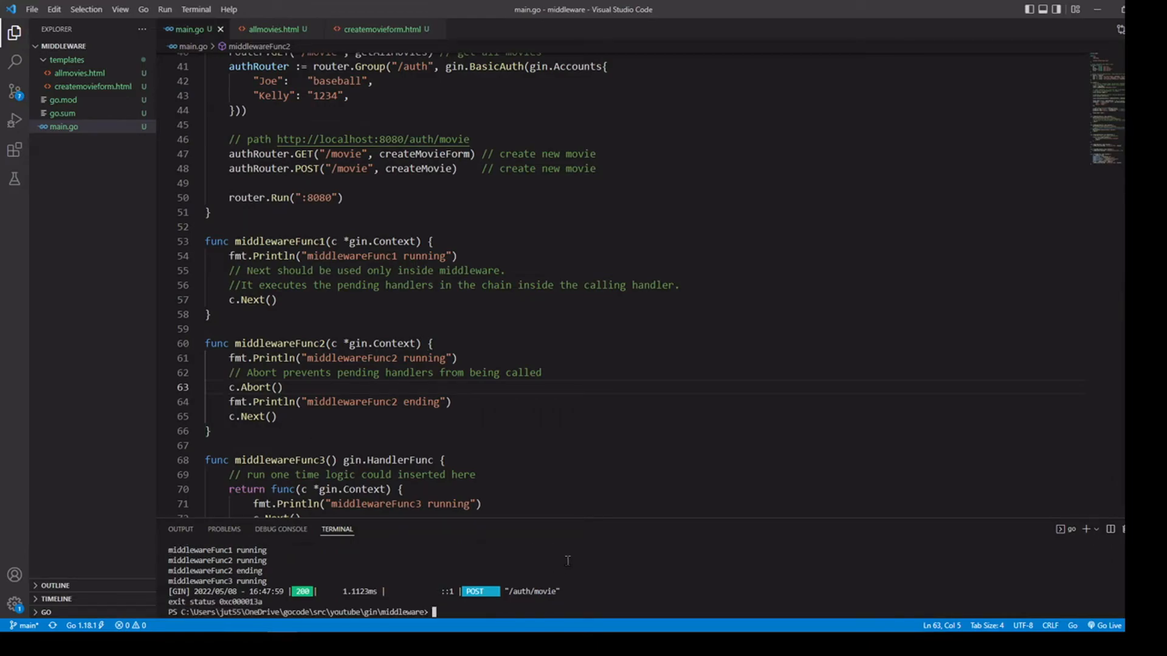
pyautogui.write('go run main.go')
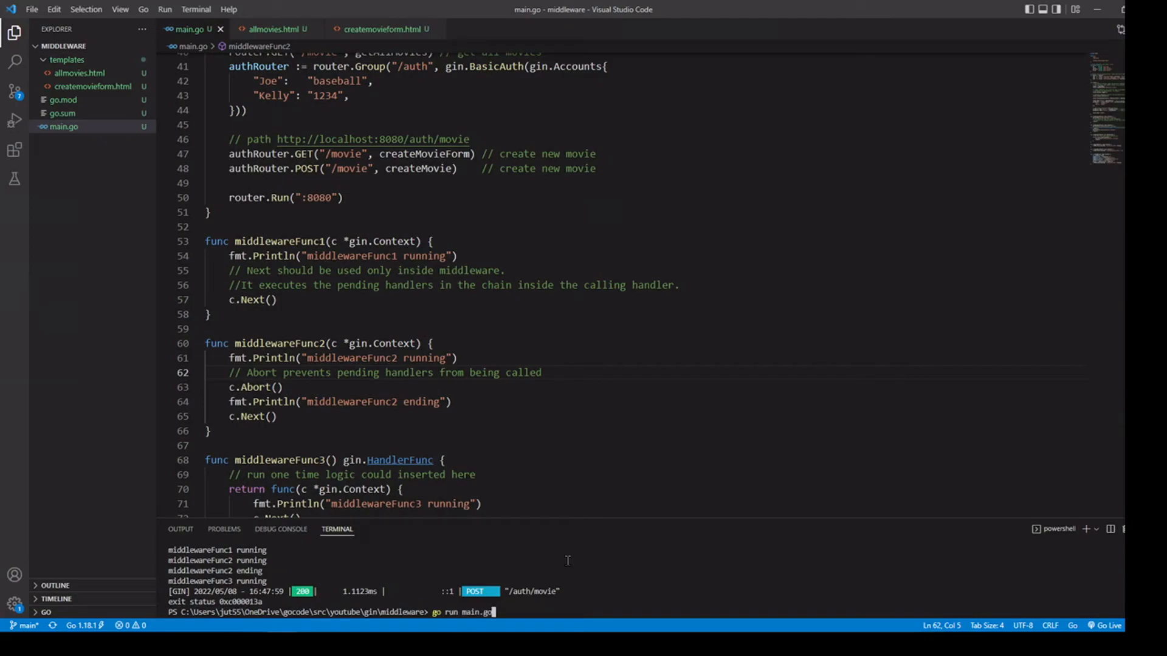
pyautogui.press('Return')
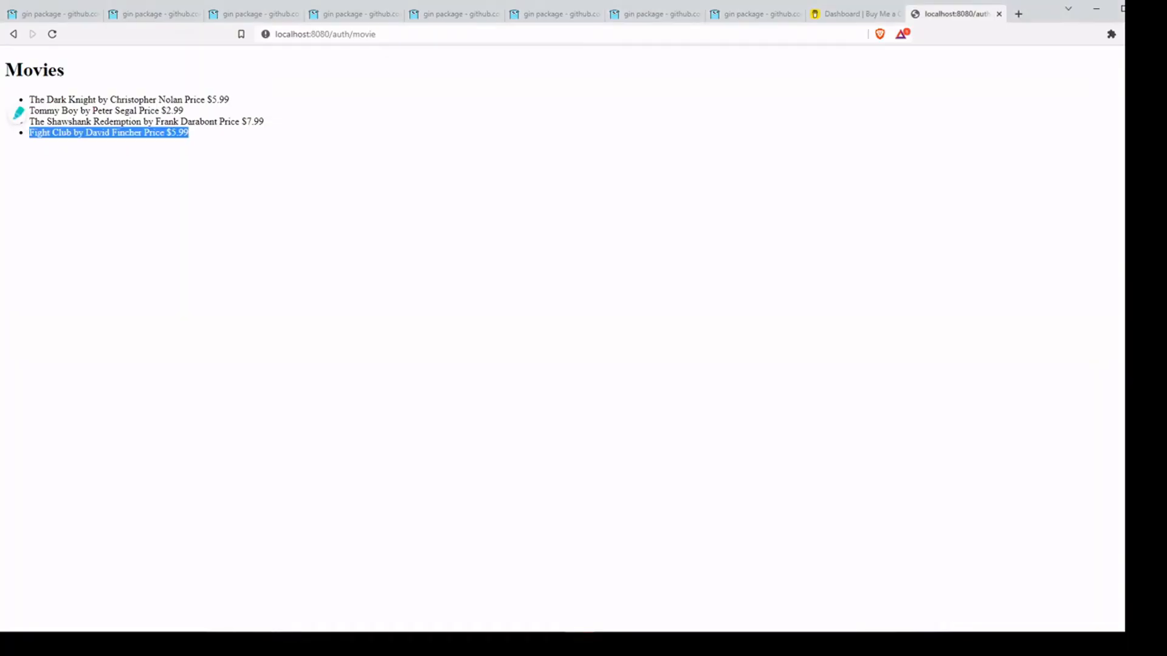
pyautogui.click(326, 34)
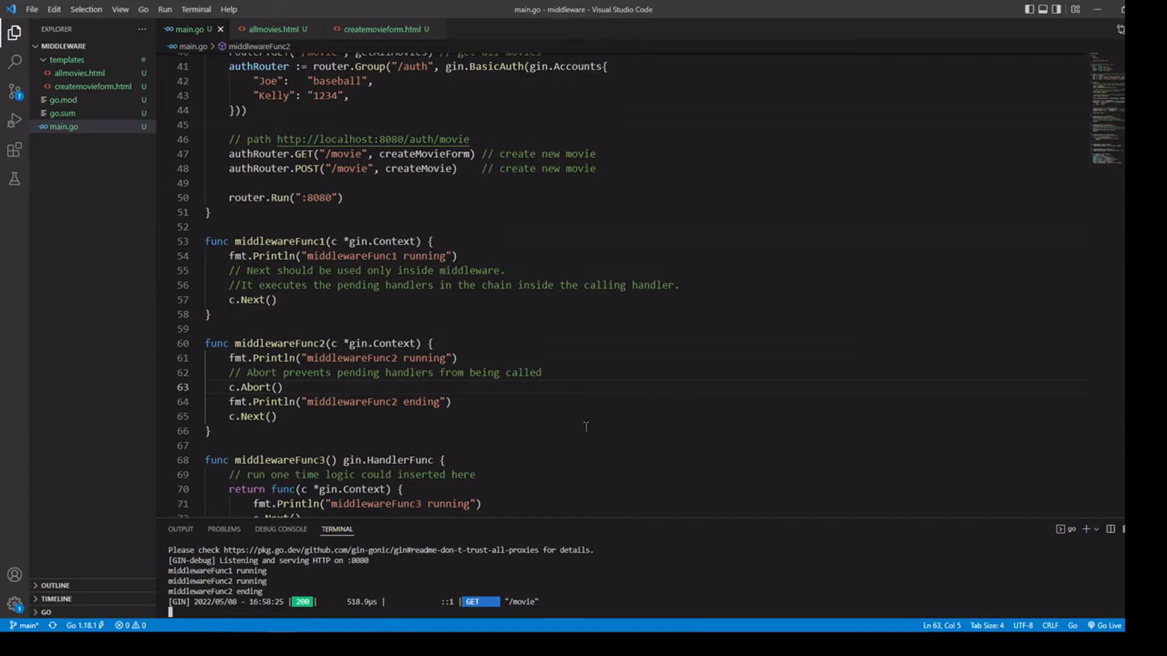
pyautogui.moveTo(375, 308)
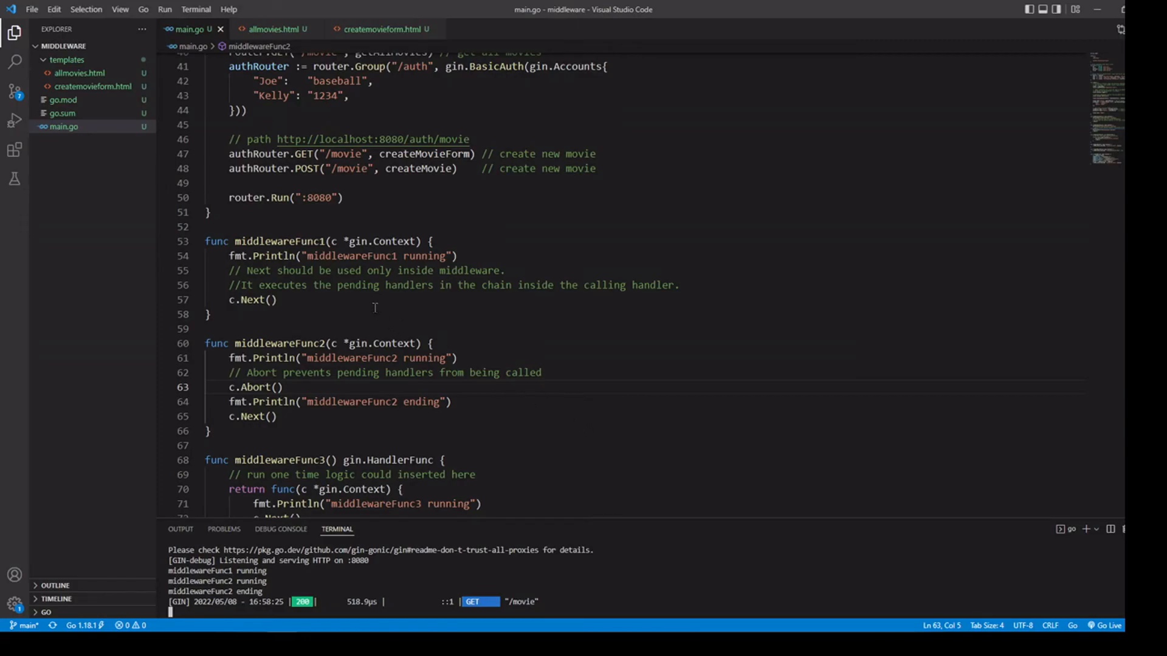
pyautogui.moveTo(469, 269)
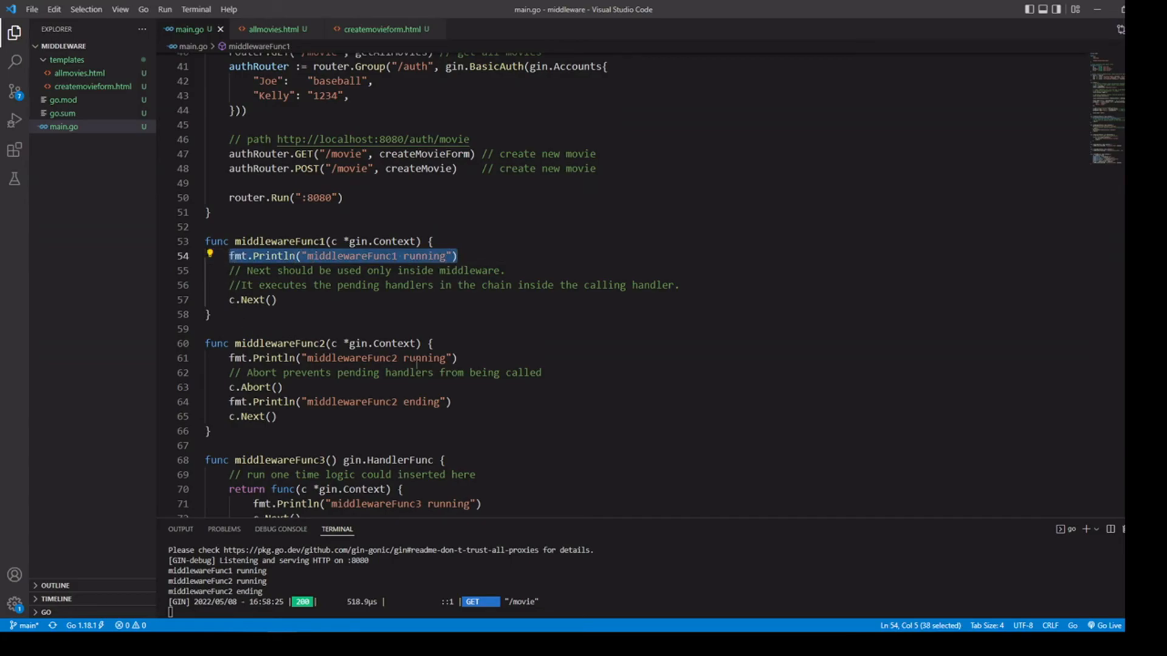
pyautogui.click(343, 357)
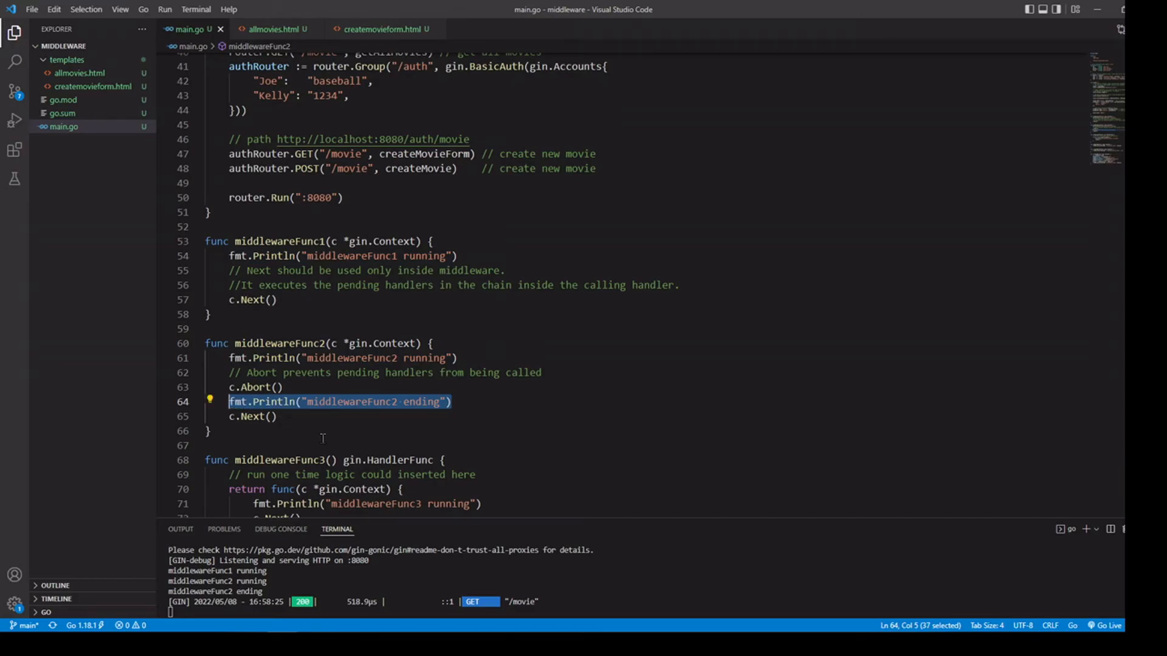
pyautogui.moveTo(381, 475)
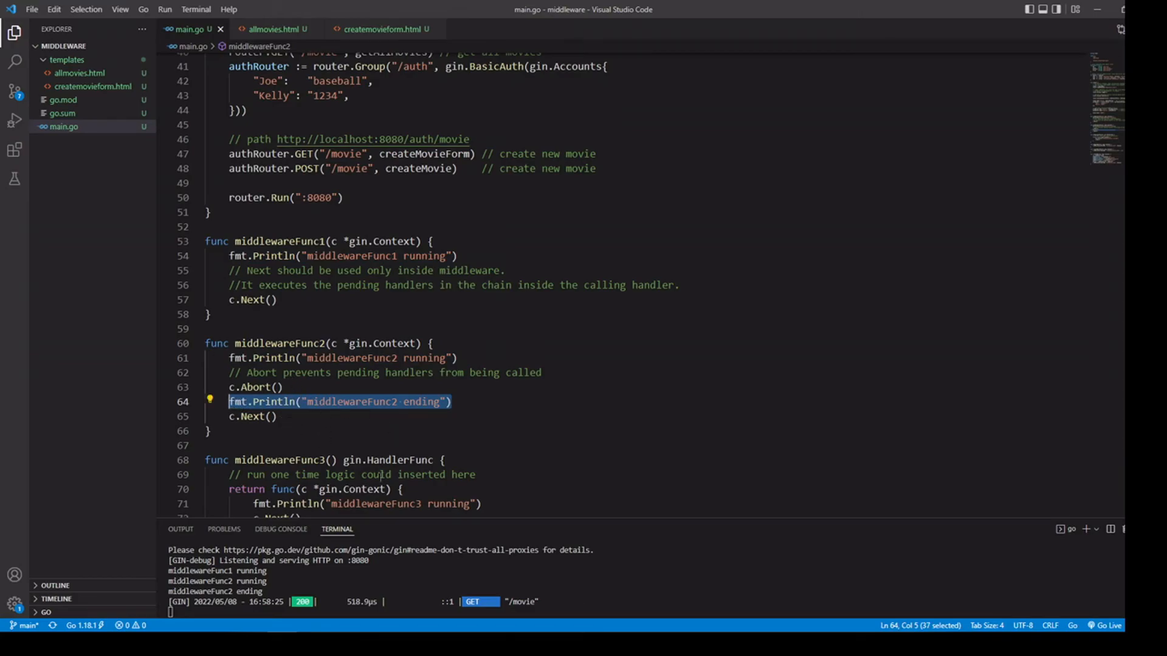
pyautogui.scroll(-3)
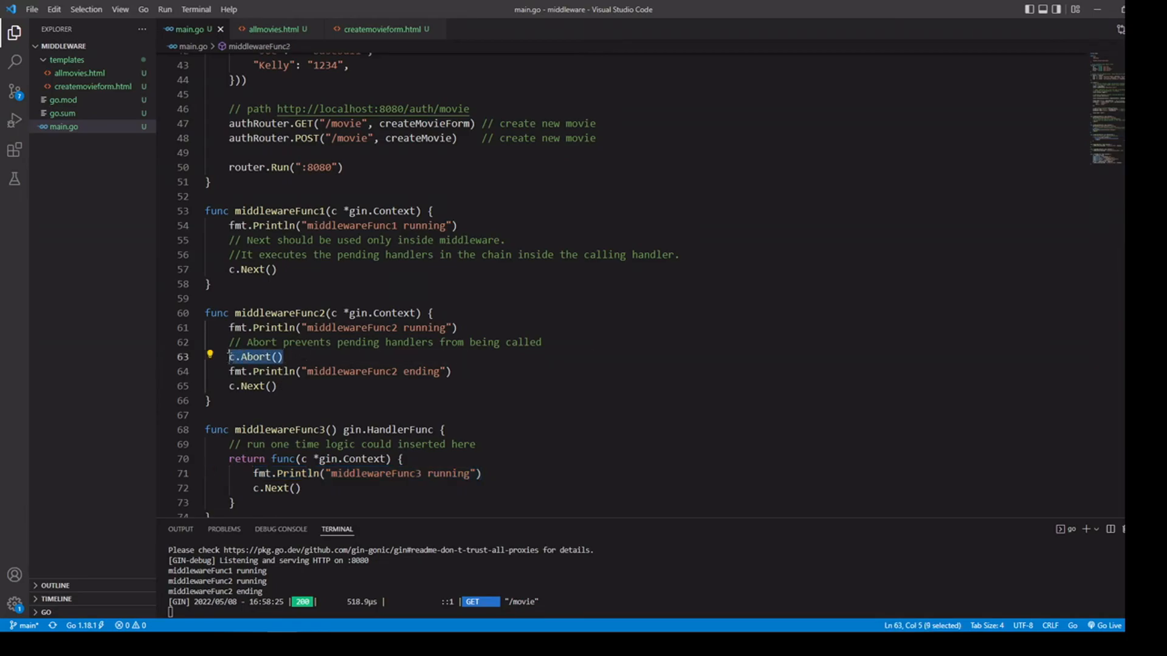
pyautogui.moveTo(439, 357)
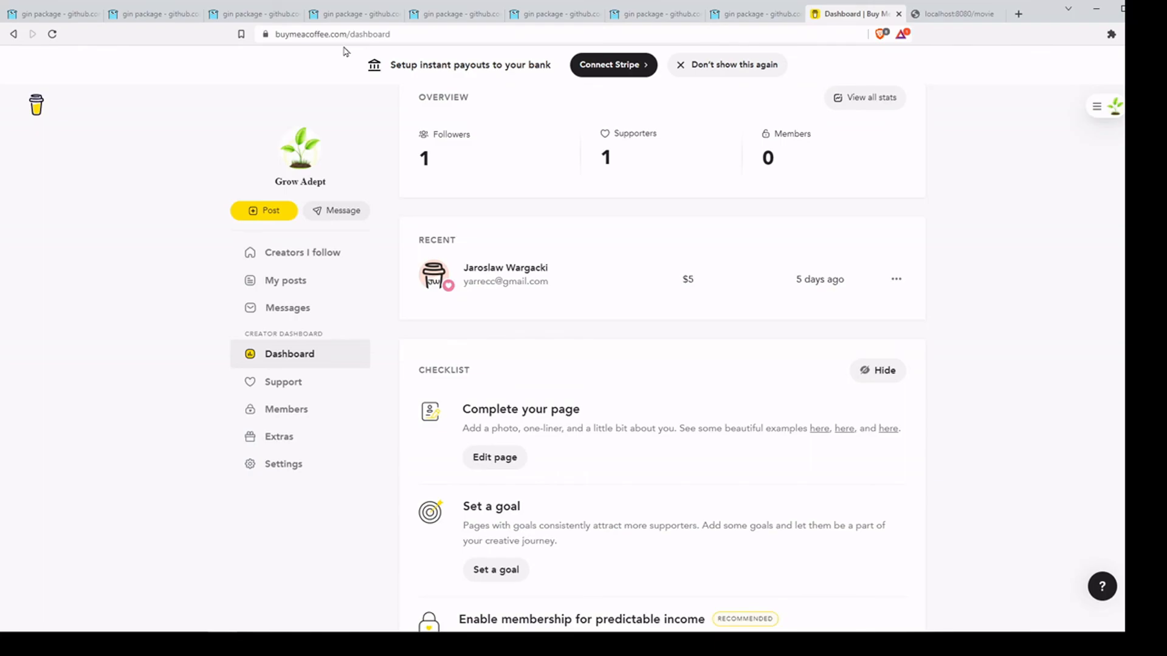
pyautogui.moveTo(605, 319)
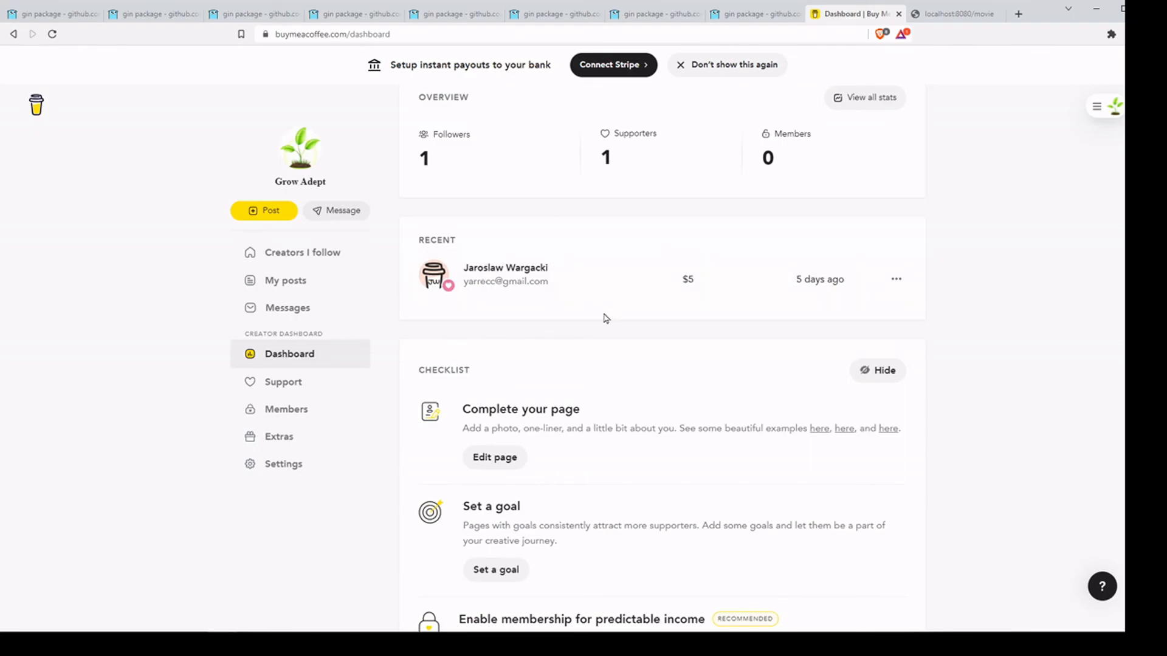